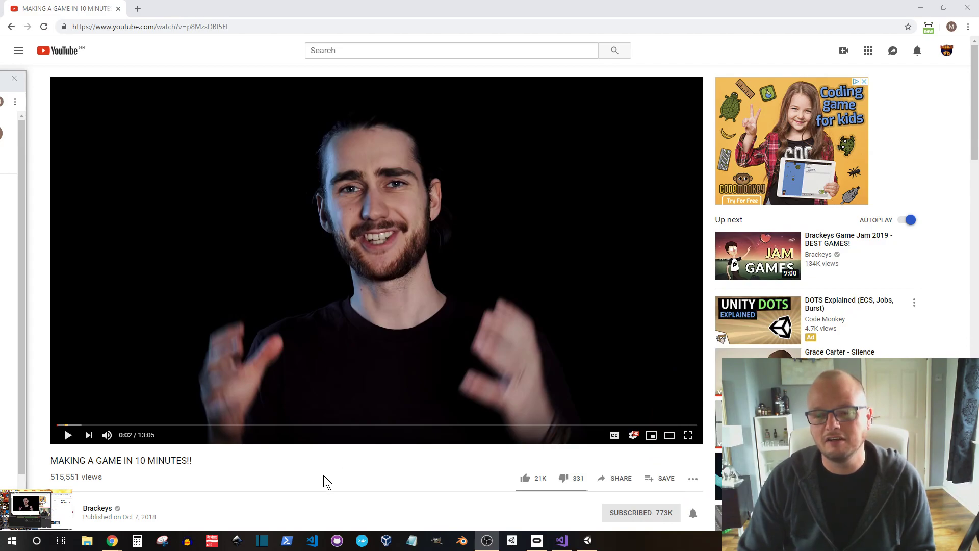
pyautogui.moveTo(576, 398)
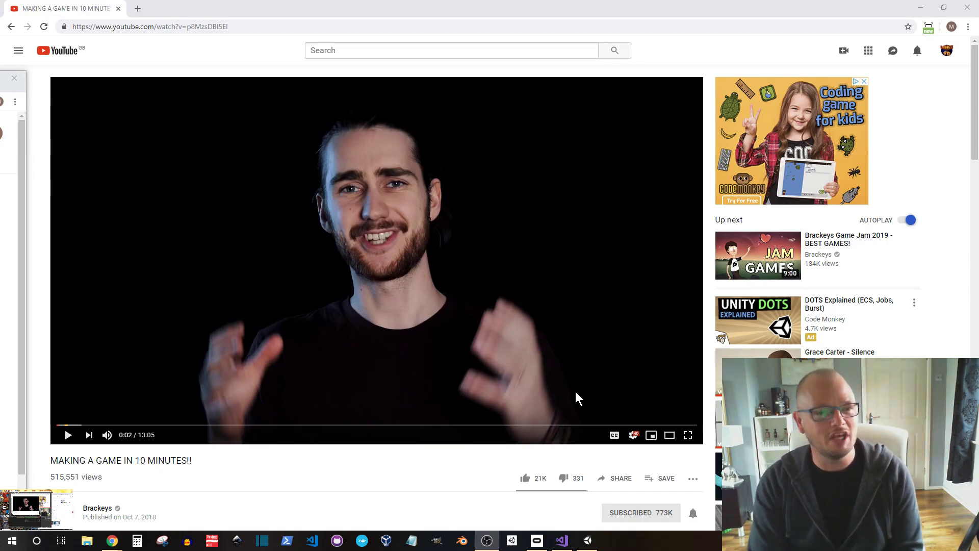
pyautogui.moveTo(544, 351)
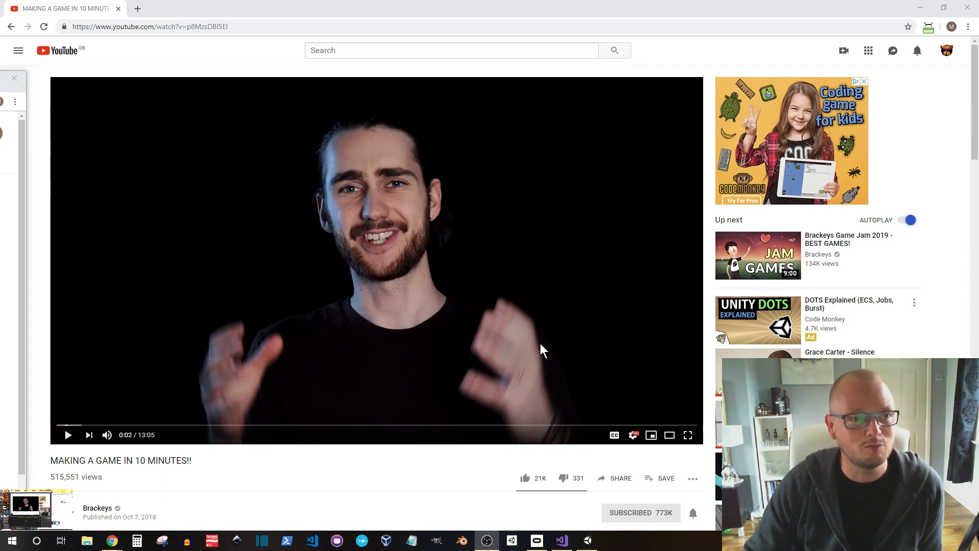
pyautogui.moveTo(711, 370)
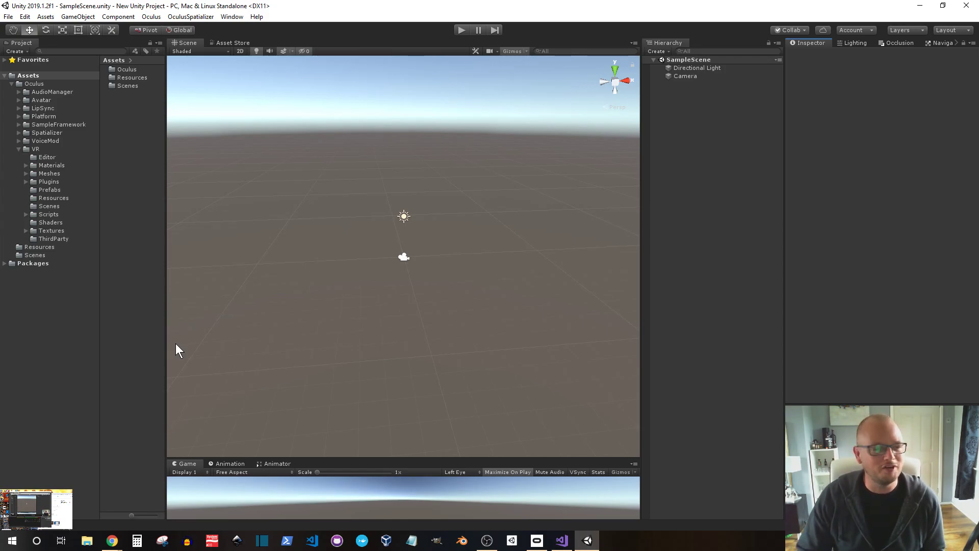
pyautogui.moveTo(813, 270)
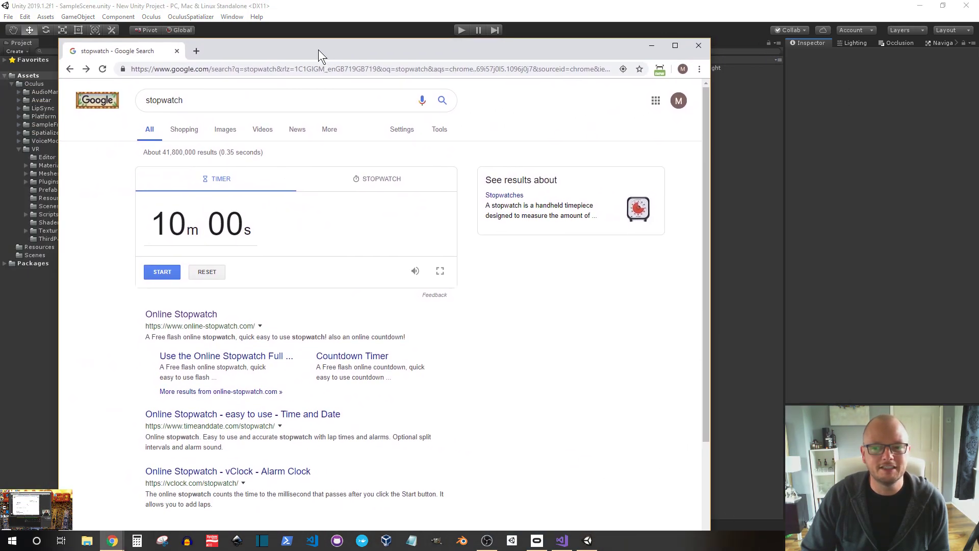
pyautogui.moveTo(192, 350)
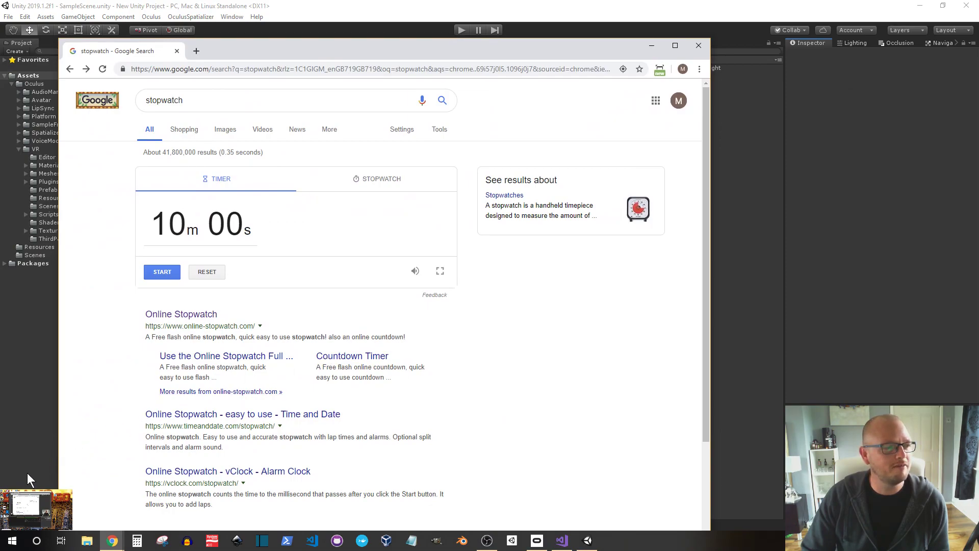
pyautogui.moveTo(55, 482)
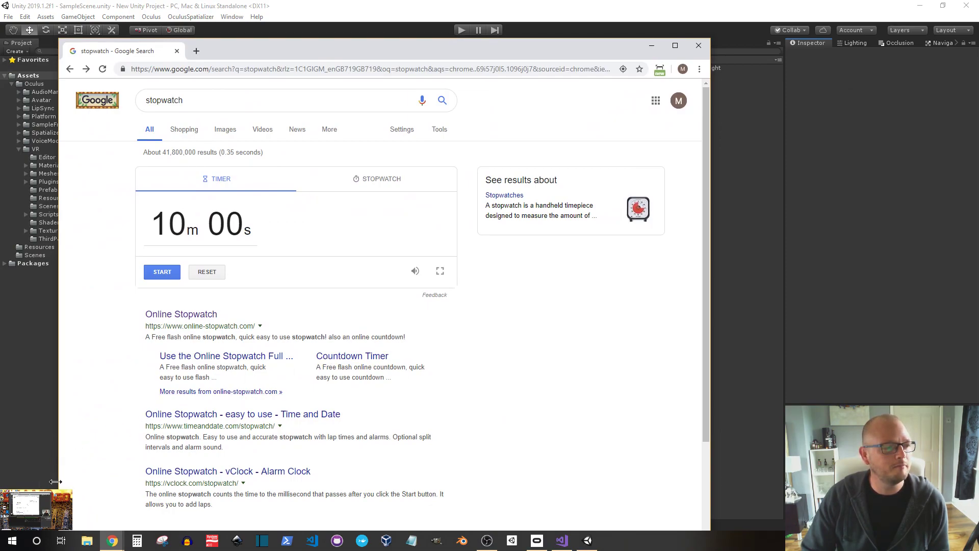
pyautogui.moveTo(426, 280)
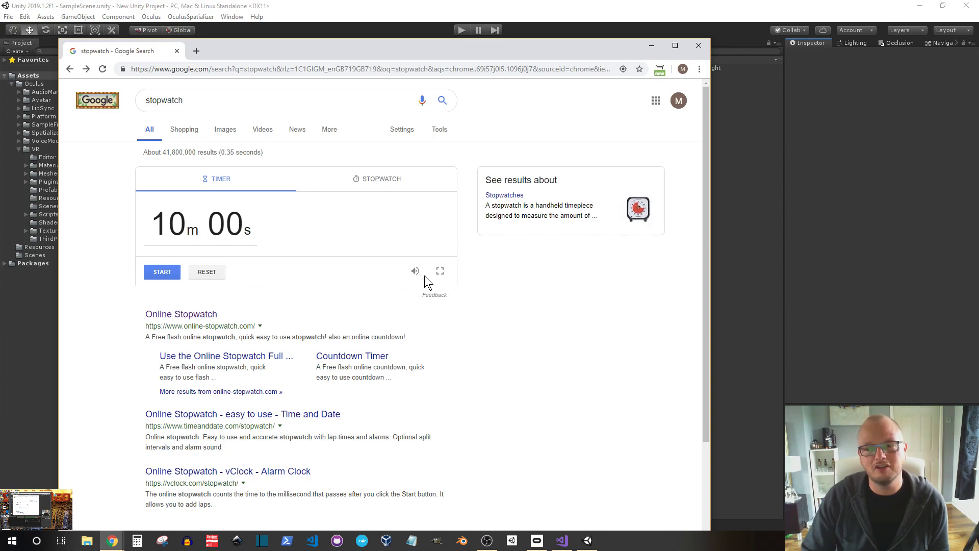
# Bring up Google's ten-minute timer and keep it small beside the Unity scene
pyautogui.click(439, 271)
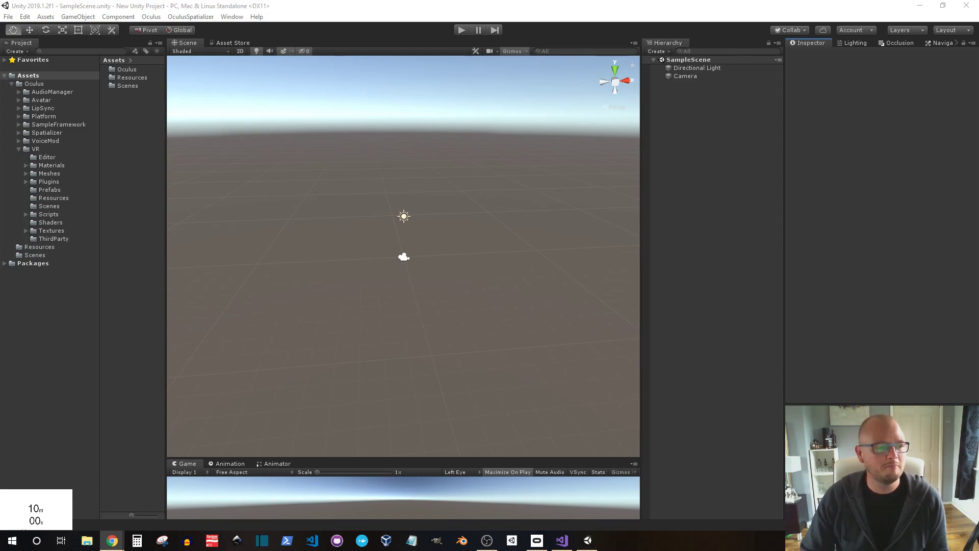
pyautogui.moveTo(745, 208)
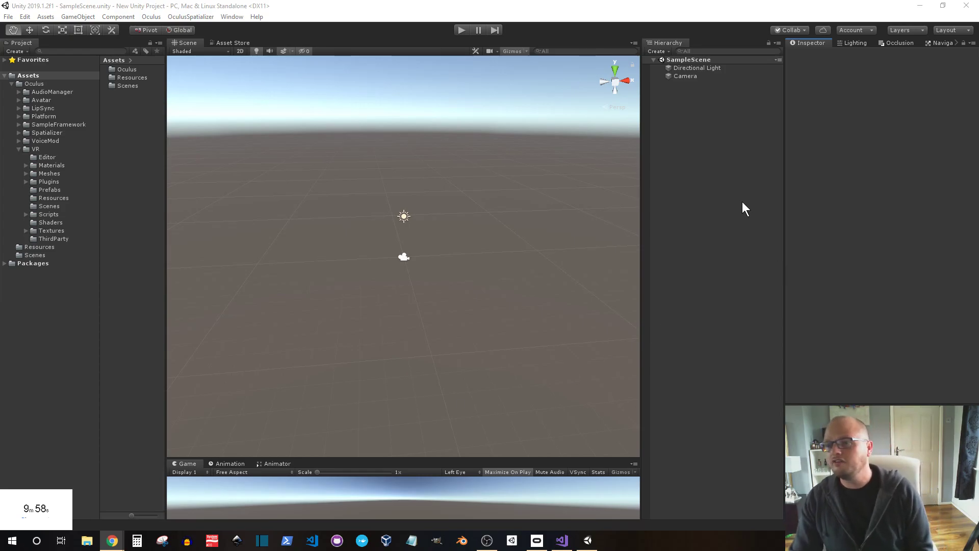
# Add a plane scaled to 10 and drag the wall planes into place around the floor
pyautogui.rightClick(744, 208)
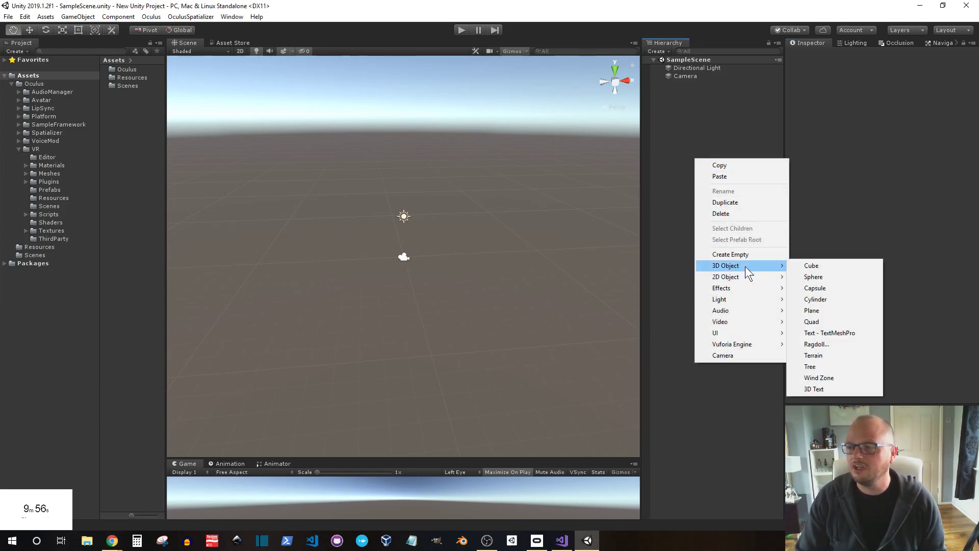
pyautogui.click(812, 311)
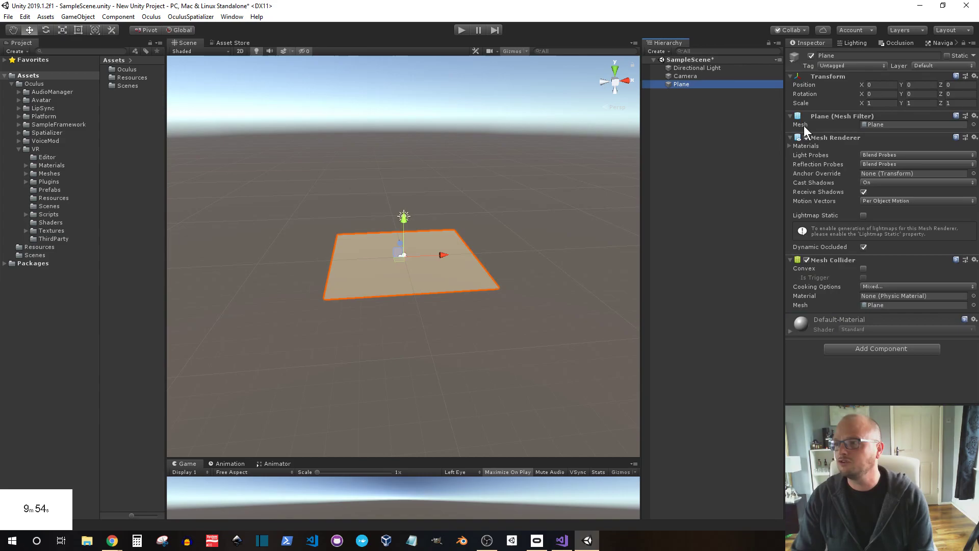
pyautogui.write('10')
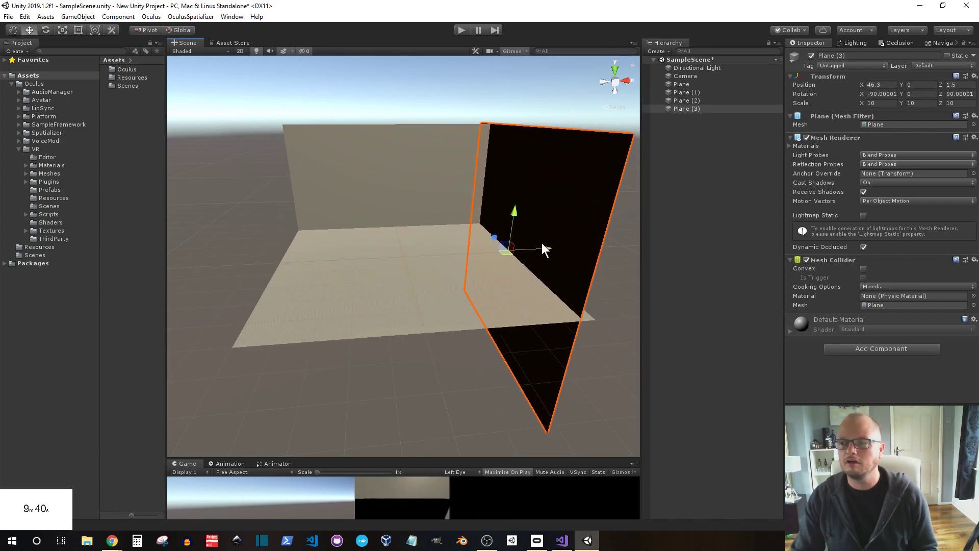
pyautogui.moveTo(509, 250); pyautogui.dragTo(300, 275)
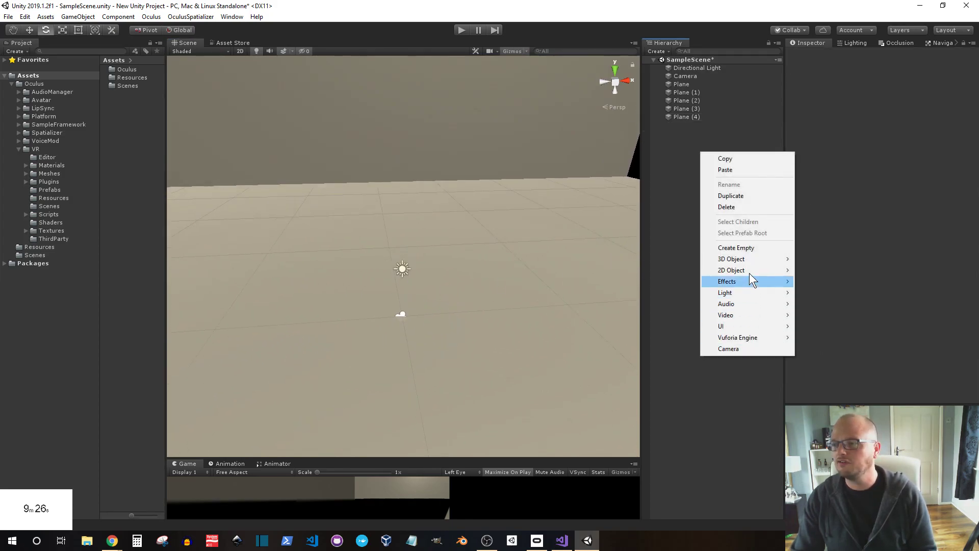
# Add a TextMeshPro 'Sample text' object with width 20 on the back wall
pyautogui.click(727, 281)
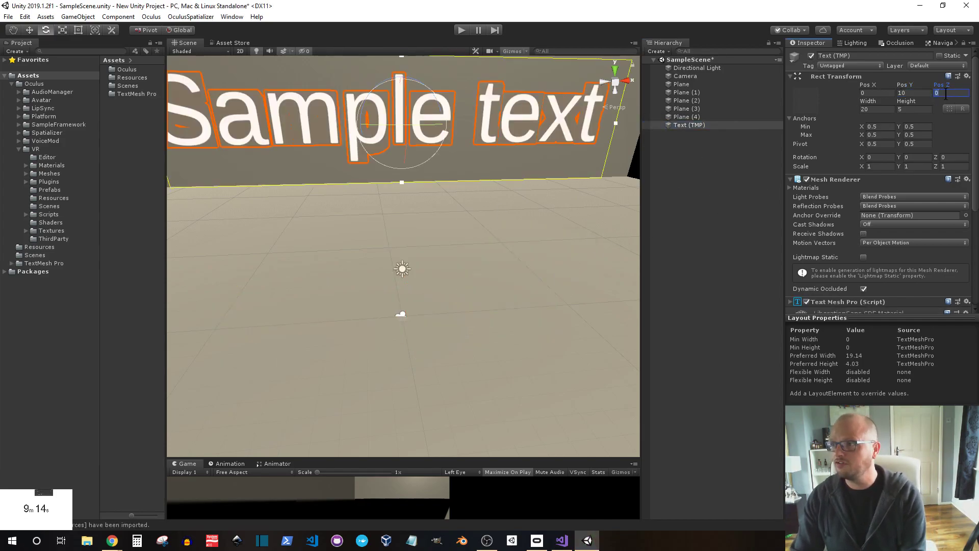
pyautogui.write('20')
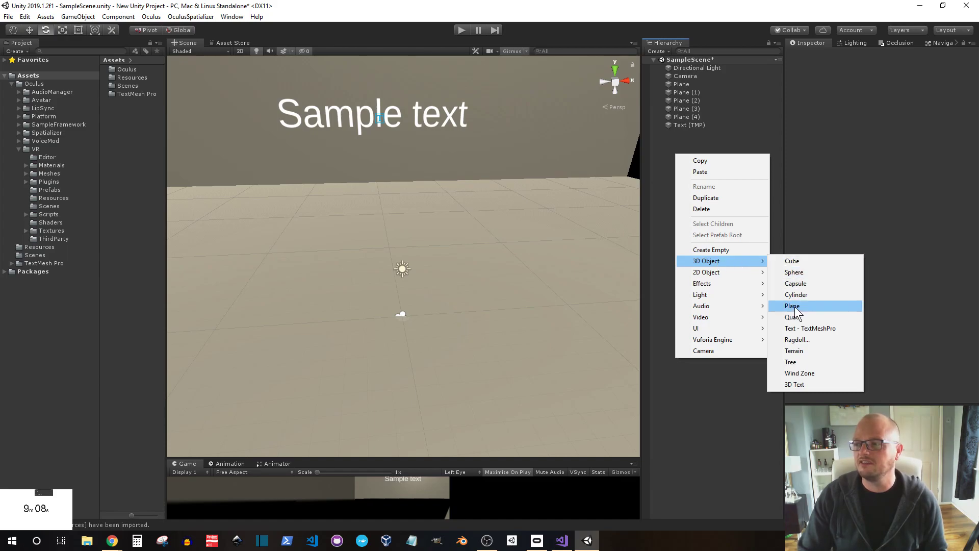
# Create a sphere with a Rigidbody and Target script, tagged with a new Target tag
pyautogui.click(794, 271)
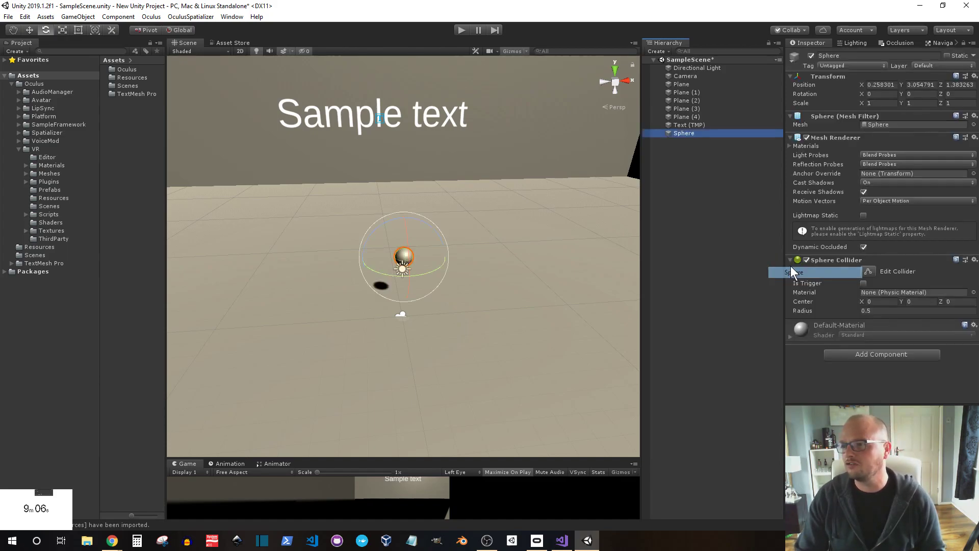
pyautogui.click(881, 354)
pyautogui.write('Rig')
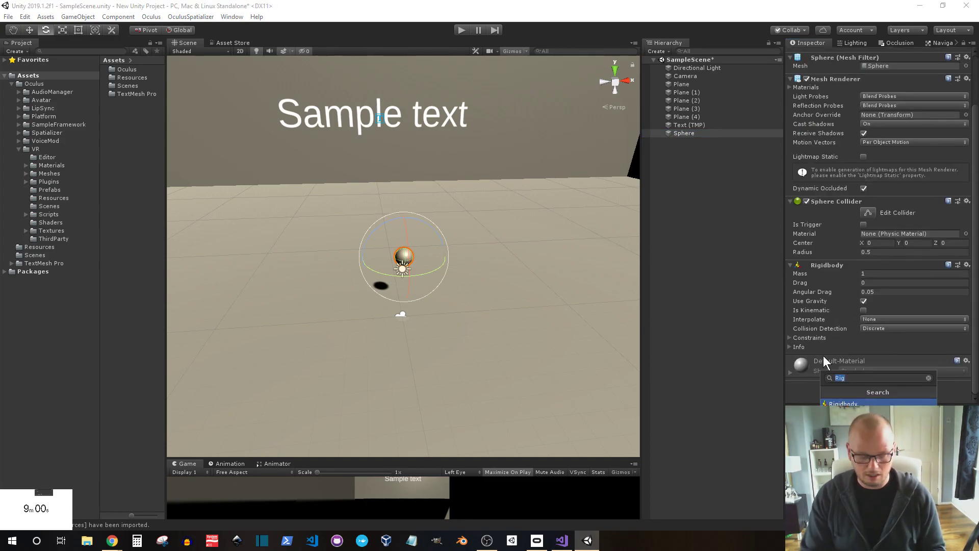
pyautogui.write('Target')
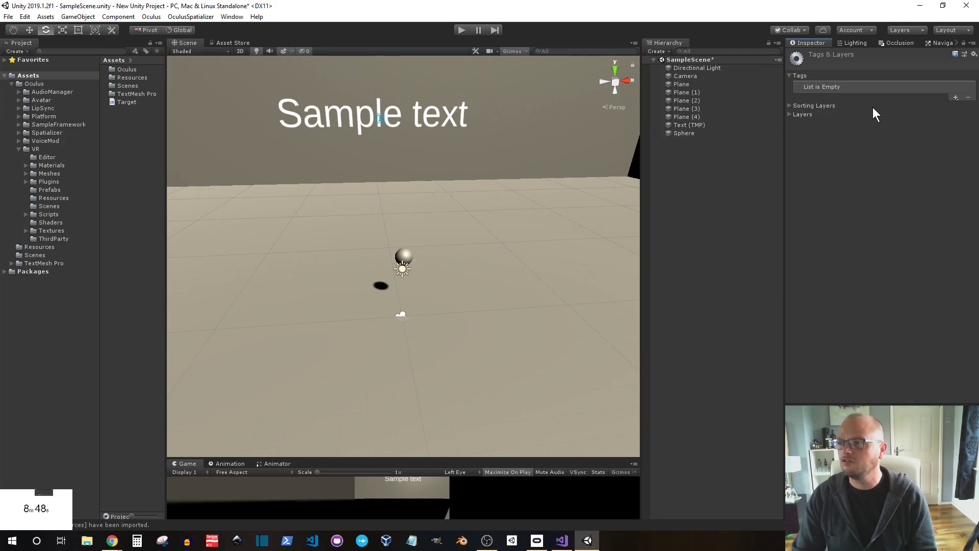
pyautogui.click(955, 95)
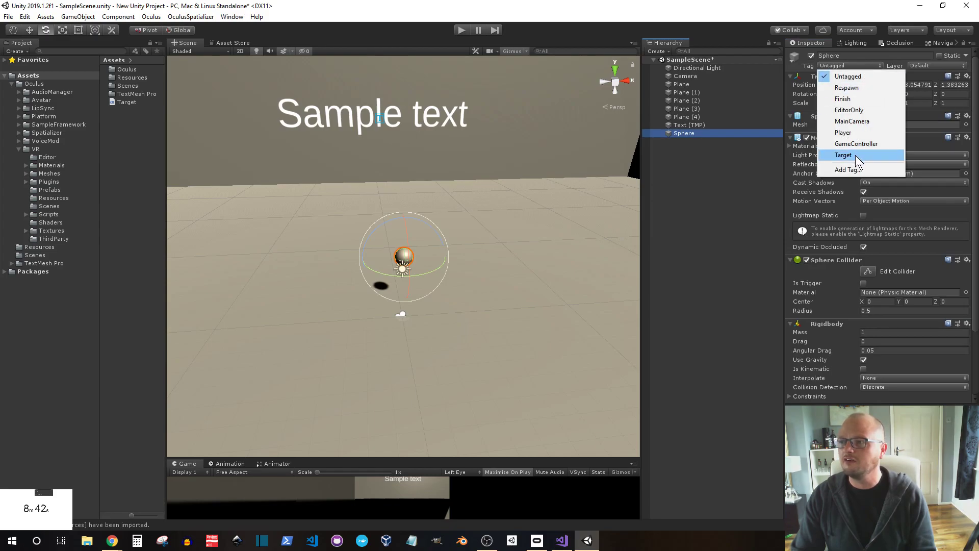
pyautogui.click(843, 155)
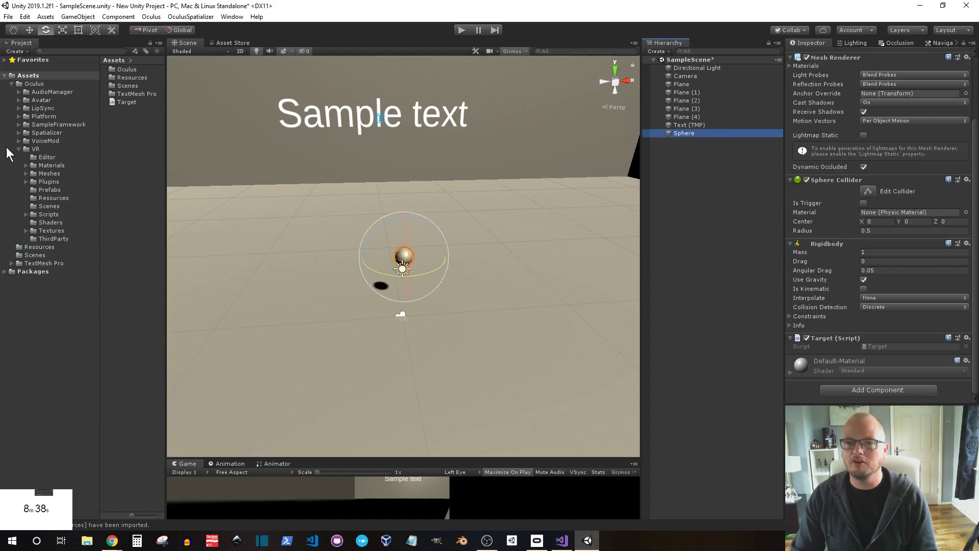
# Create a fully bouncy physic material and a red material, and select the sphere
pyautogui.rightClick(153, 117)
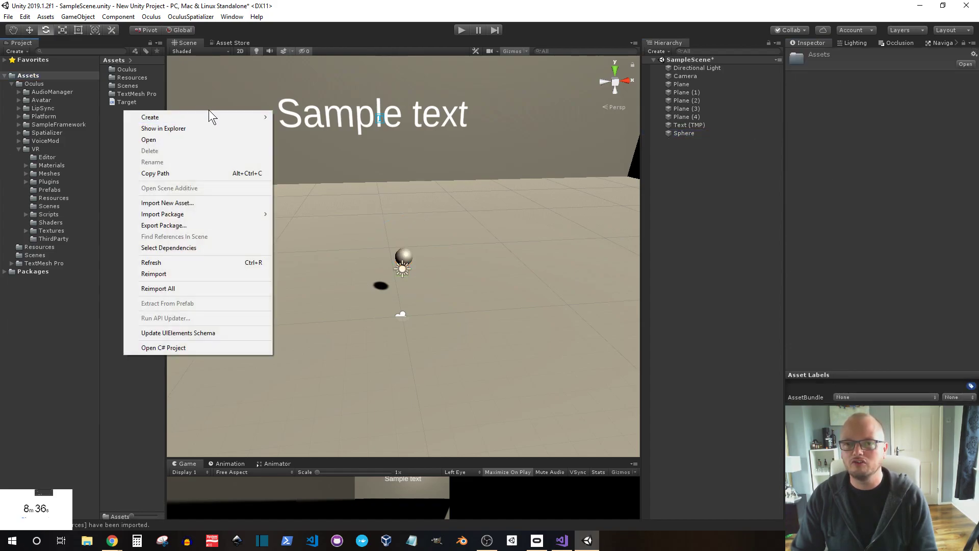
pyautogui.moveTo(150, 117)
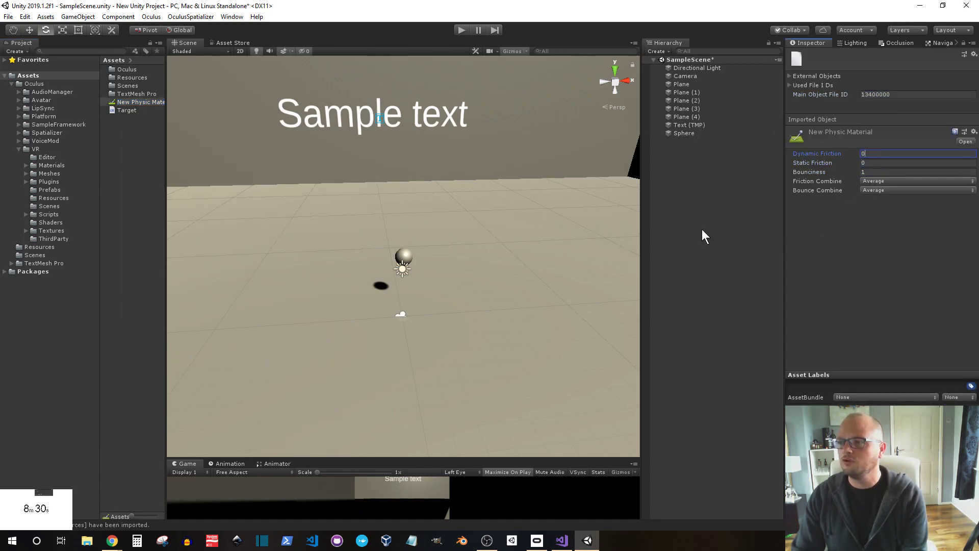
pyautogui.click(138, 102)
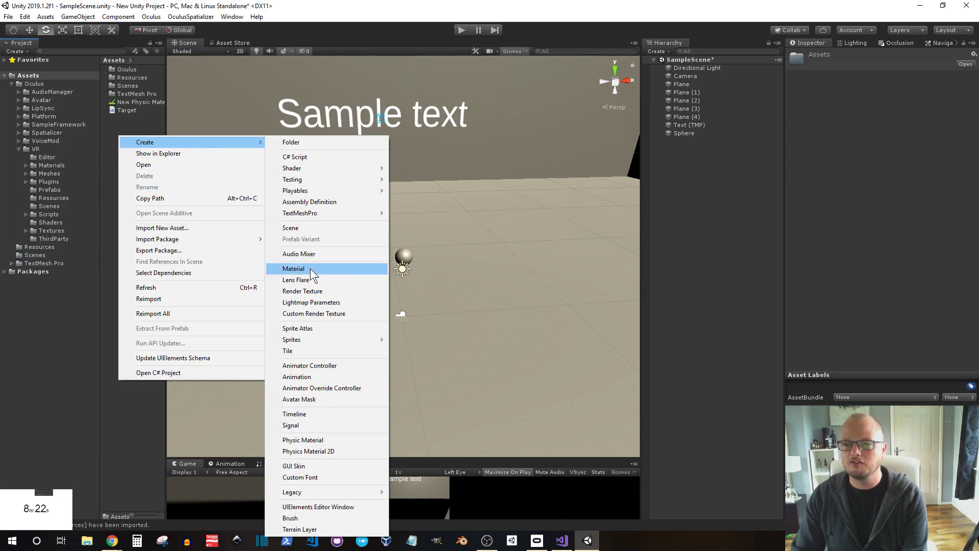
pyautogui.click(294, 268)
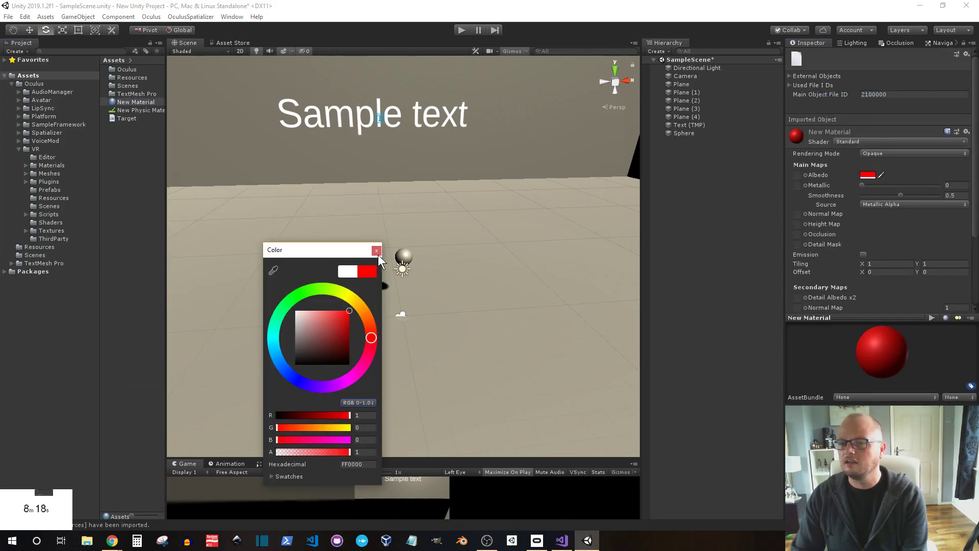
pyautogui.click(864, 255)
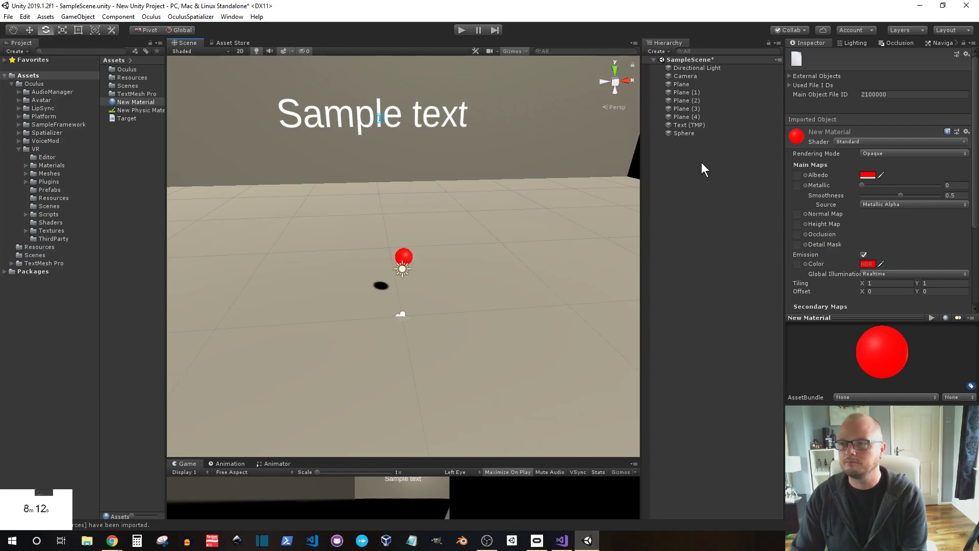
pyautogui.click(684, 133)
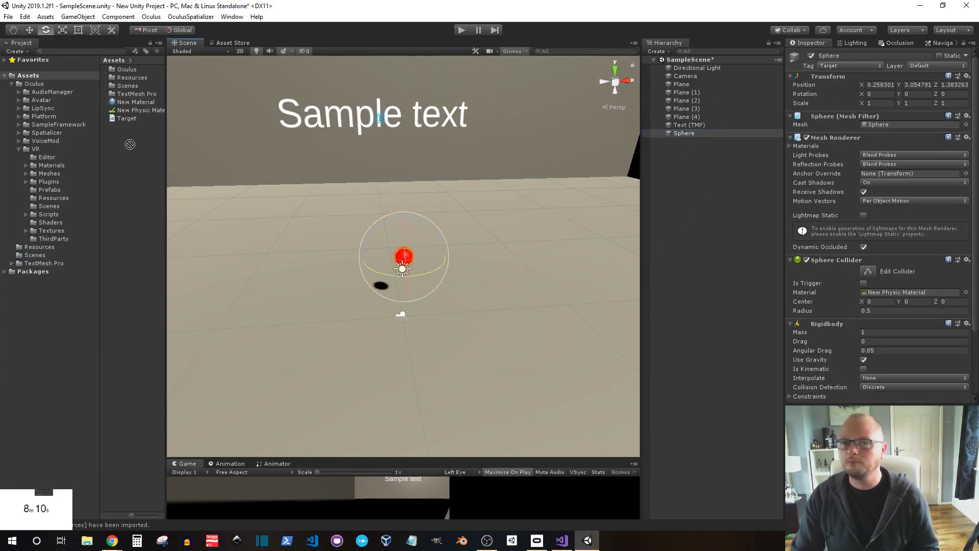
# Add a particle system with a different emitter shape, then reselect the sphere
pyautogui.rightClick(684, 133)
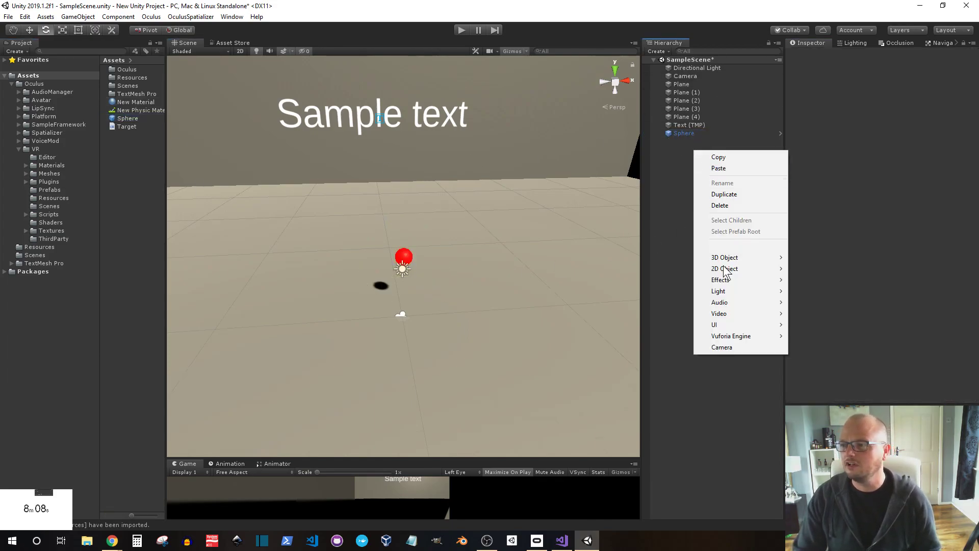
pyautogui.moveTo(720, 279)
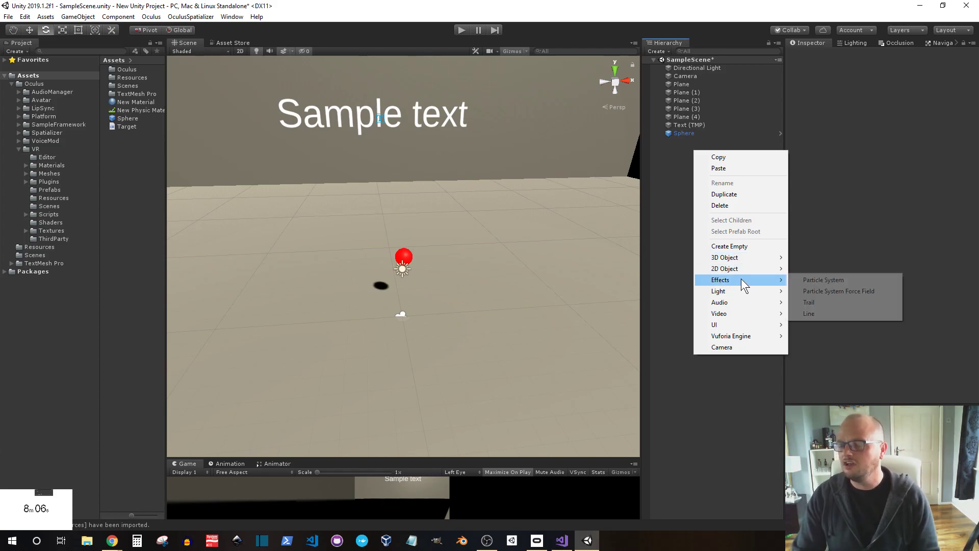
pyautogui.click(823, 279)
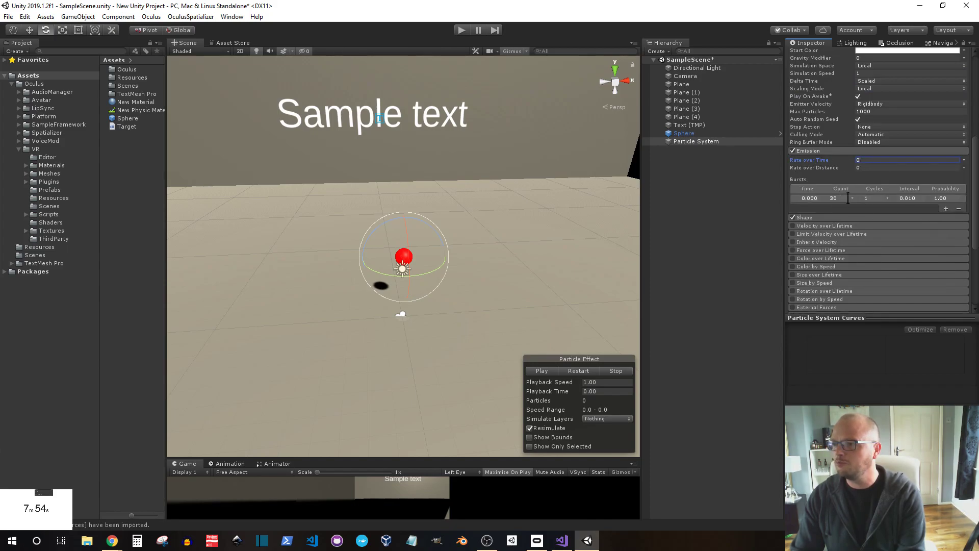
pyautogui.click(911, 227)
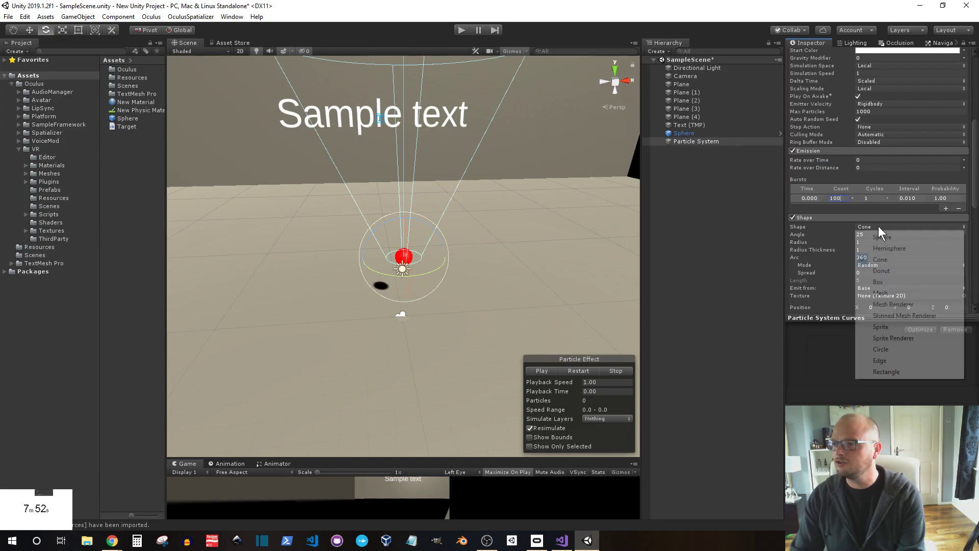
pyautogui.click(882, 237)
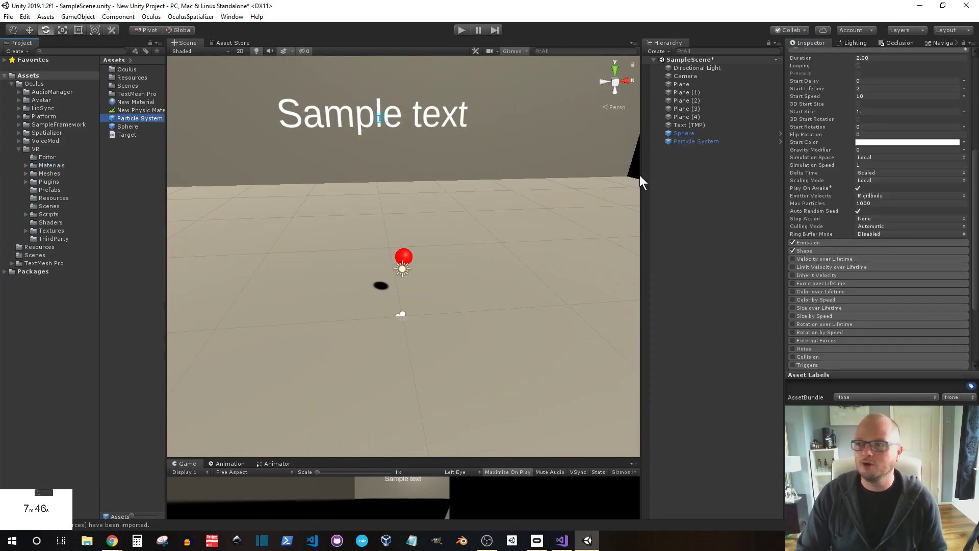
pyautogui.click(684, 133)
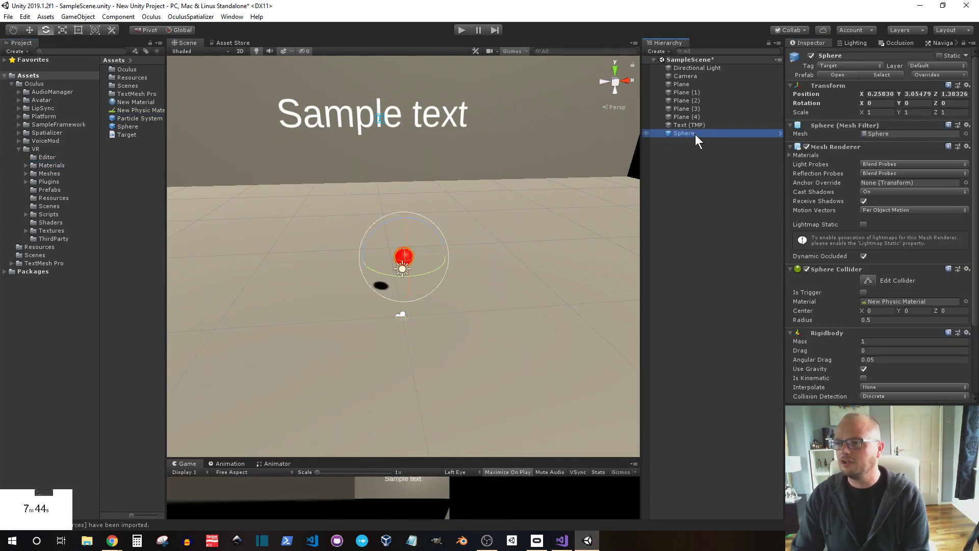
# Create an empty object and attach a new GameManager script to it
pyautogui.rightClick(696, 140)
pyautogui.write('GameMa')
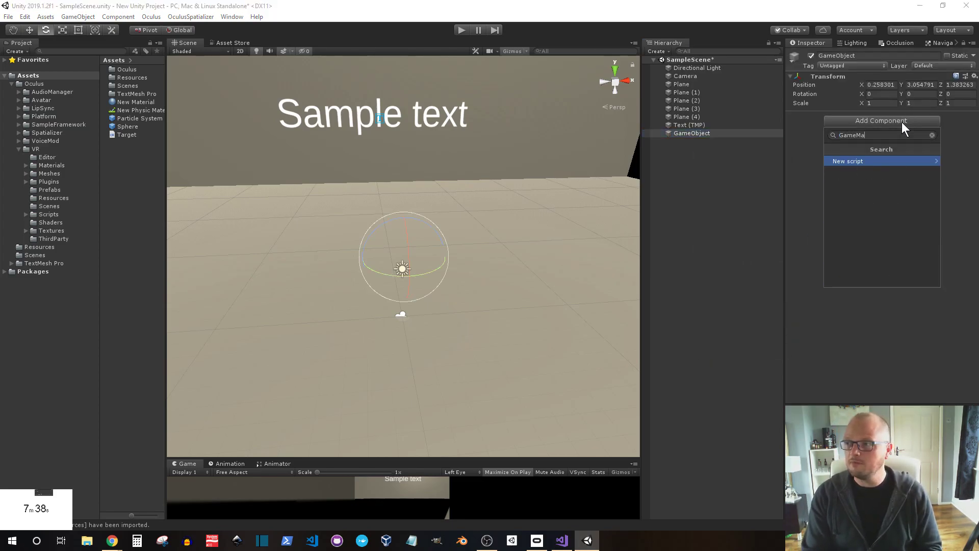
pyautogui.click(848, 161)
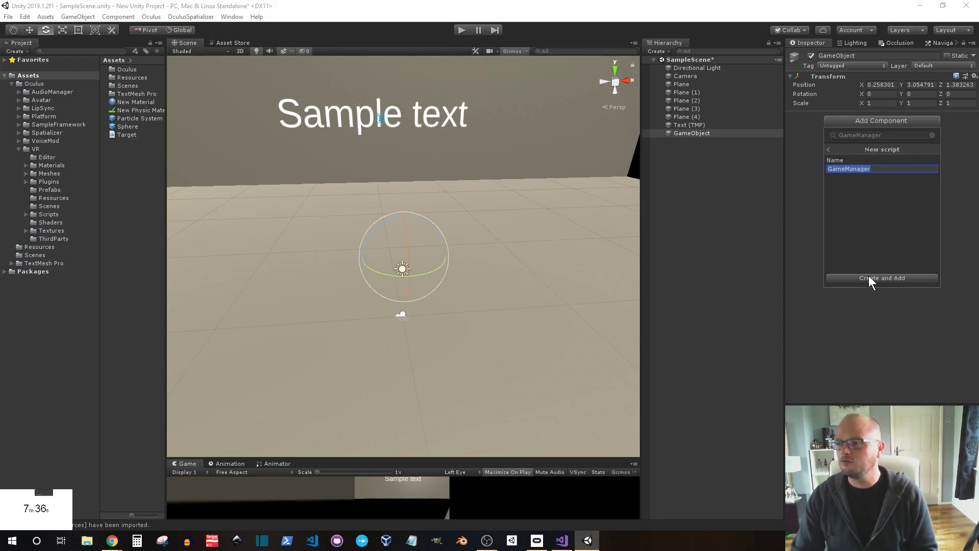
pyautogui.click(882, 278)
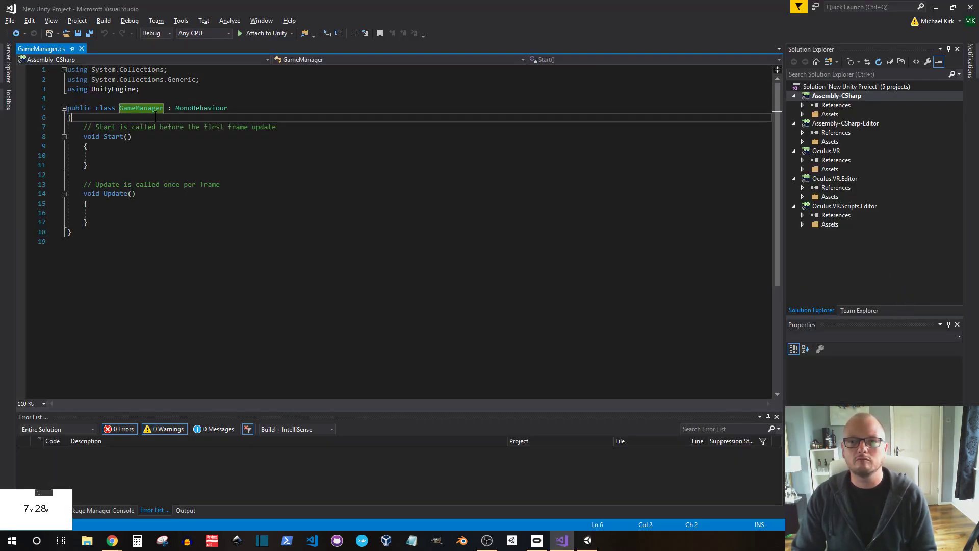
# Declare a public static GameManager Instance field
pyautogui.write('publi')
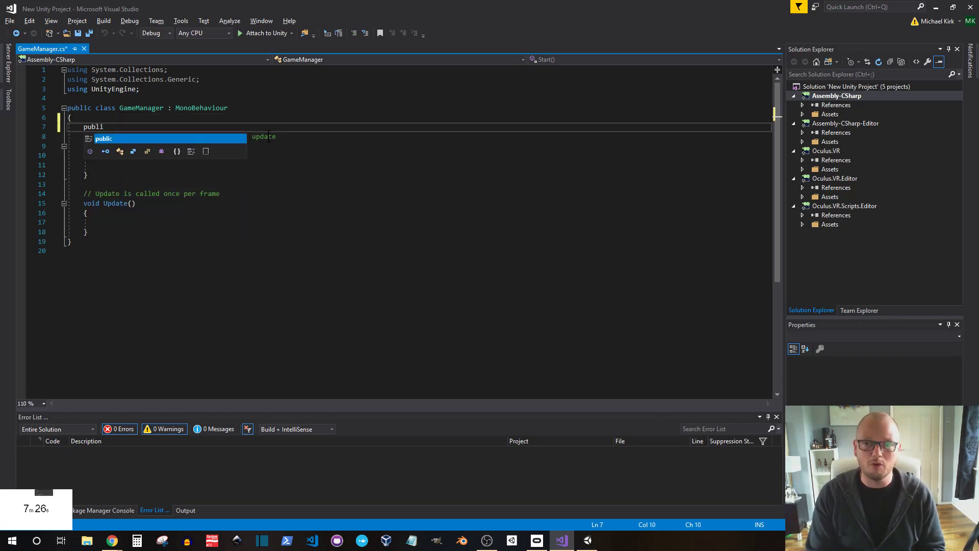
pyautogui.write('st')
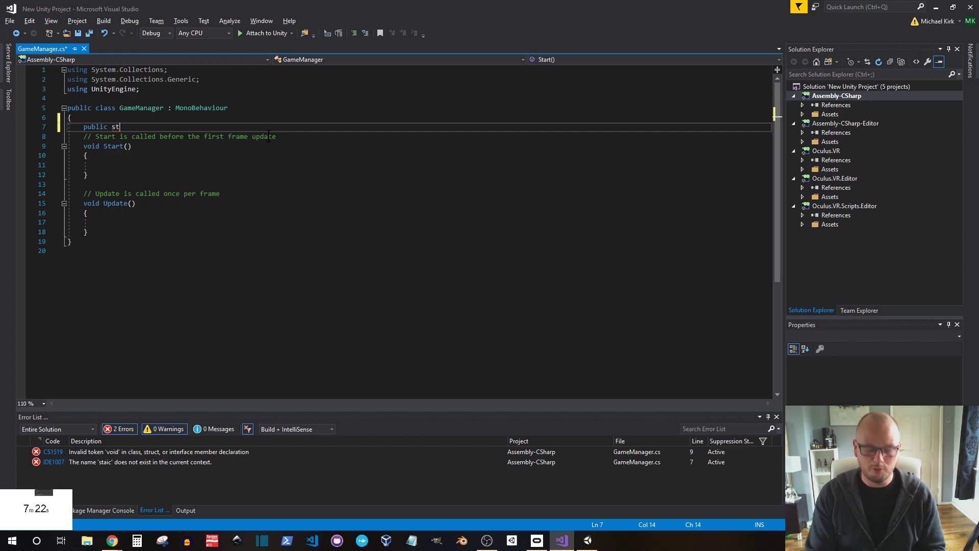
pyautogui.write('a')
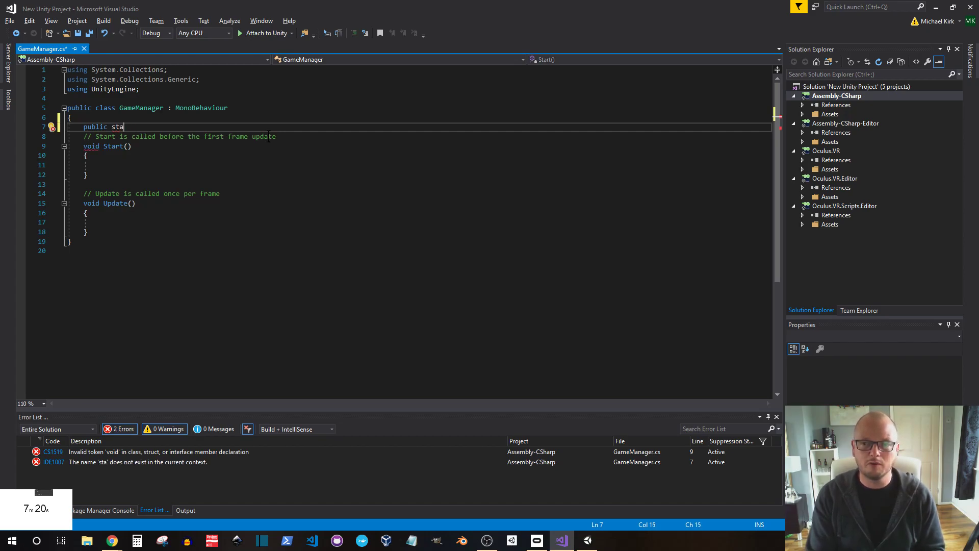
pyautogui.write('tic')
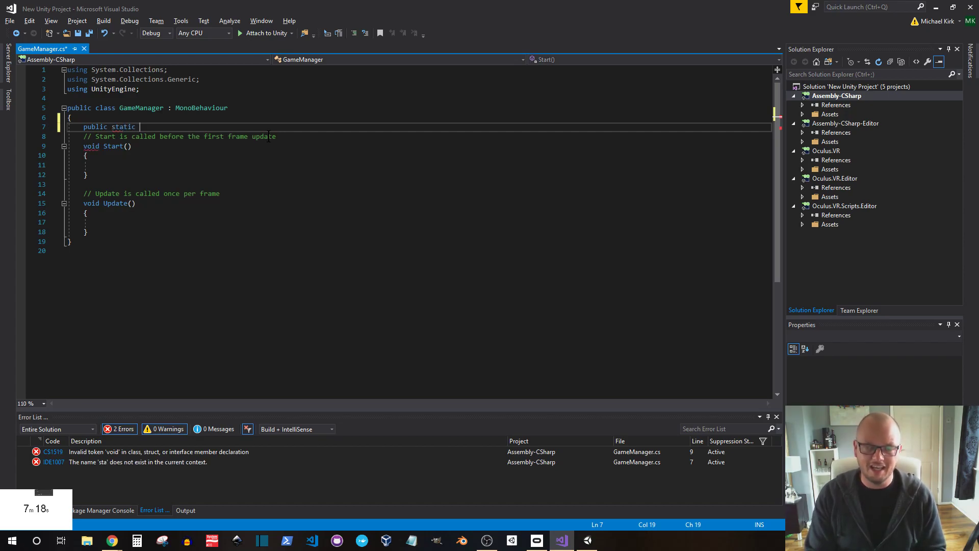
pyautogui.write('GameManager Instance;')
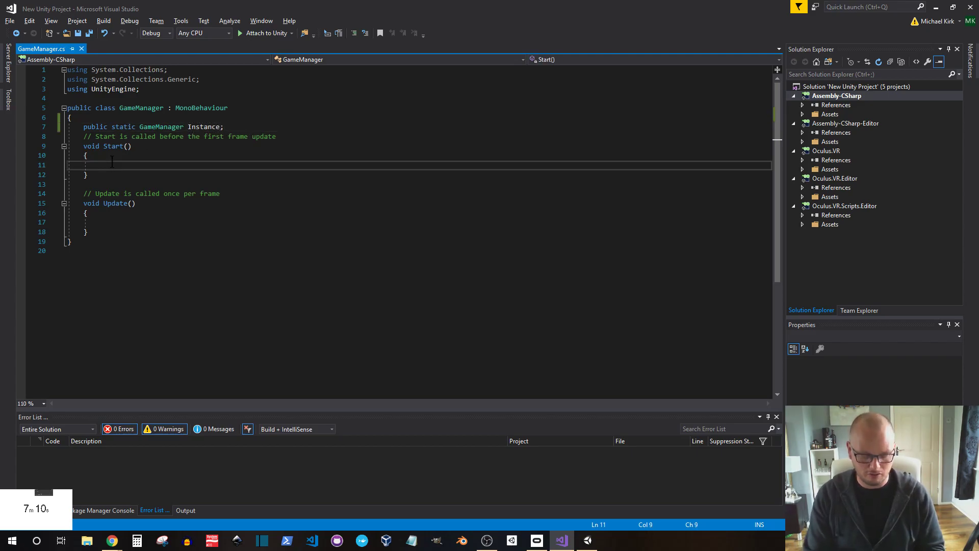
pyautogui.write('Int')
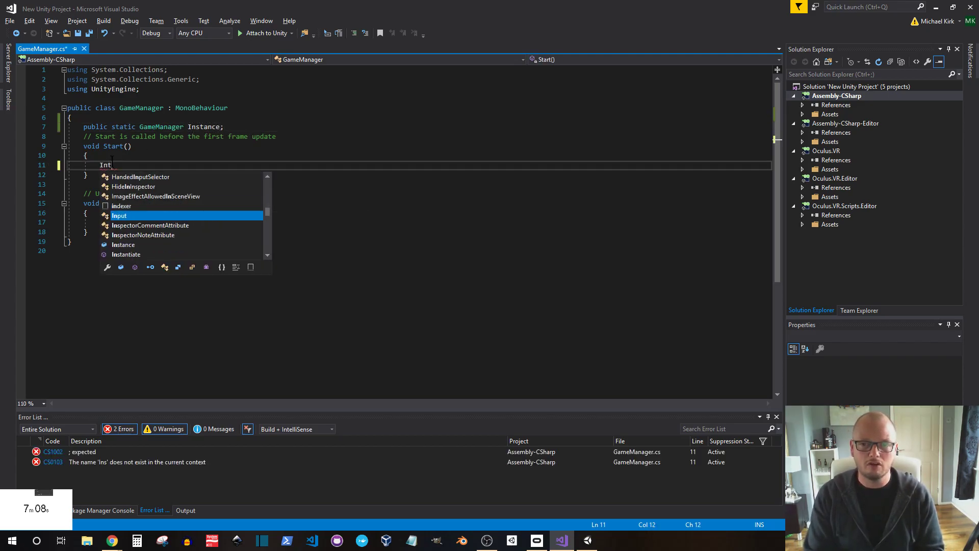
pyautogui.write('Instance = this;')
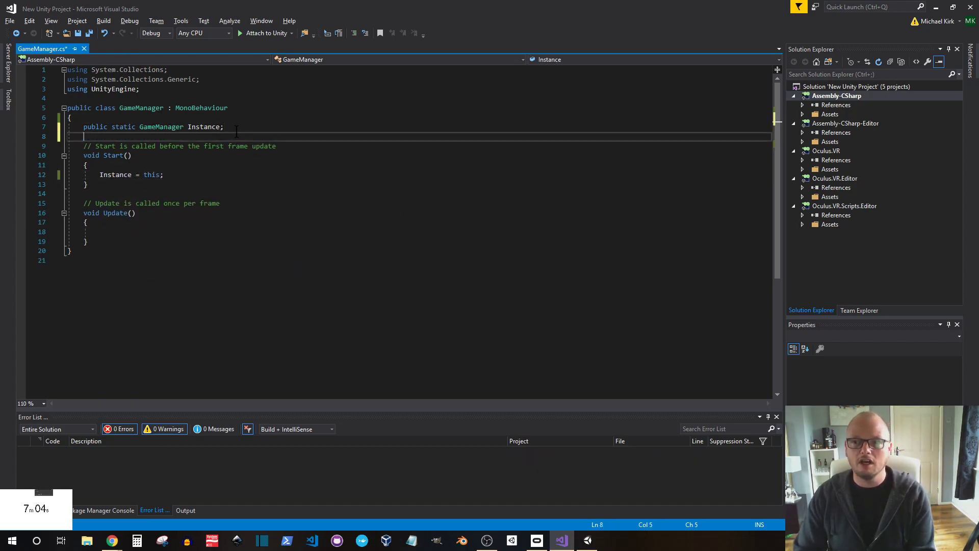
# Add gameOver, score and TextMeshPro scoreText fields and import the TMPro namespace
pyautogui.write('b')
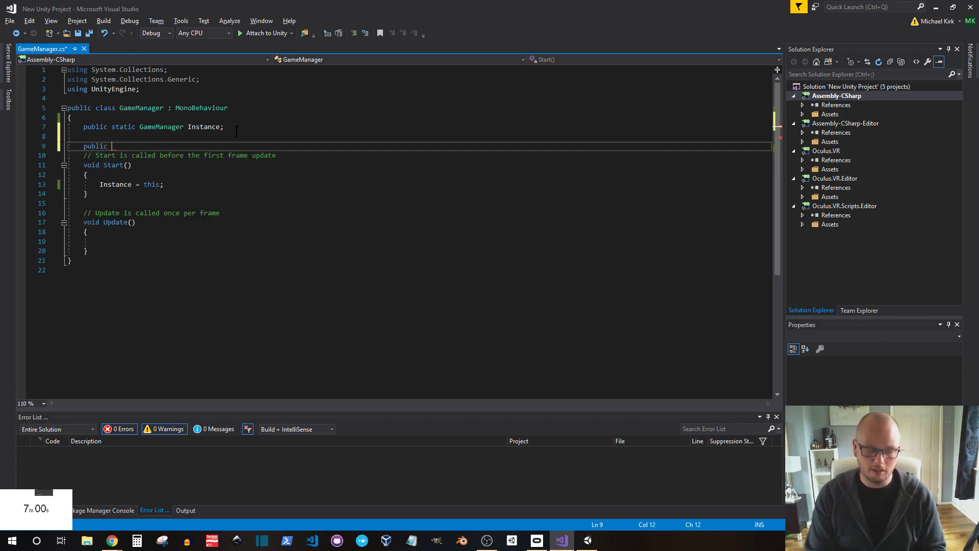
pyautogui.write('bool gameOver;')
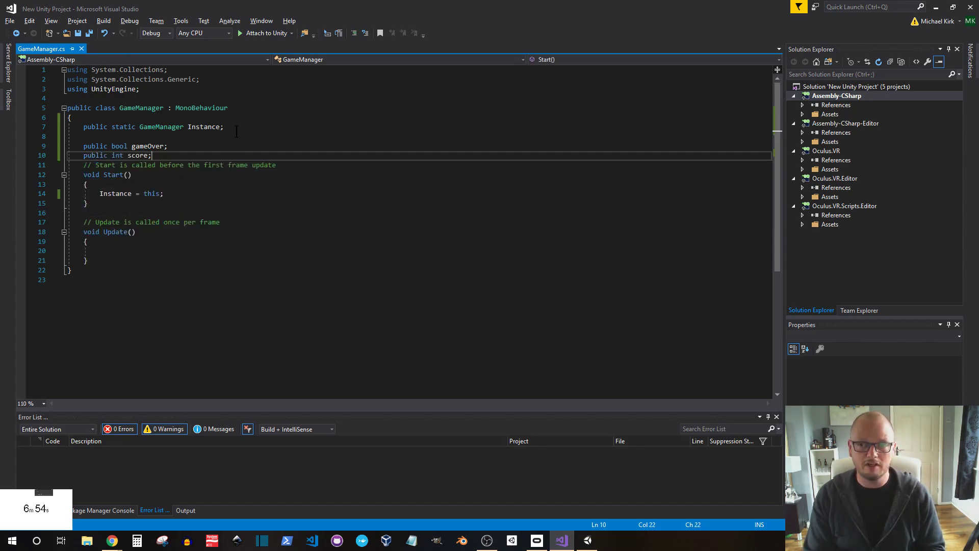
pyautogui.write('public')
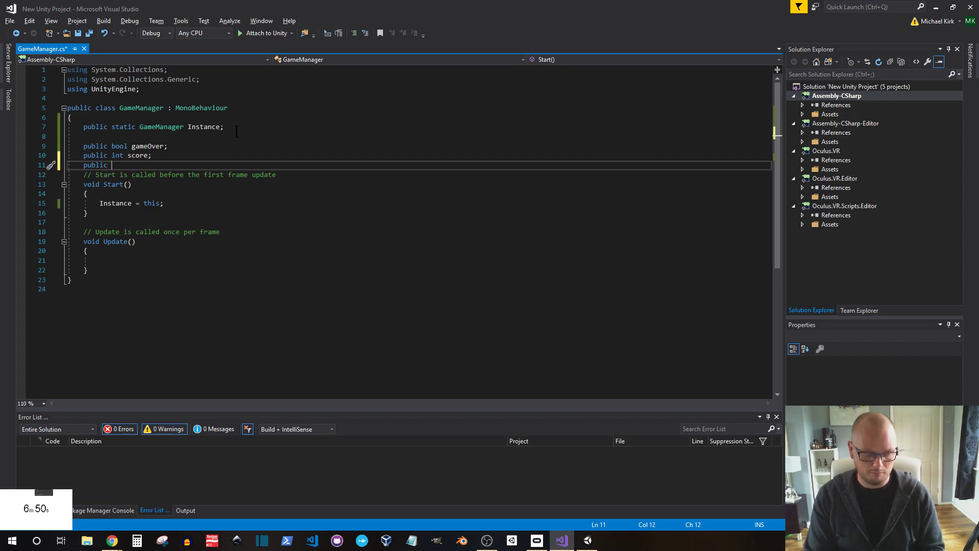
pyautogui.write('TextMeshPro')
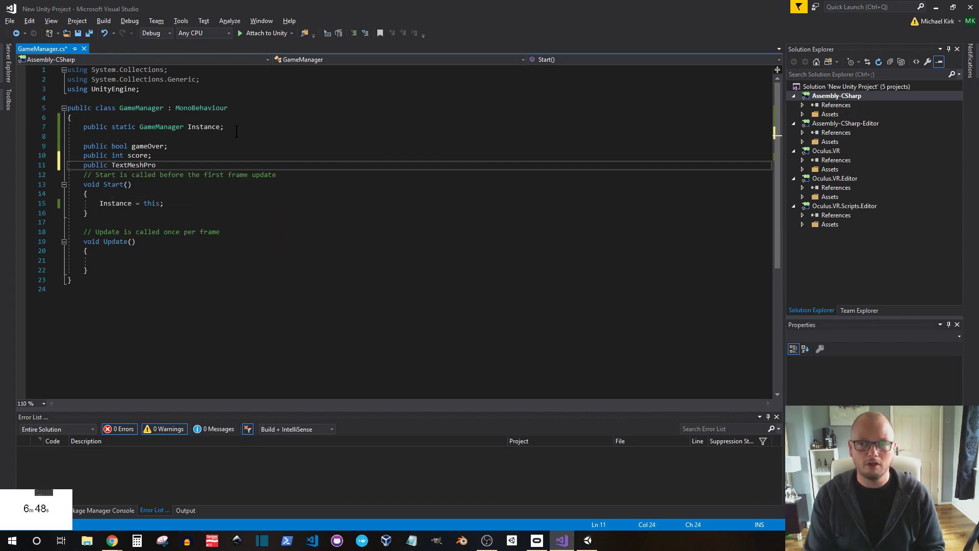
pyautogui.write('scoreText;')
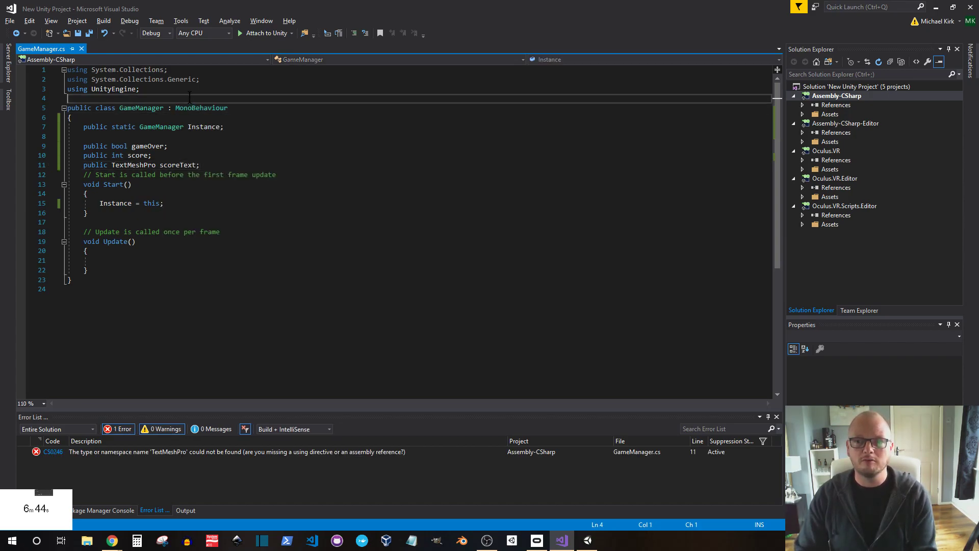
pyautogui.write('using TM')
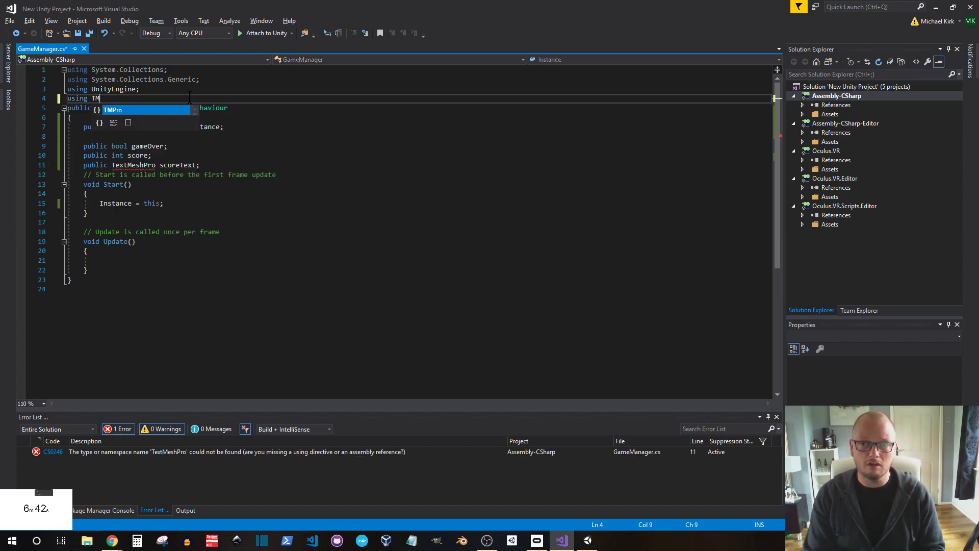
pyautogui.write('Pro;')
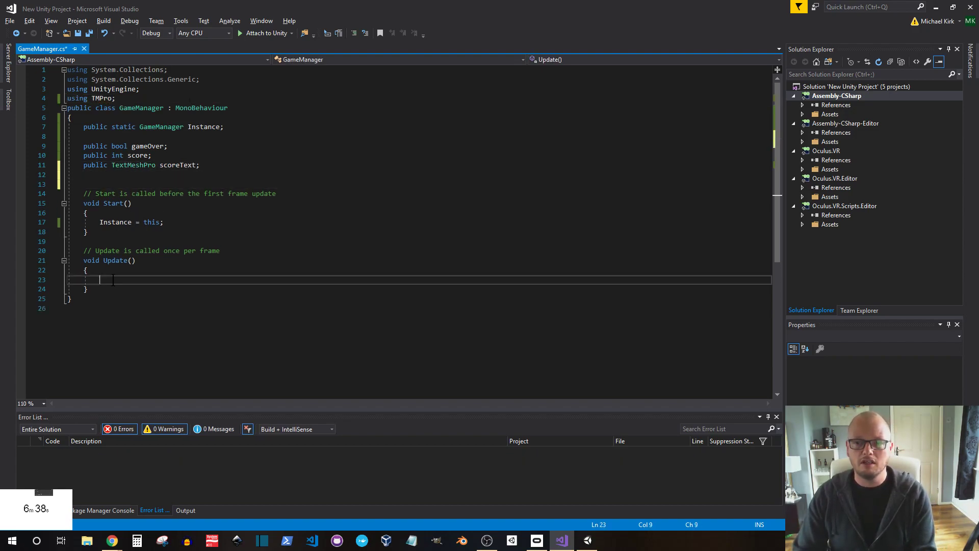
# Set scoreText.text to score.ToString() plus the elapsed time
pyautogui.write('scoreText.text = s')
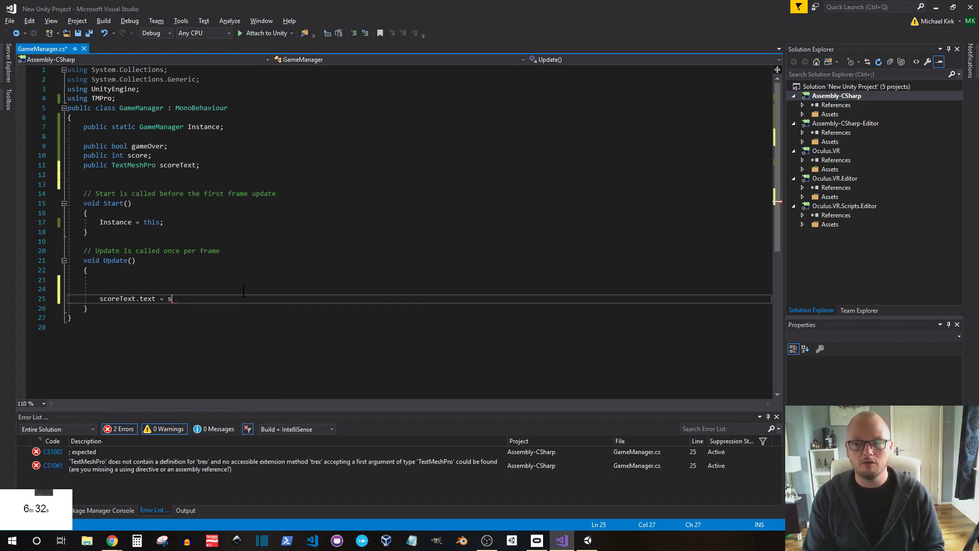
pyautogui.write('core')
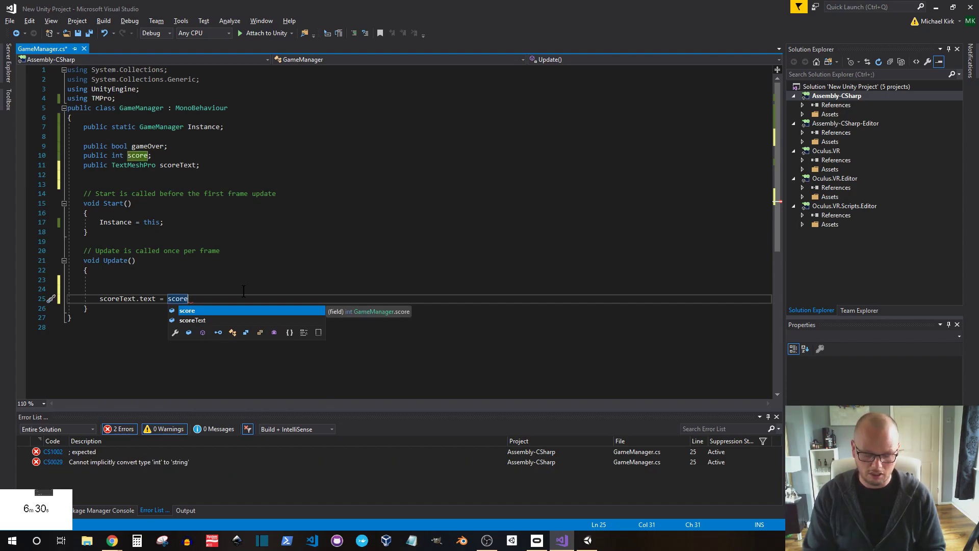
pyautogui.write('.ToString()')
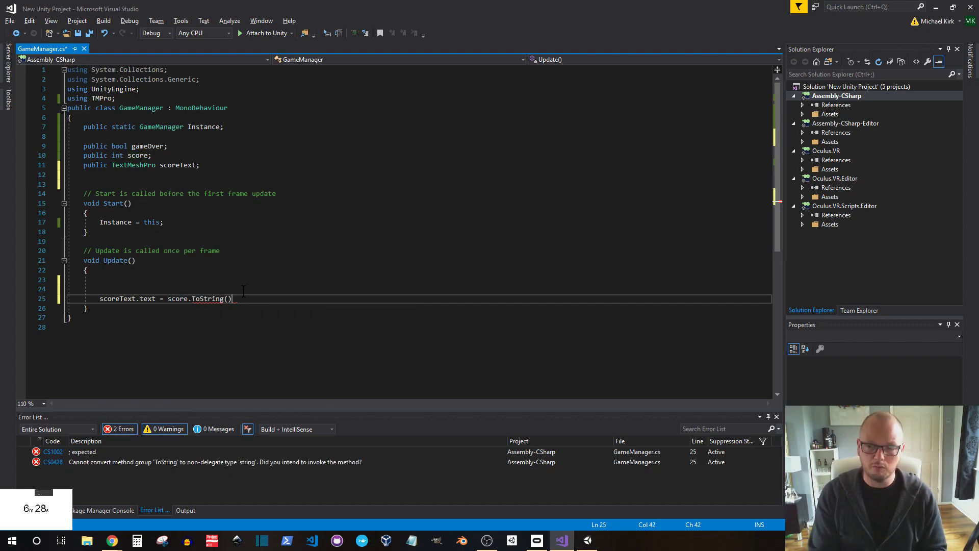
pyautogui.write('+ time.time.ToString("(0.00')
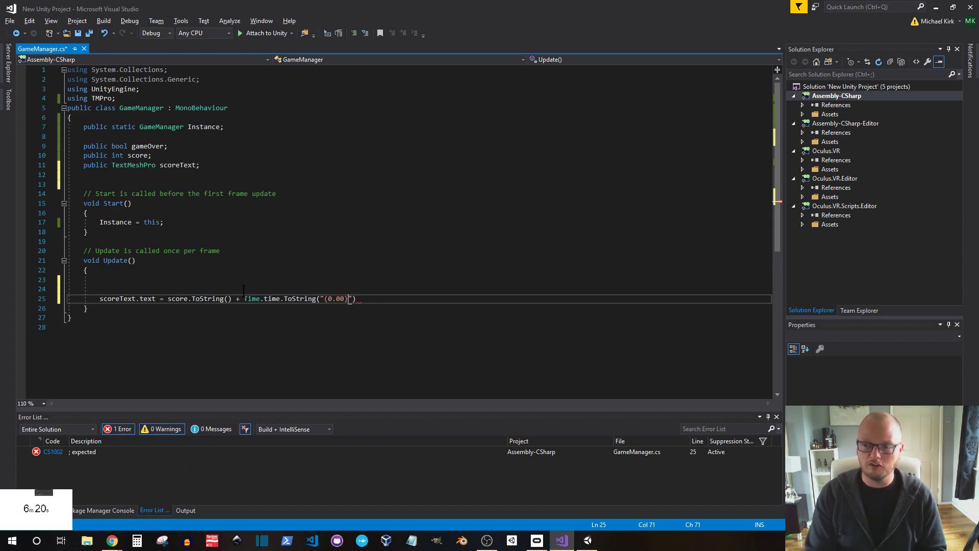
pyautogui.write(';')
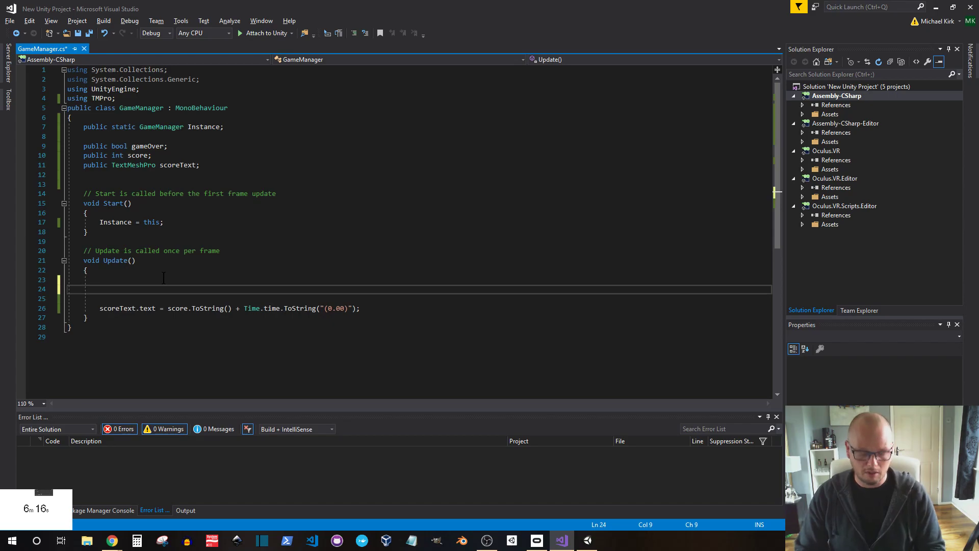
# Add an if(!gameOver) block checking Time.time < 60, otherwise setting gameOver true
pyautogui.write('if(!g)')
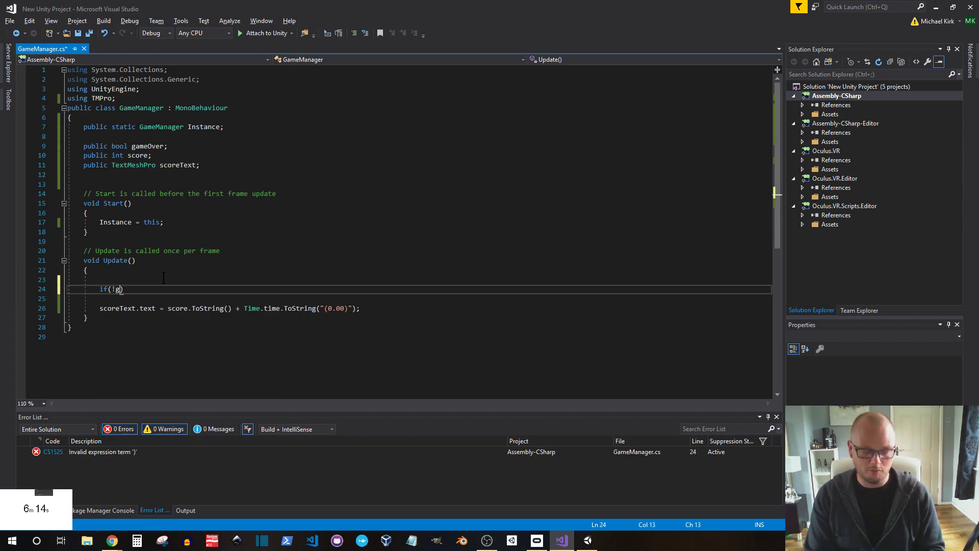
pyautogui.write('ameOver)')
pyautogui.click(420, 299)
pyautogui.write('{')
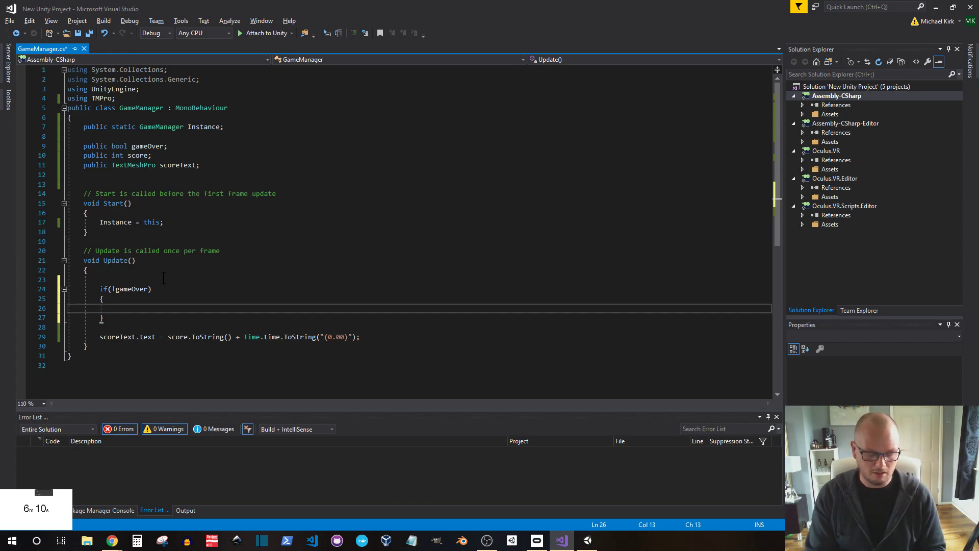
pyautogui.write('if(Time.time)')
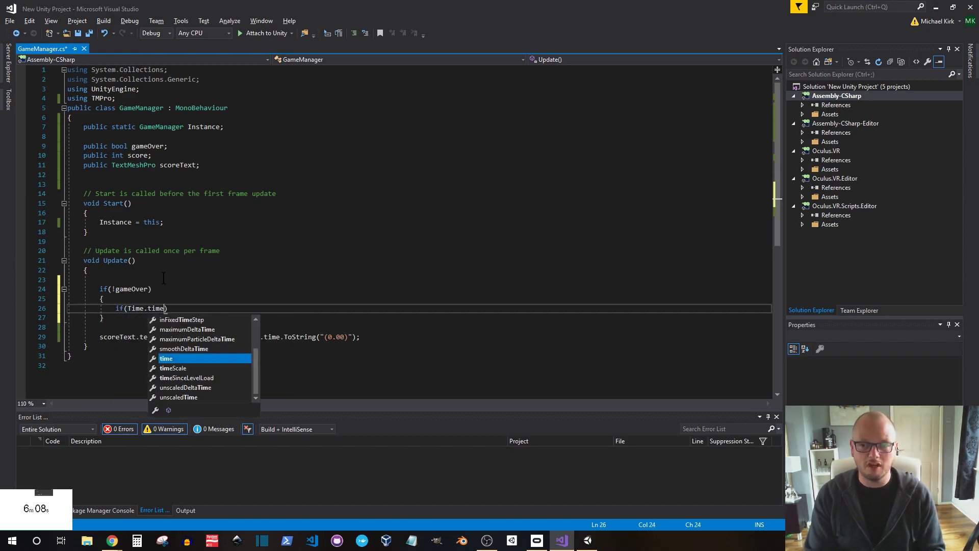
pyautogui.write('< 60')
pyautogui.write('else')
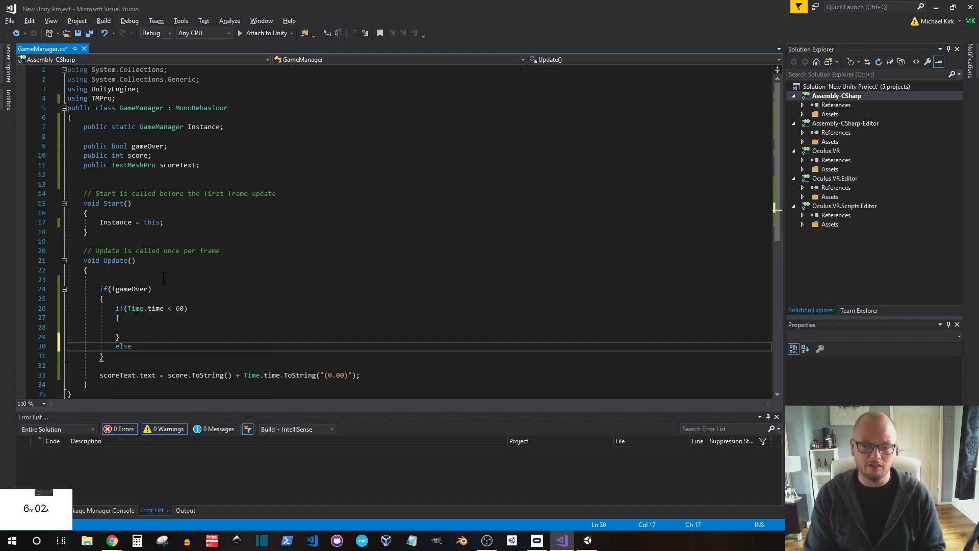
pyautogui.write('gameOver=')
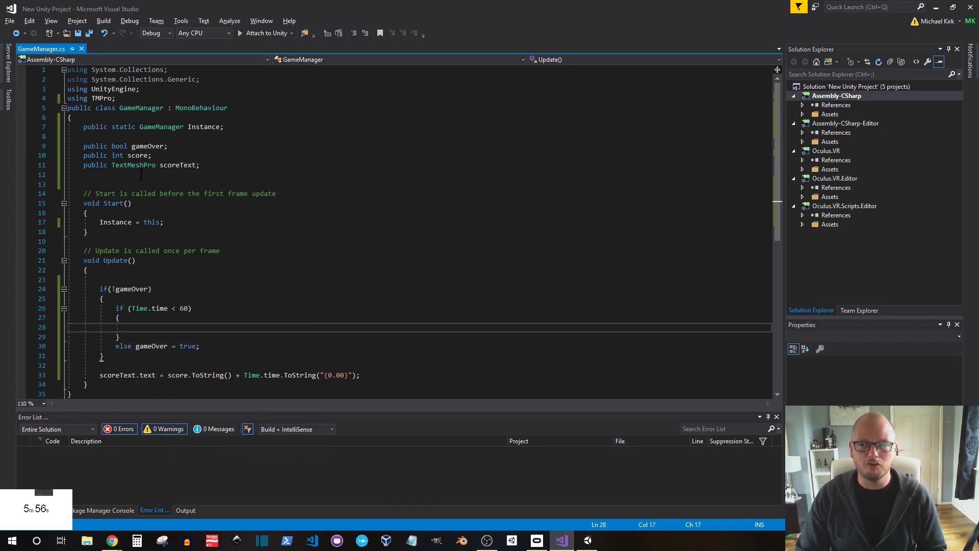
pyautogui.write('public')
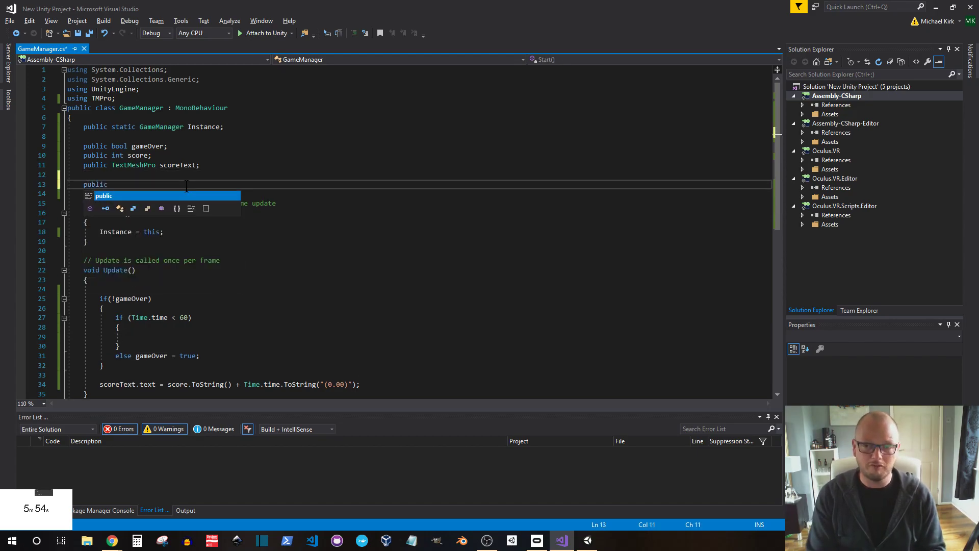
# Declare public GameObject fields target and particle
pyautogui.write('GameObject')
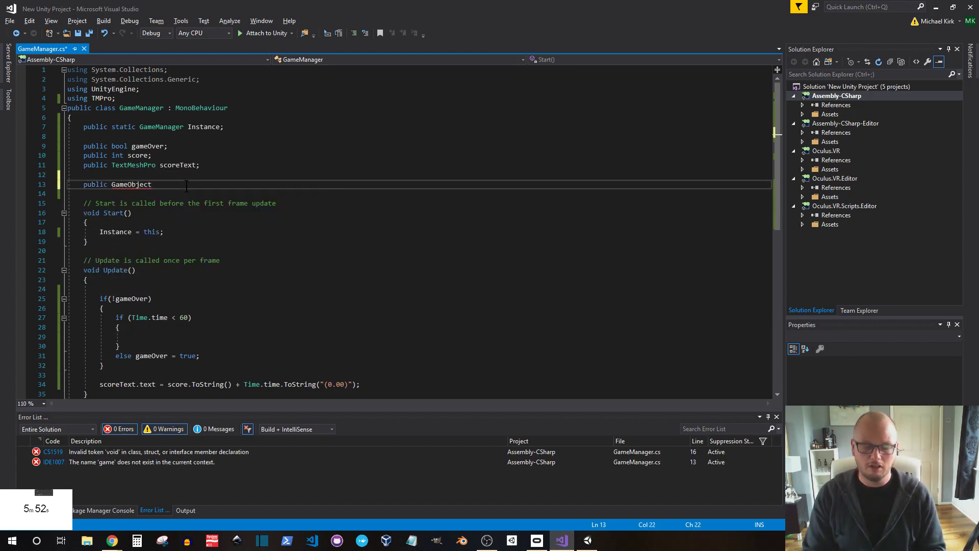
pyautogui.write('target;')
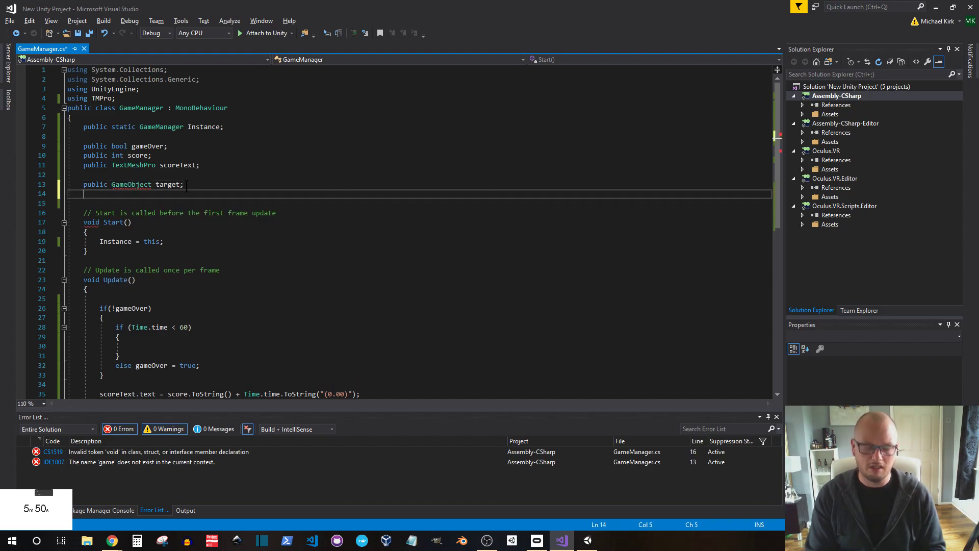
pyautogui.write('public GameObject')
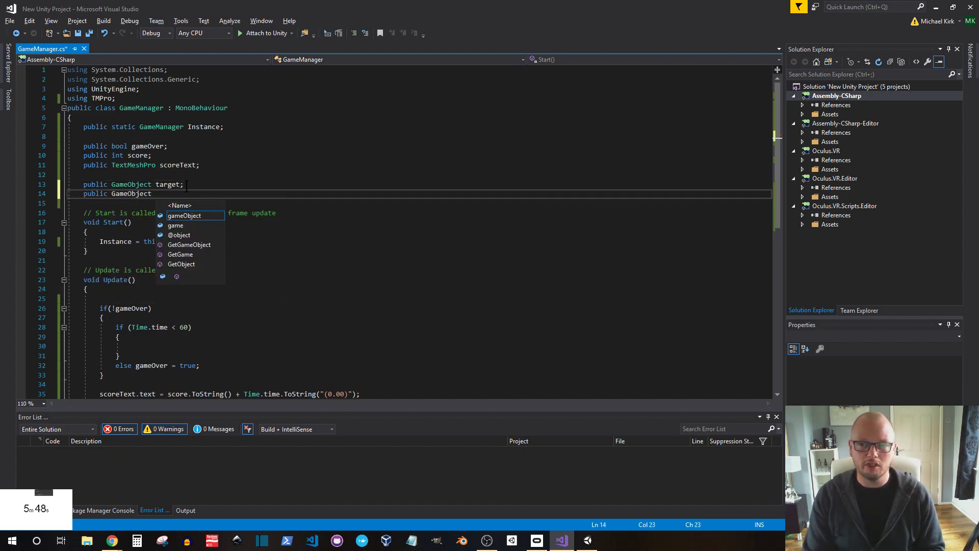
pyautogui.write('particle;')
pyautogui.write('public float nextSpawn;')
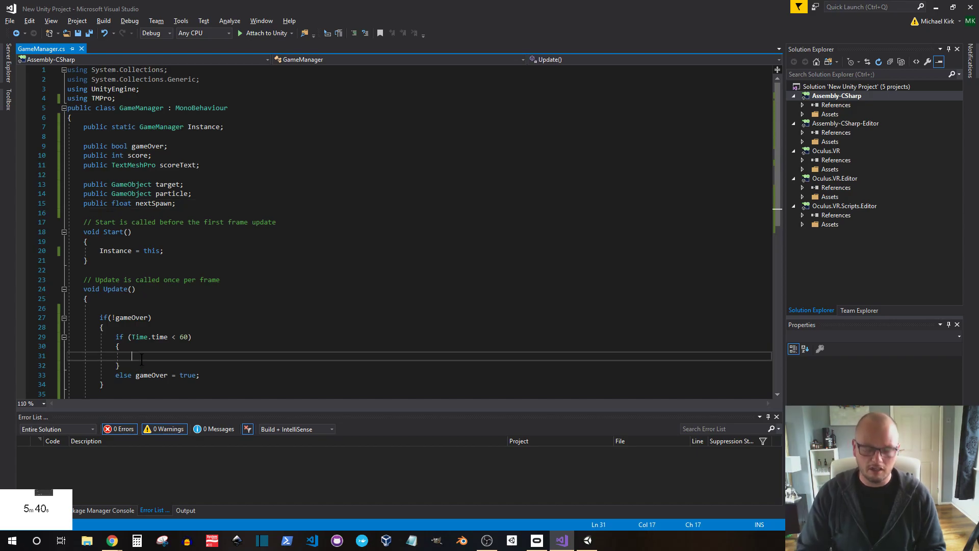
# Add an if on Time.time passing nextSpawn that resets nextSpawn to time + 0.5
pyautogui.write('if(')
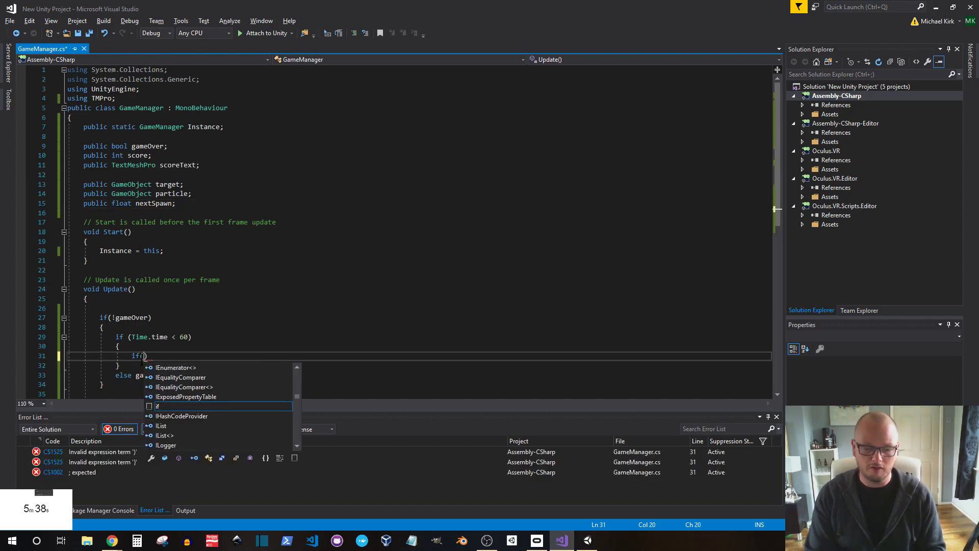
pyautogui.write('(Time.time > sp')
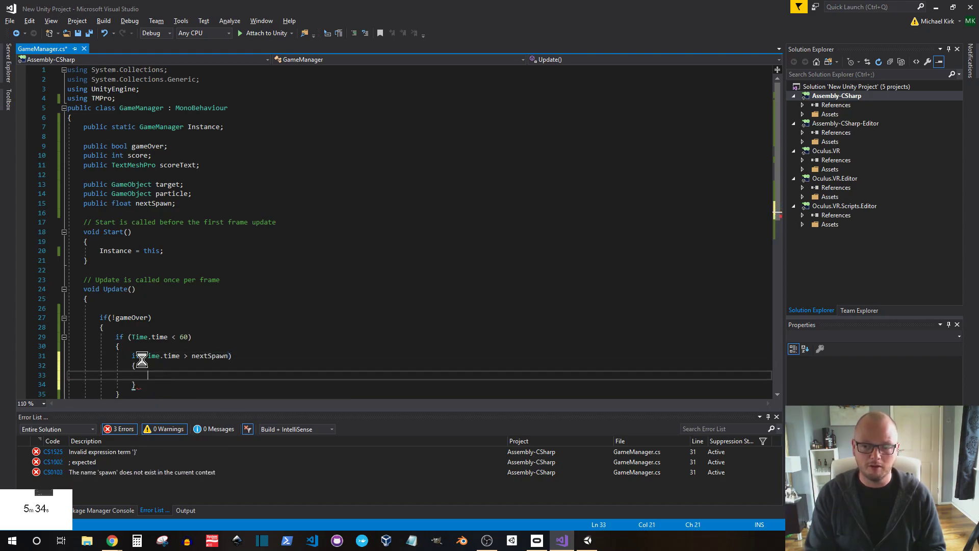
pyautogui.write('spawn = Time.')
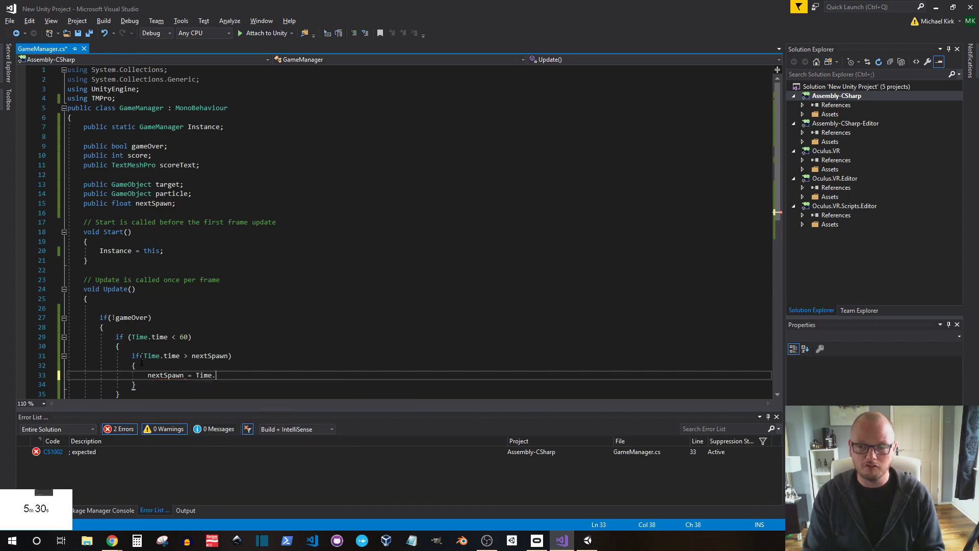
pyautogui.write('time + 0.5f;')
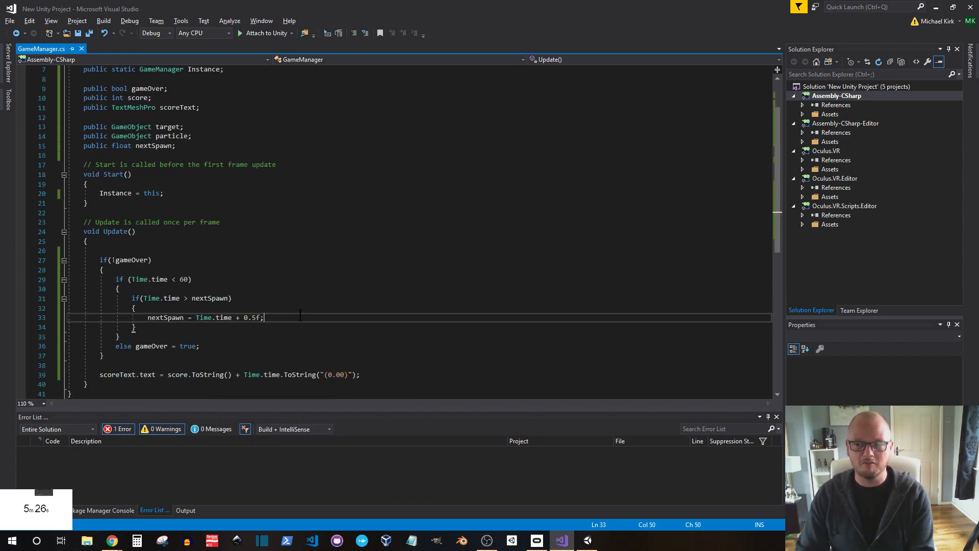
# Instantiate target at a new Vector3 built from Random.Range(-10,10) values
pyautogui.write('insta')
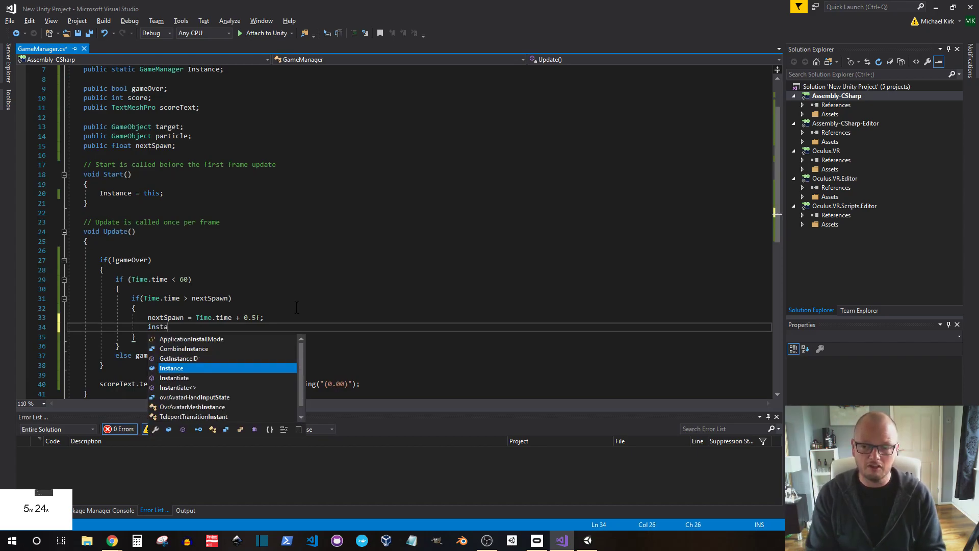
pyautogui.write('ntiate()')
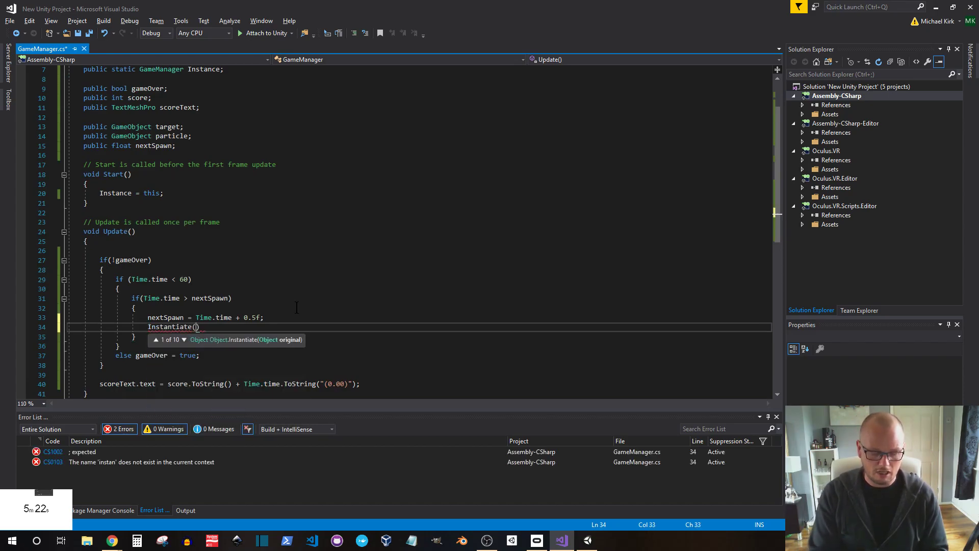
pyautogui.write('target')
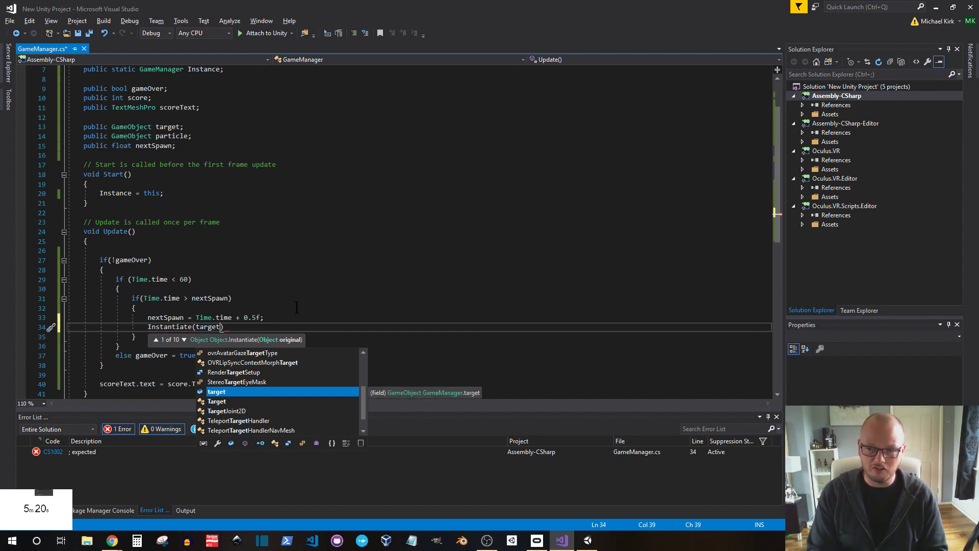
pyautogui.write('.transform.position =')
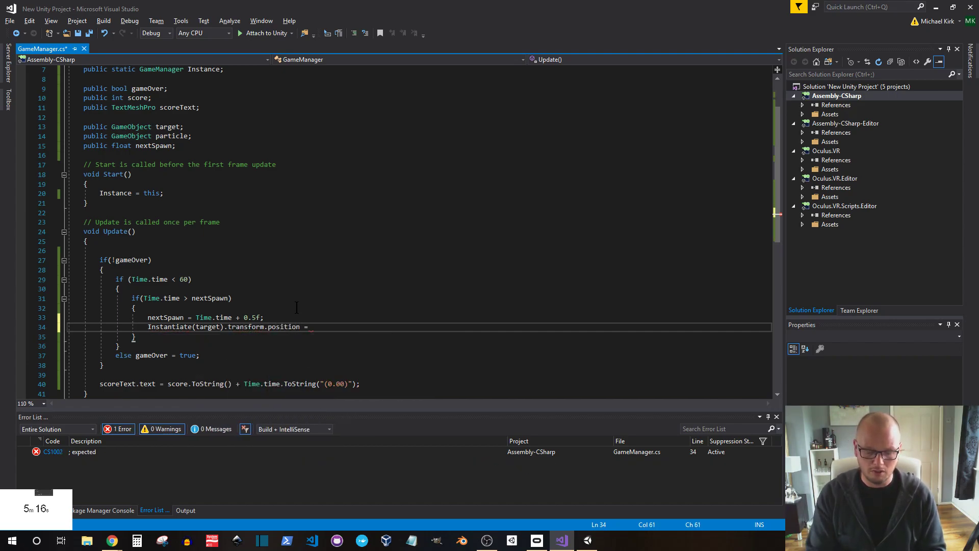
pyautogui.write('new vecot')
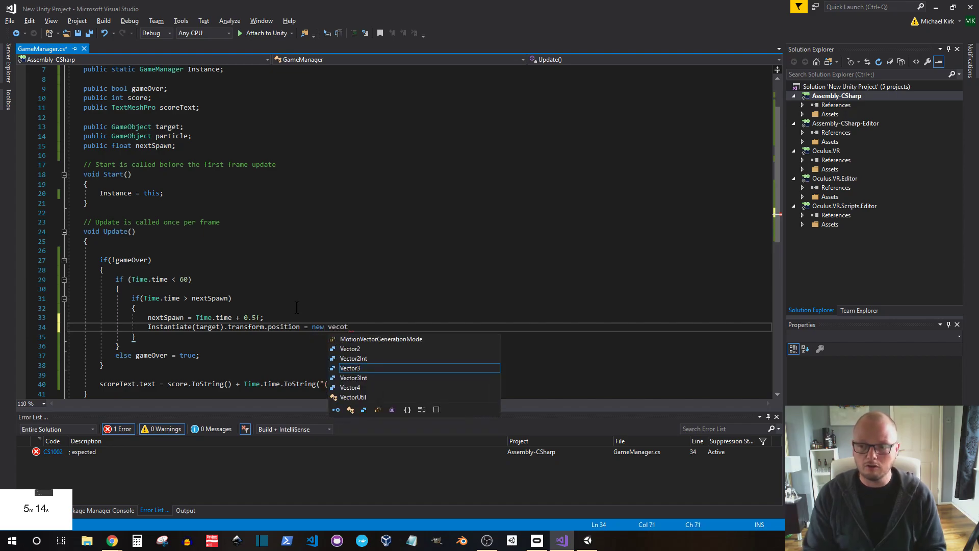
pyautogui.write('Vector3()')
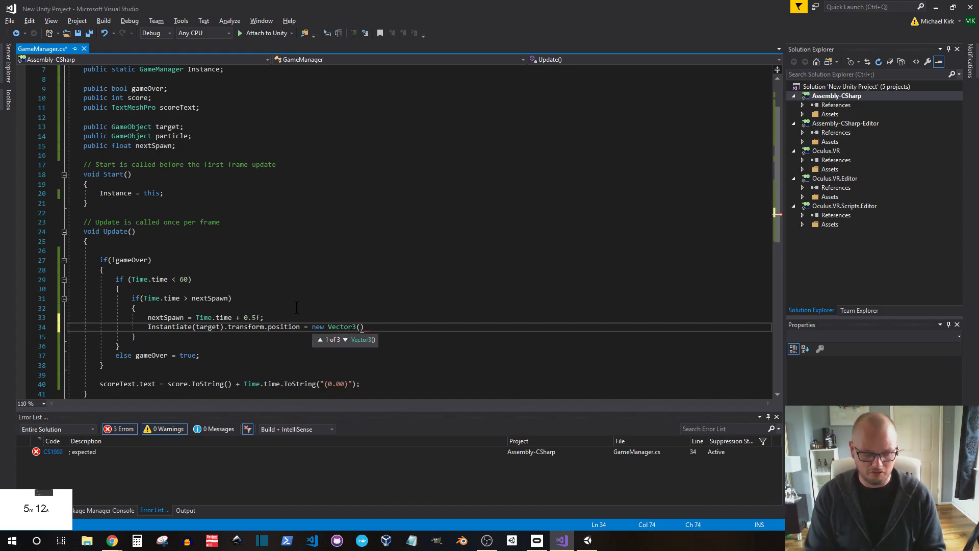
pyautogui.write('Random.R')
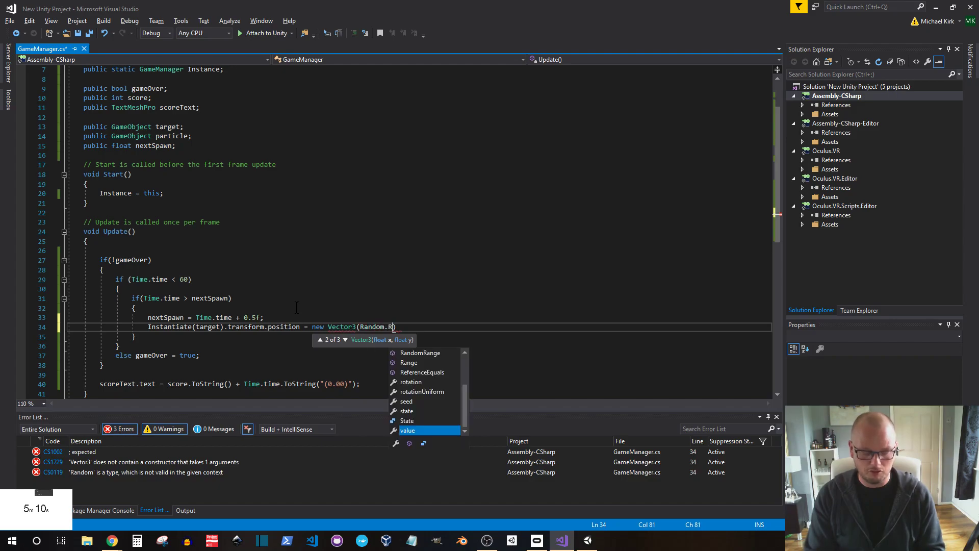
pyautogui.write('ange()')
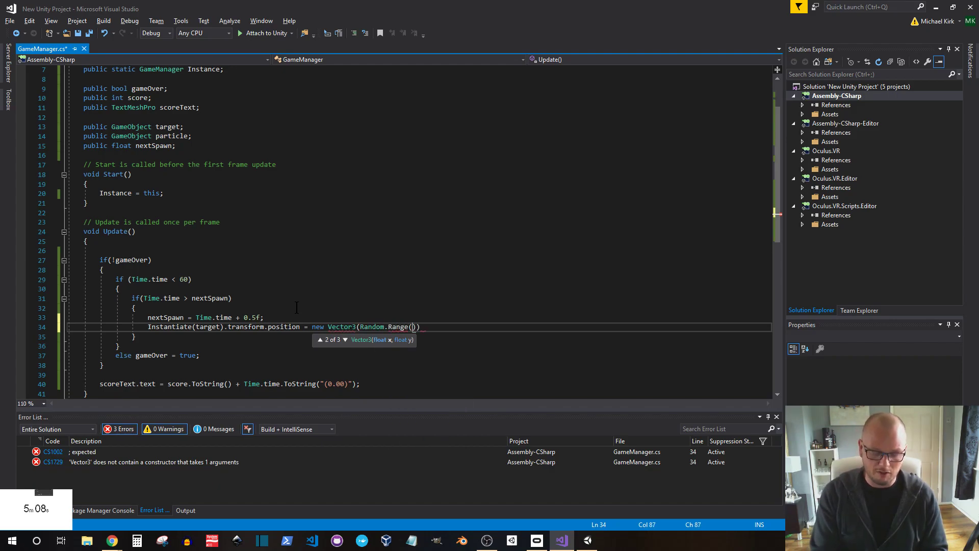
pyautogui.write('-10,10')
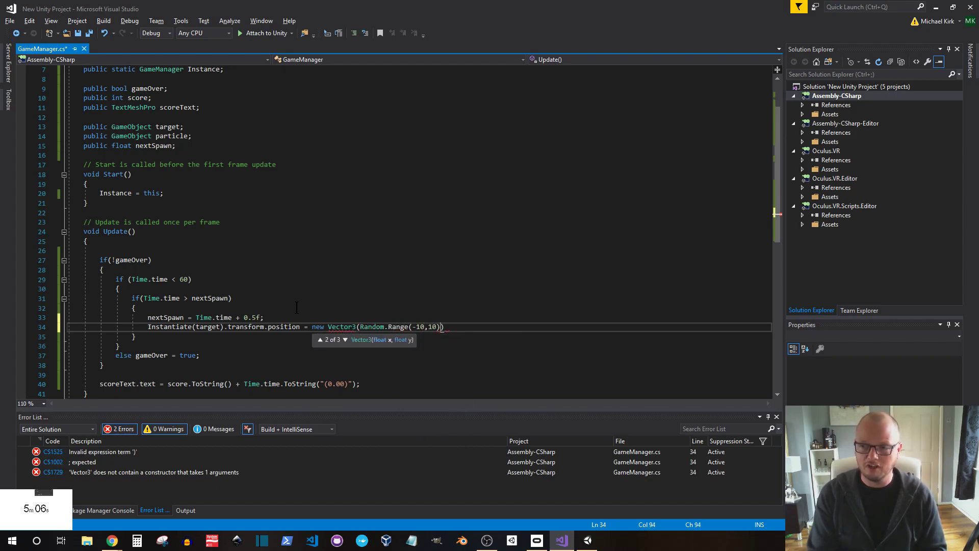
pyautogui.write(',')
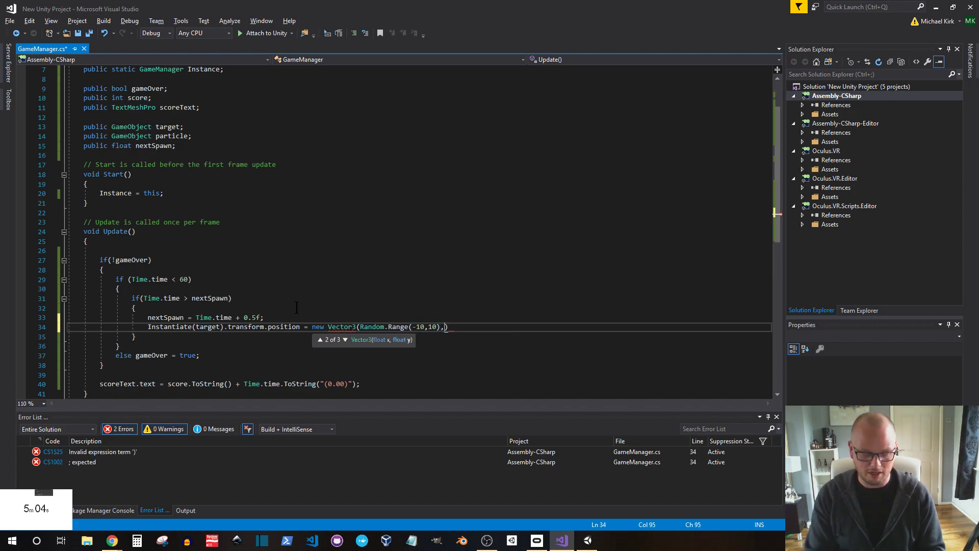
pyautogui.write('Random.Range(1,10')
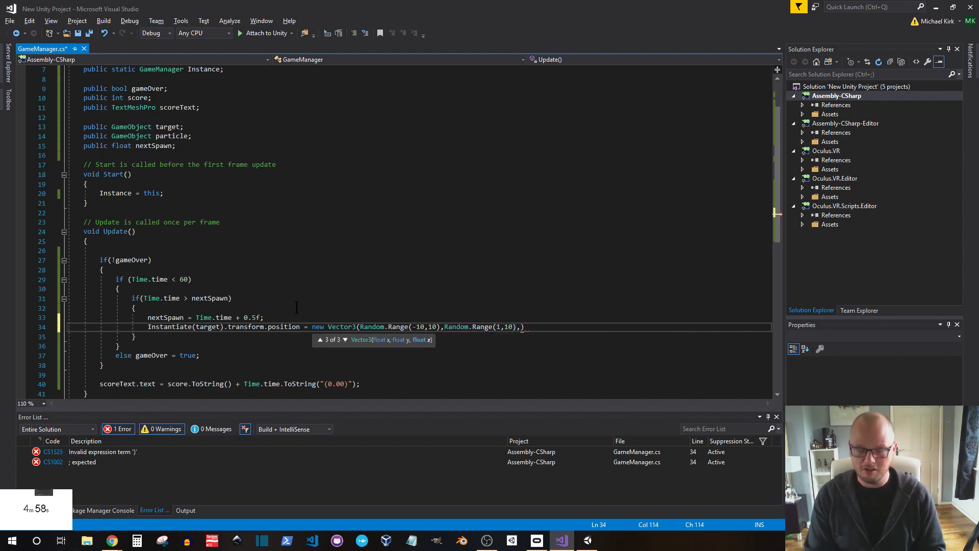
pyautogui.write('Random.ra')
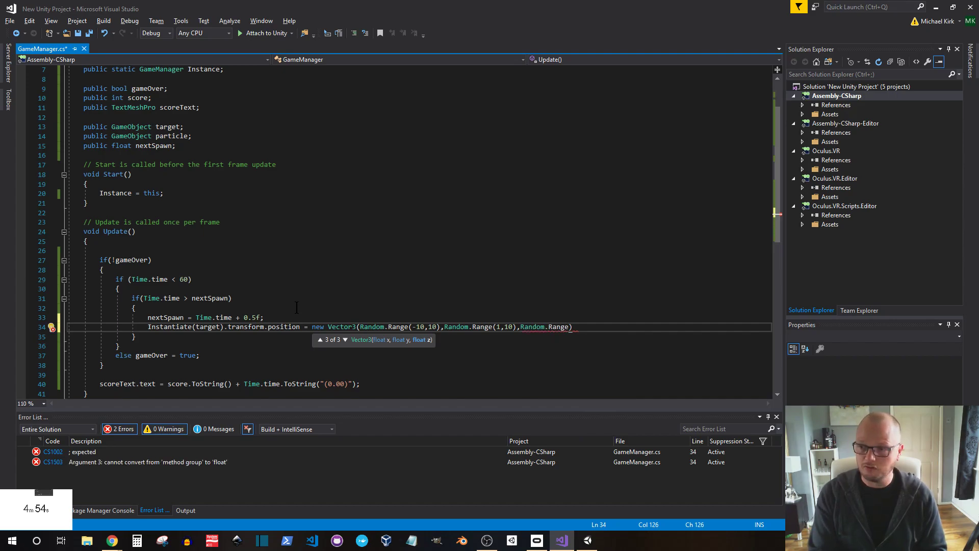
pyautogui.write('-10))')
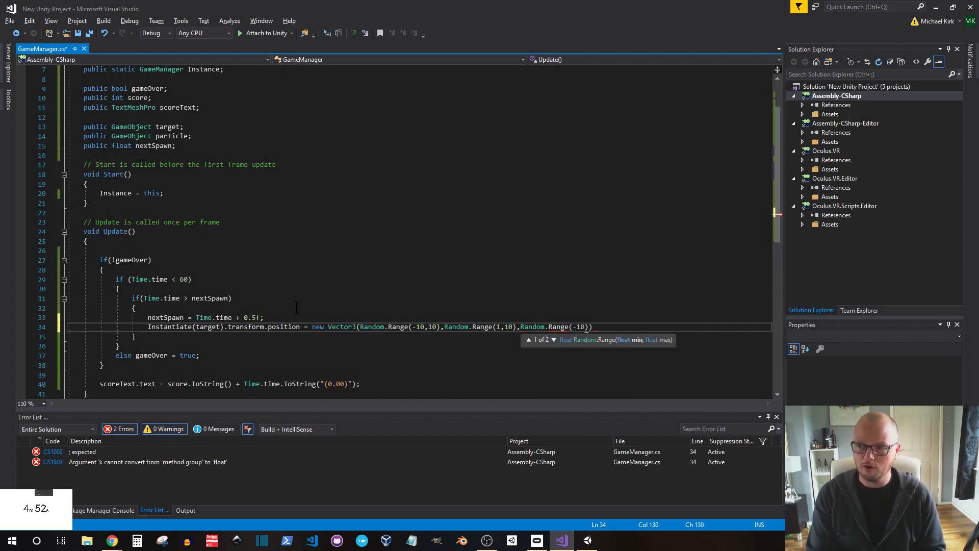
pyautogui.write(',10)')
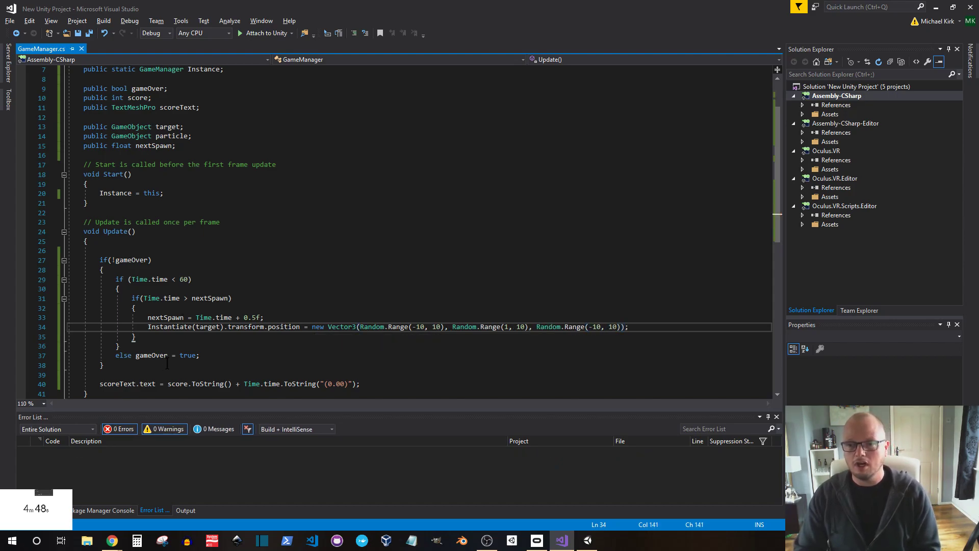
pyautogui.scroll(-3)
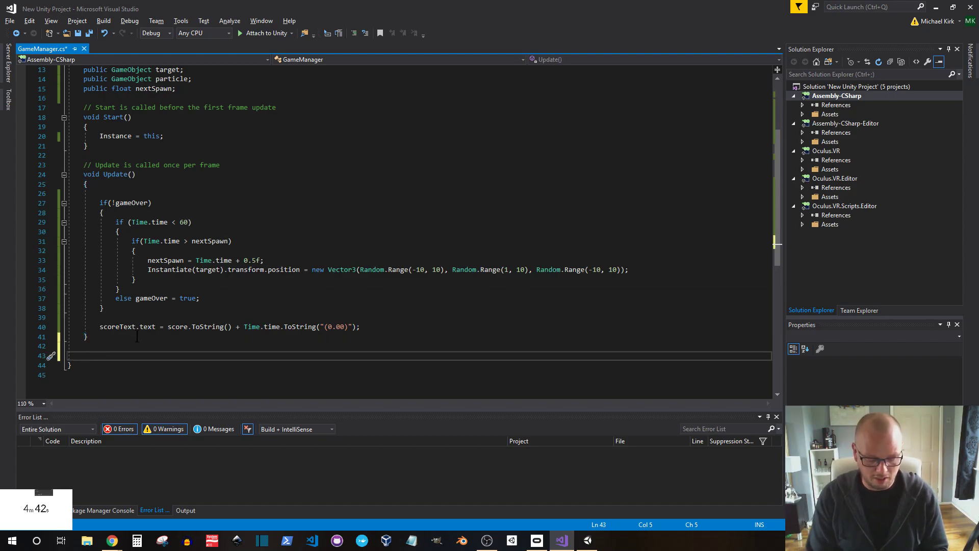
# Declare the method public void TargetHit(Vector3 pos) below Update in GameManager
pyautogui.write('puvlic')
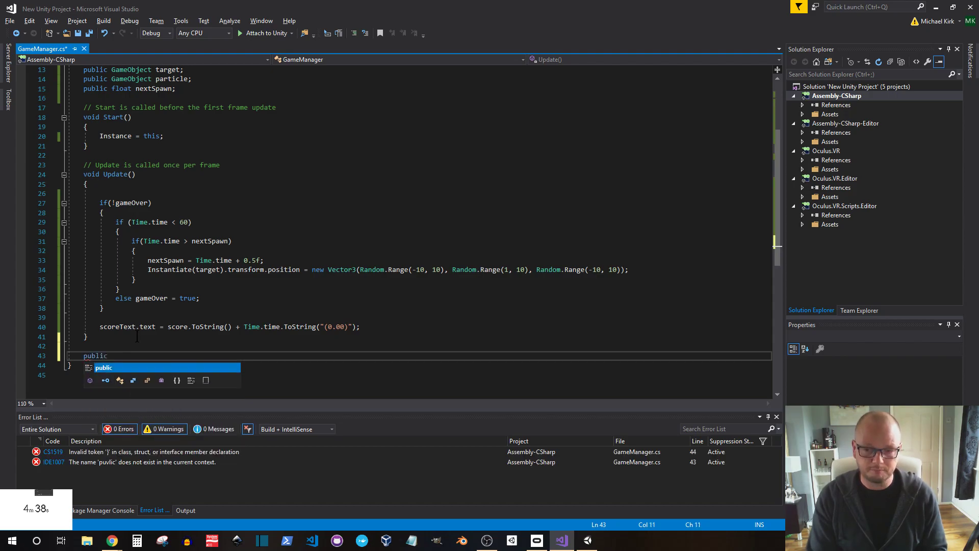
pyautogui.write('void Ta')
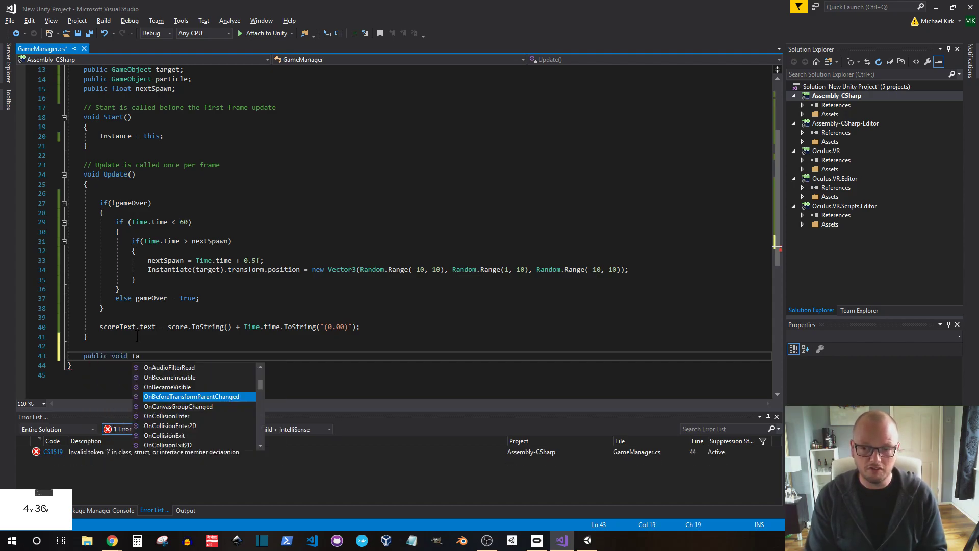
pyautogui.write('rgetHit')
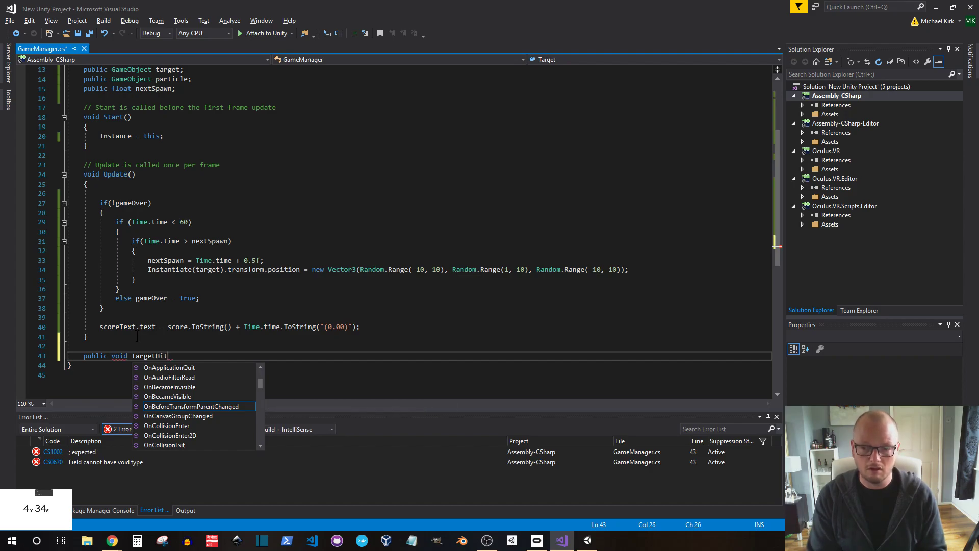
pyautogui.write('(0)')
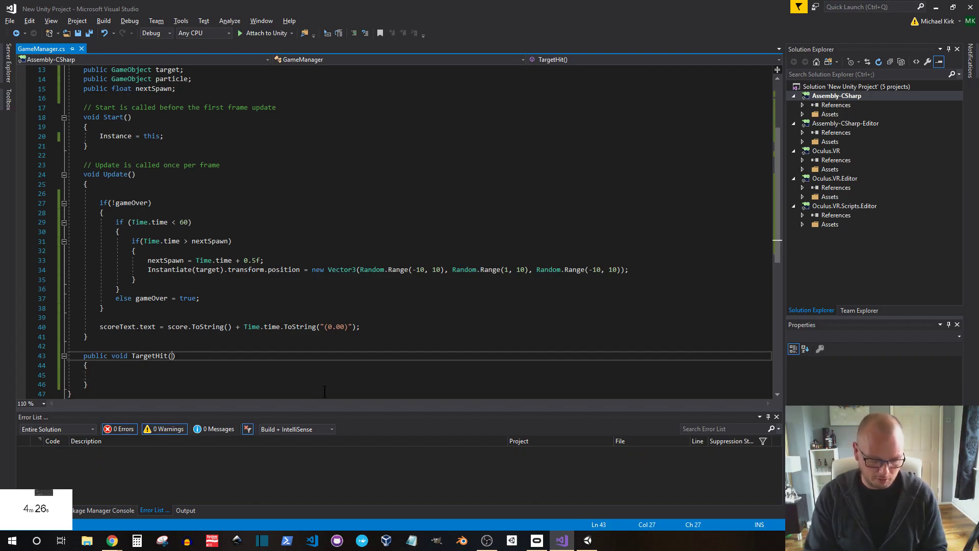
pyautogui.write('v')
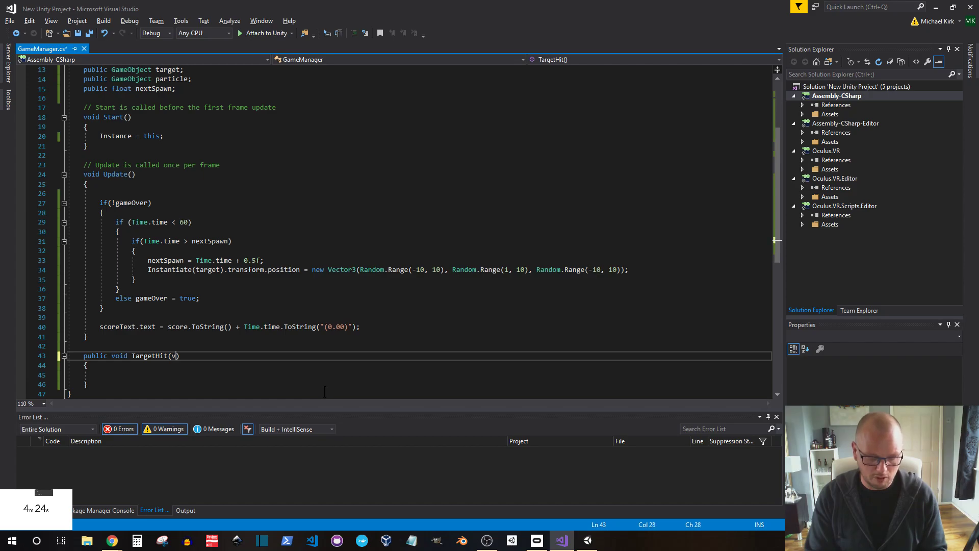
pyautogui.write('ector3')
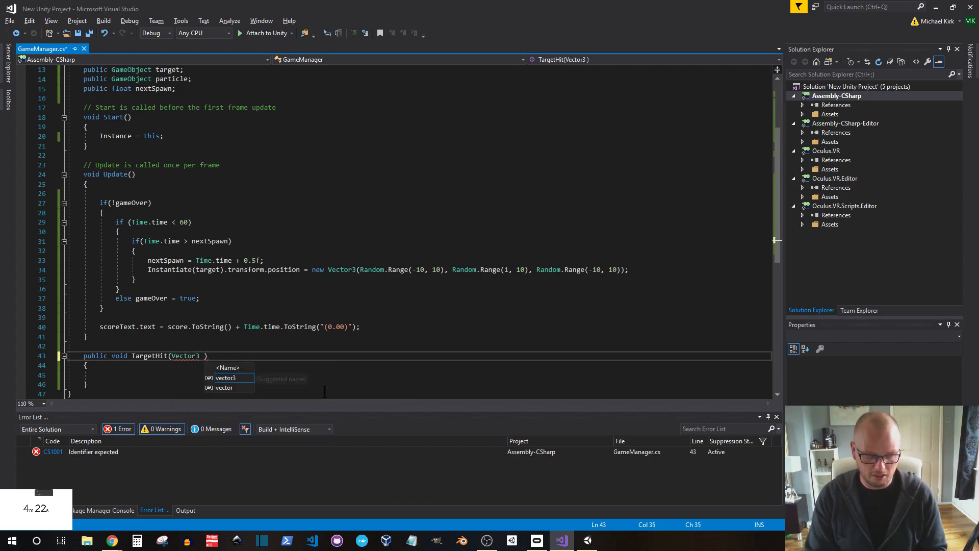
pyautogui.write('po')
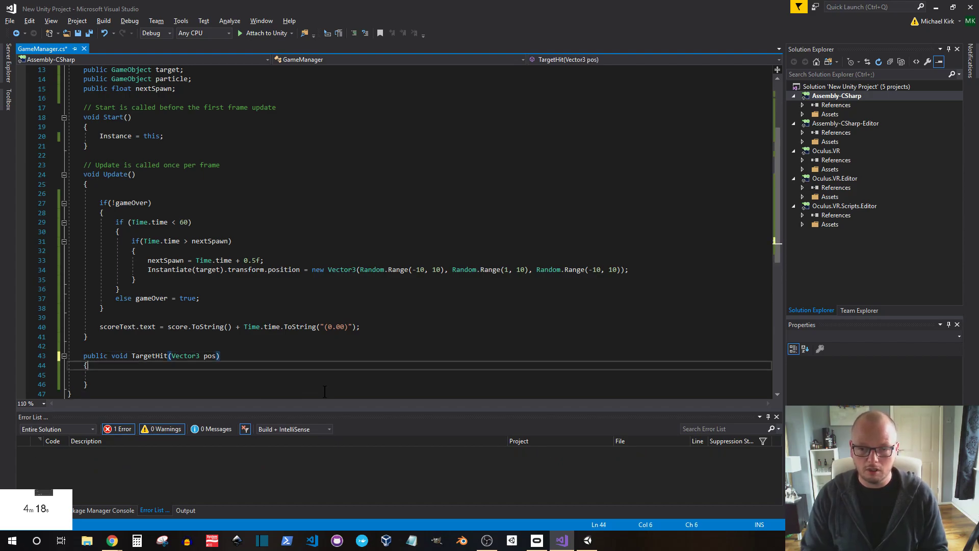
# Make TargetHit add 10 to score and instantiate the particle at pos
pyautogui.write('score')
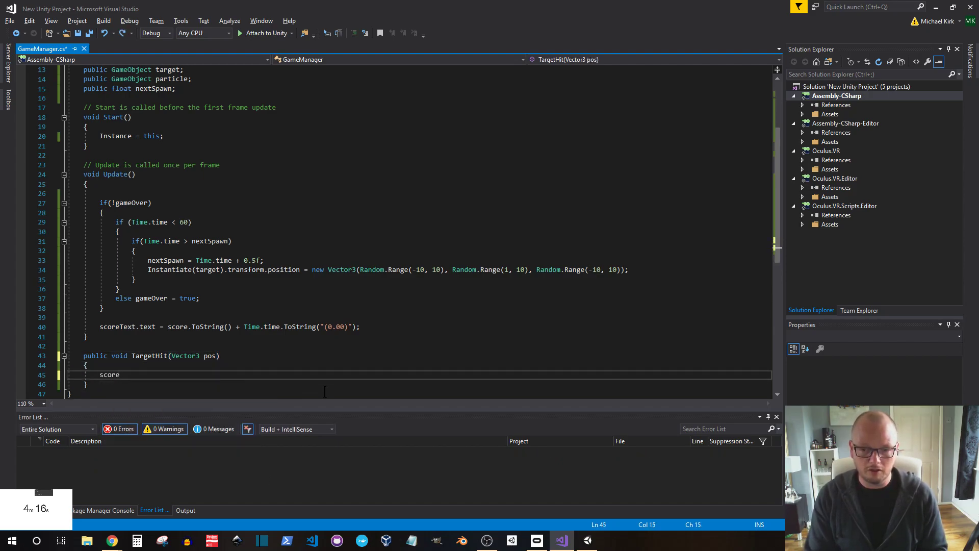
pyautogui.write('= score + 10;')
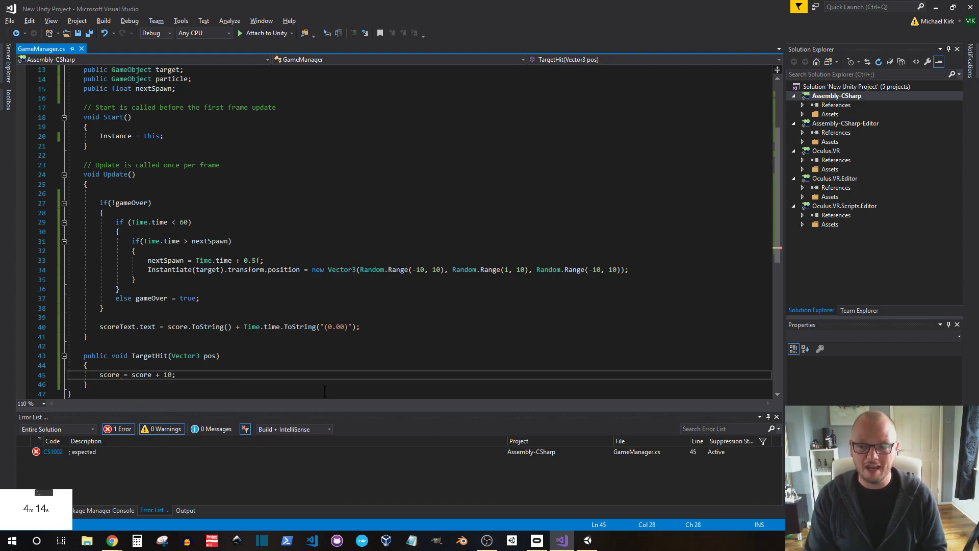
pyautogui.write('ins')
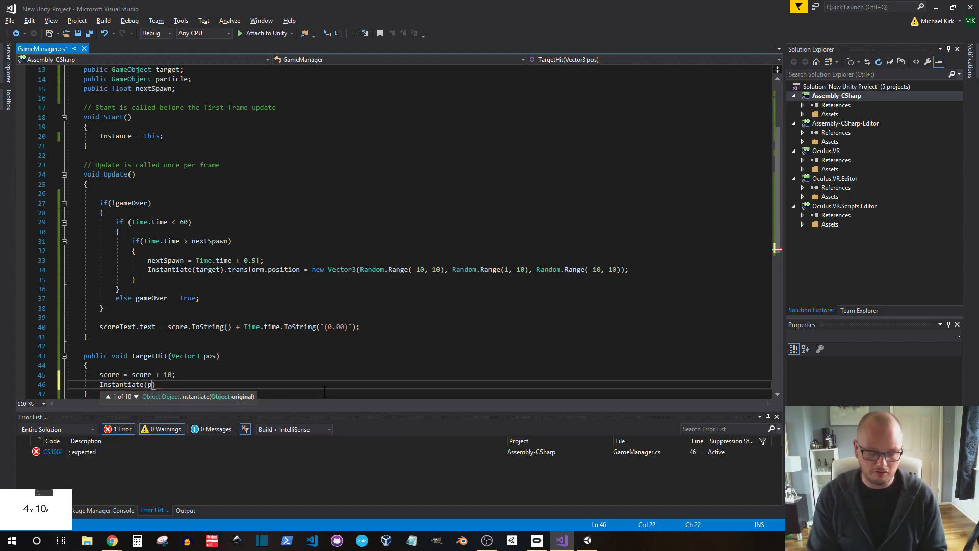
pyautogui.write('article).')
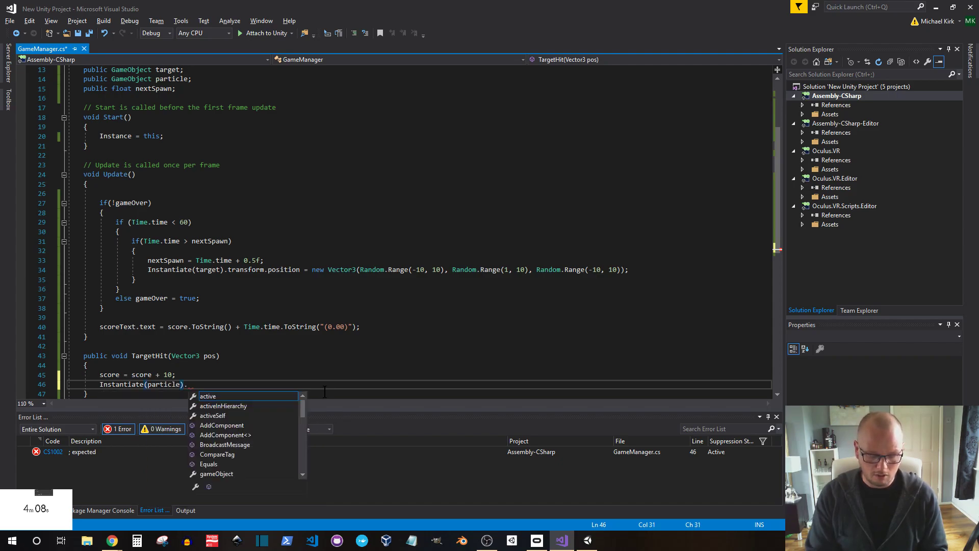
pyautogui.write('.transform.position')
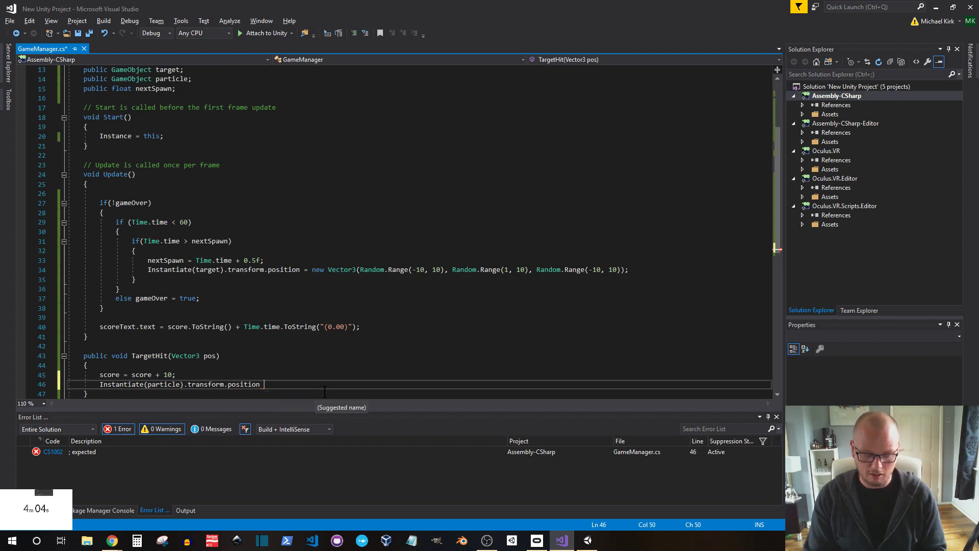
pyautogui.write('= pos;')
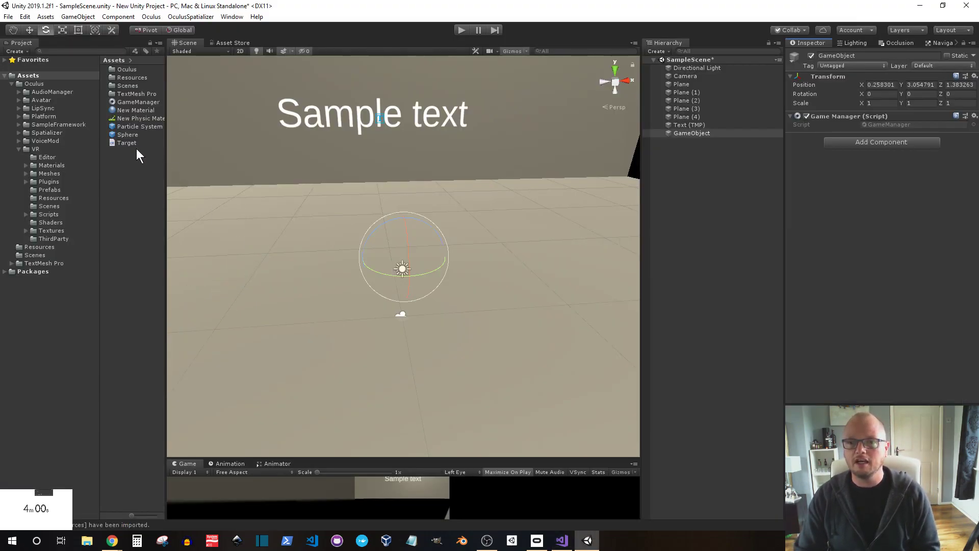
# Open the Target script asset, then reselect the Game Manager object to view its fields
pyautogui.click(127, 143)
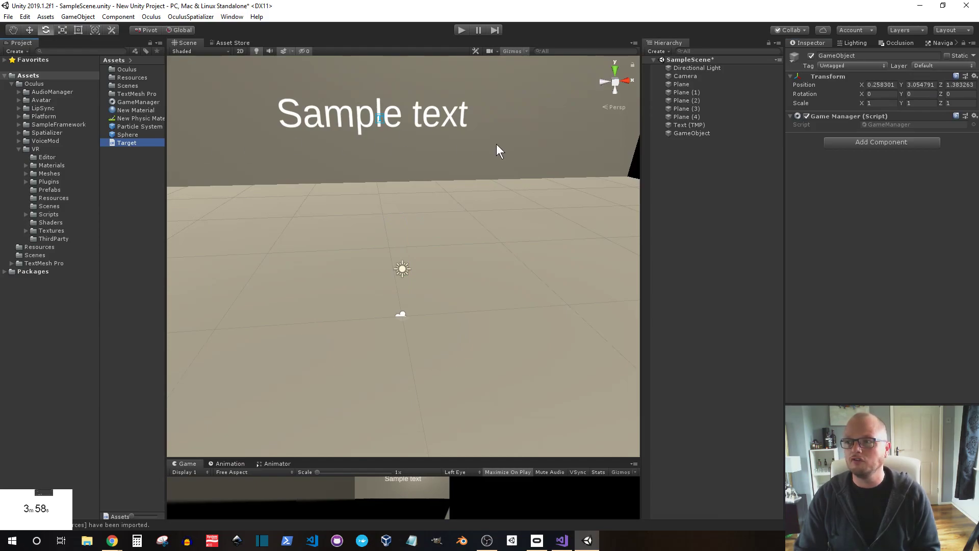
pyautogui.click(691, 133)
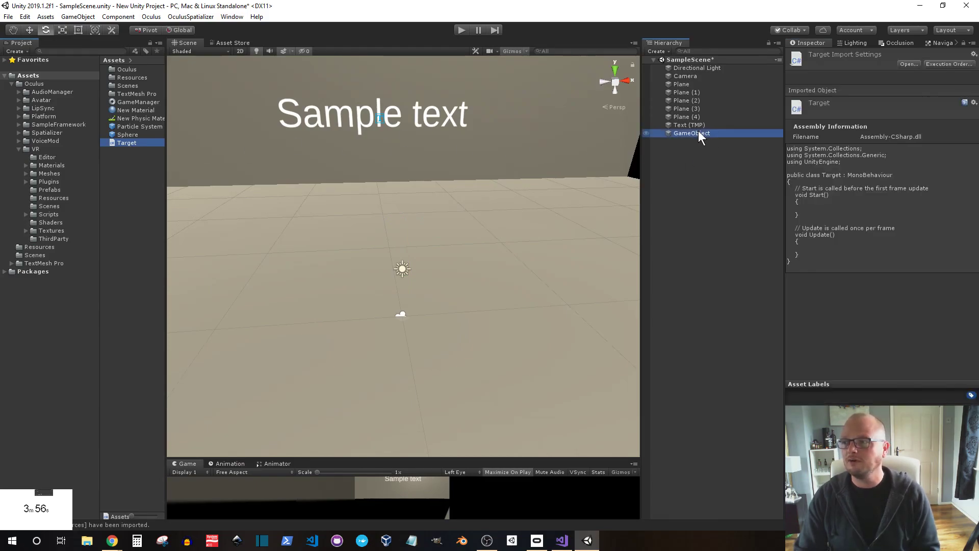
pyautogui.click(691, 133)
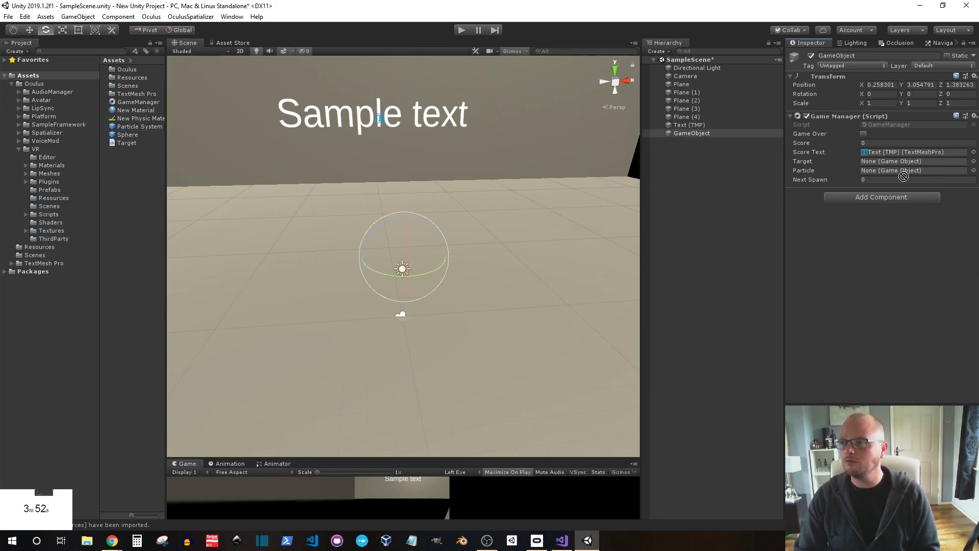
pyautogui.click(914, 161)
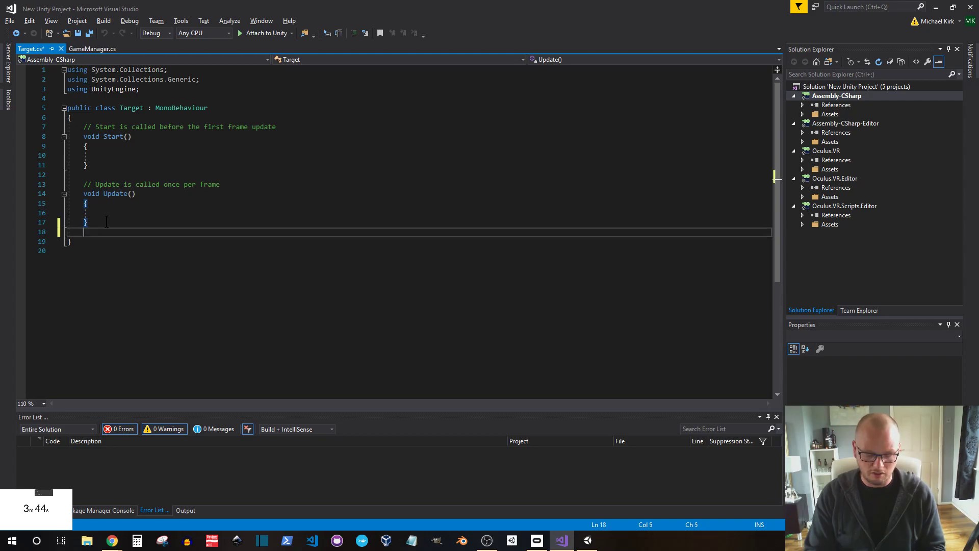
# In Target.cs, add public void Hit() calling GameManager.Instance.TargetHit(transform.position)
pyautogui.write('public void Hit(')
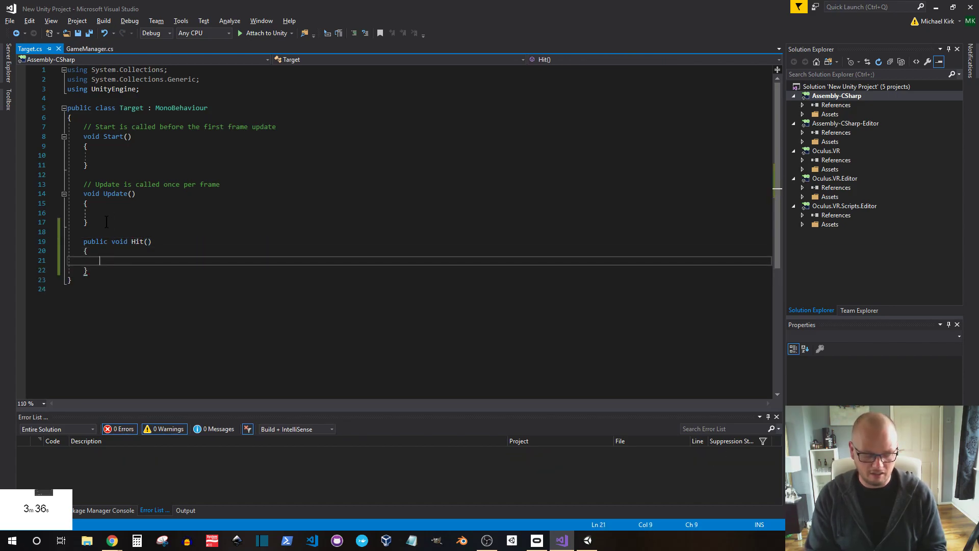
pyautogui.write('GameManager.Instance.t')
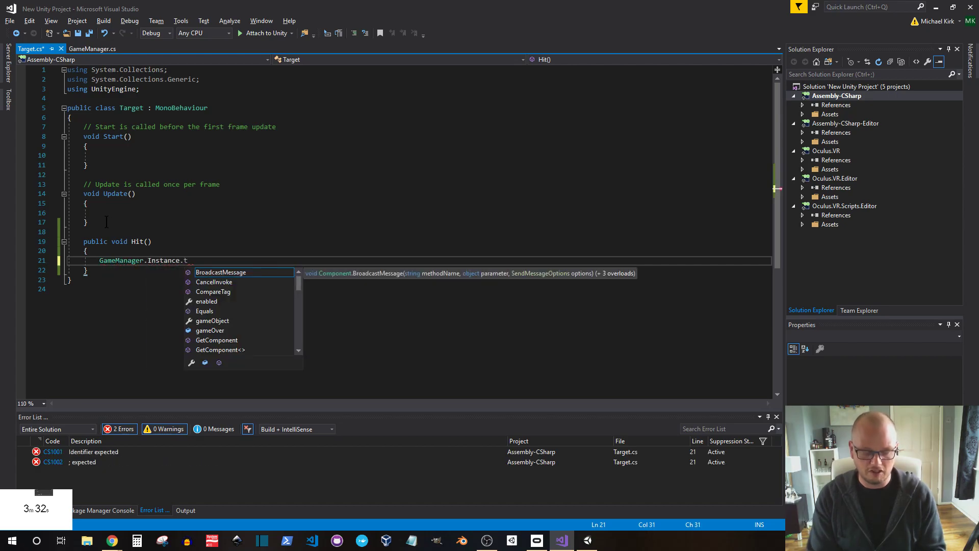
pyautogui.write('argetHit')
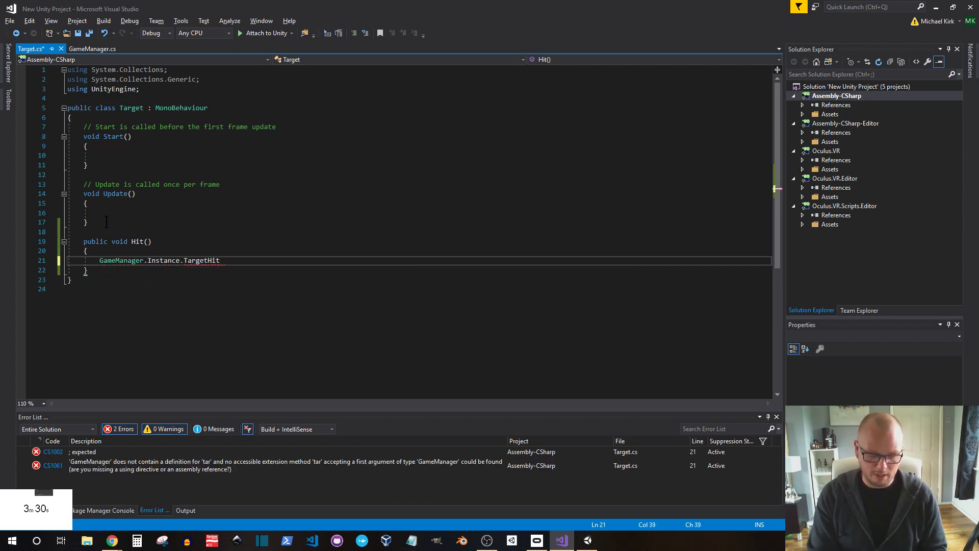
pyautogui.write('(transform.')
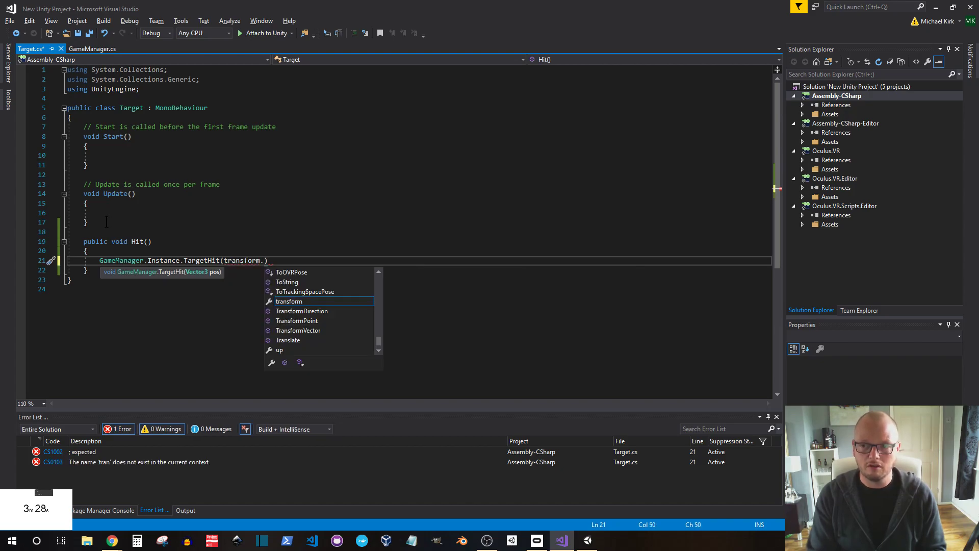
pyautogui.write('position')
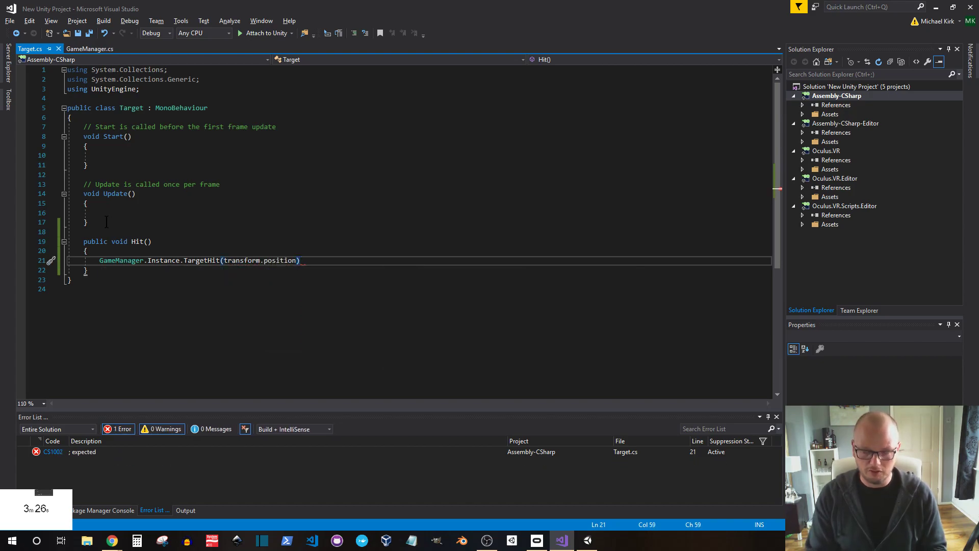
pyautogui.write('Dest')
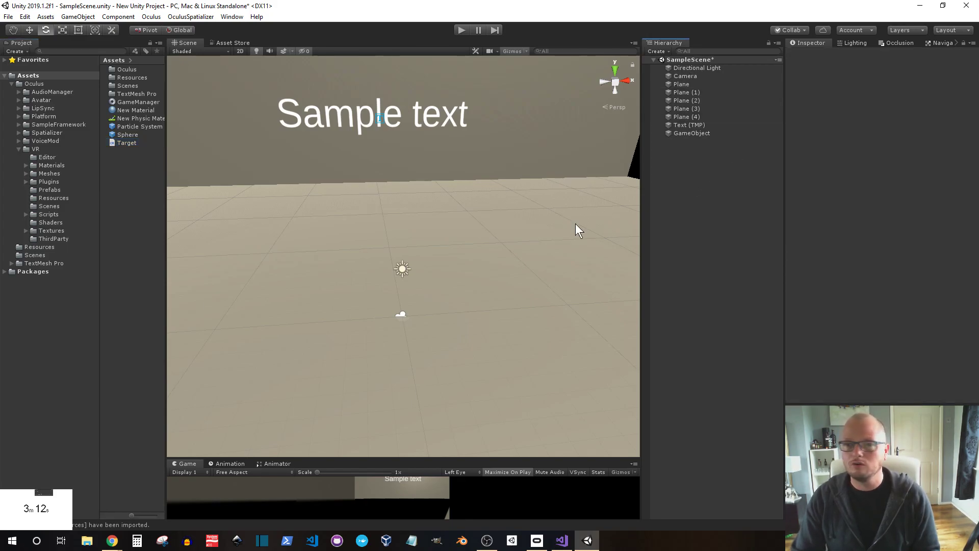
# Place OVRCameraRig from Oculus/VR/Prefabs in the scene and add a Line Renderer to RightHandAnchor
pyautogui.click(49, 189)
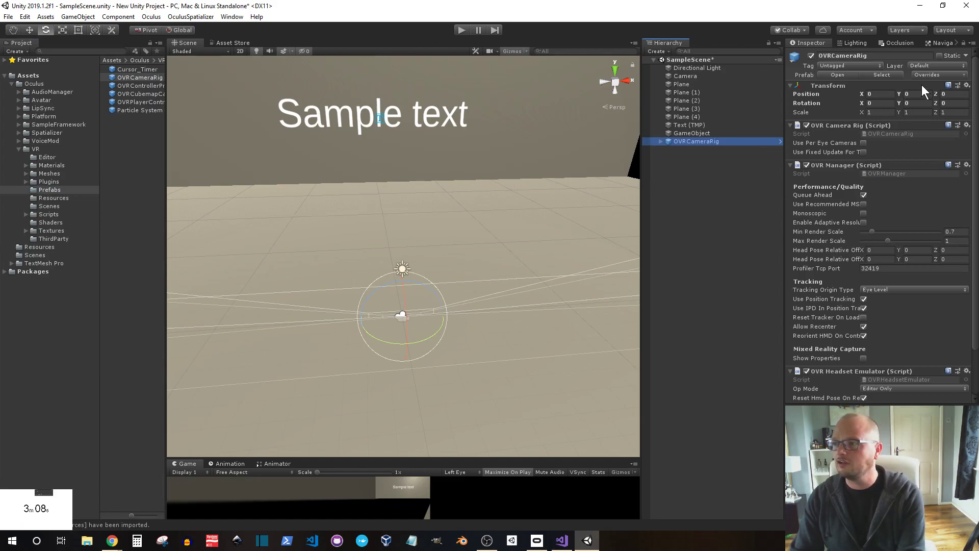
pyautogui.write('2')
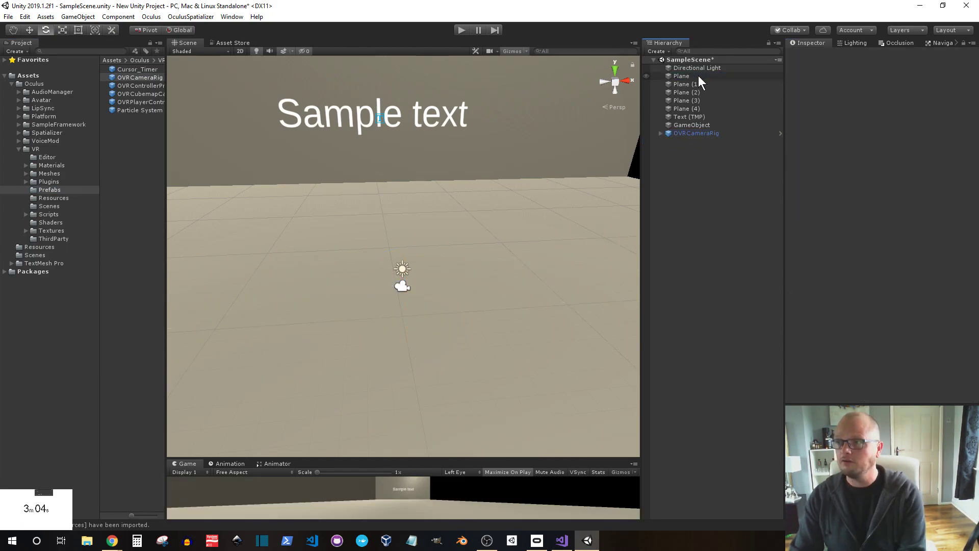
pyautogui.click(696, 133)
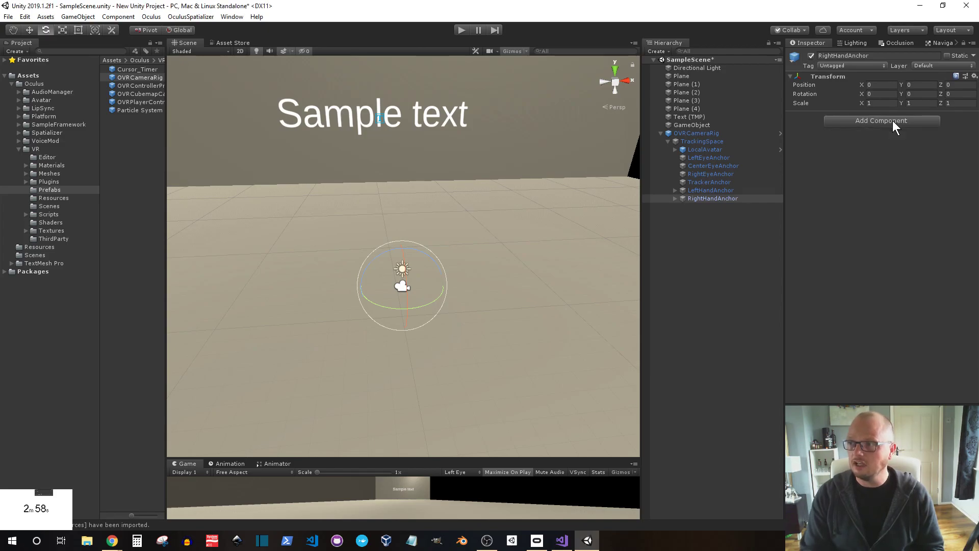
pyautogui.click(881, 120)
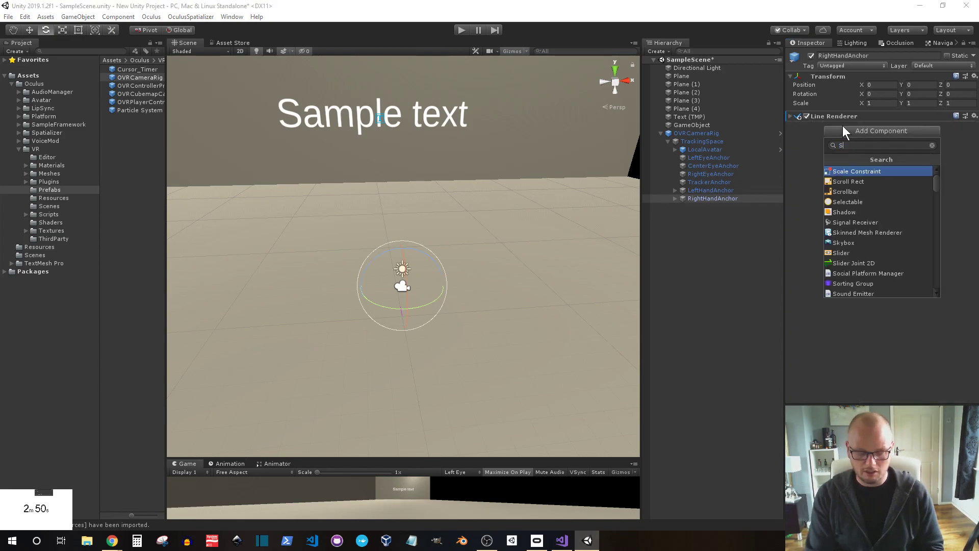
pyautogui.write('Shop')
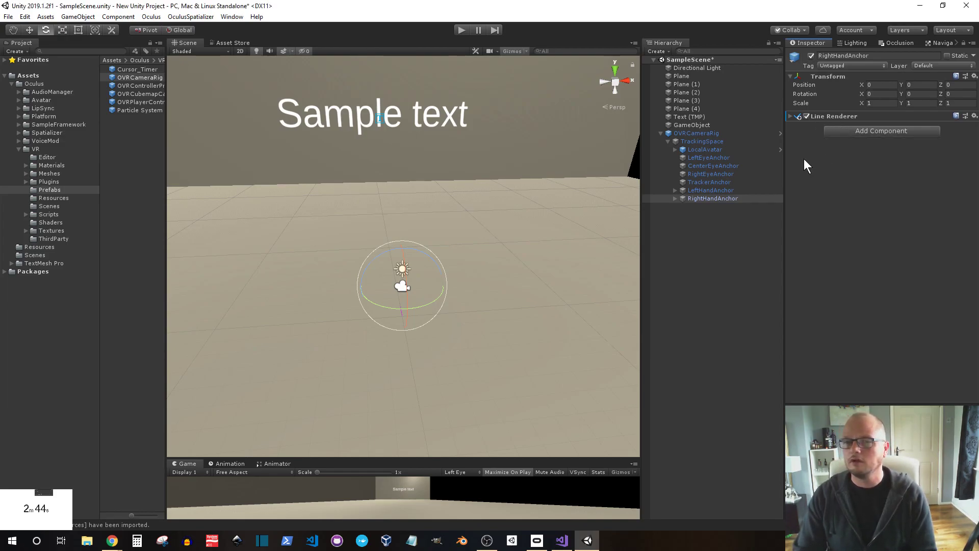
pyautogui.moveTo(853, 205)
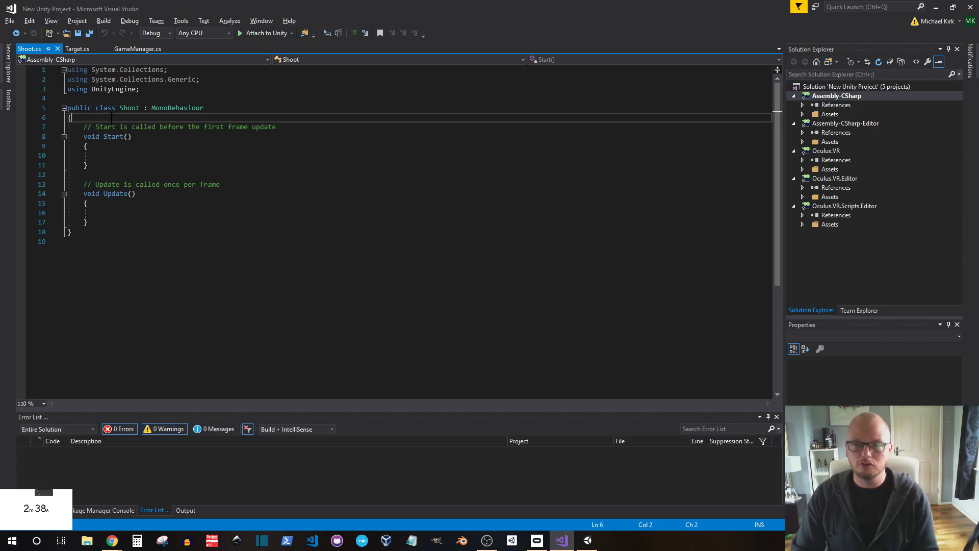
# Declare the public line field, set its start at the hand position, and add a GameManager check
pyautogui.write('public LineRenderer line;')
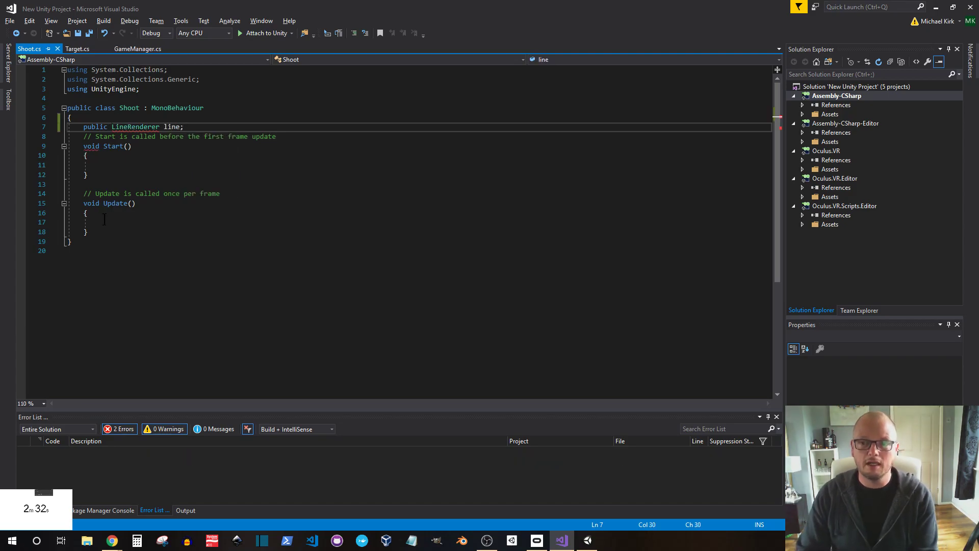
pyautogui.write('line')
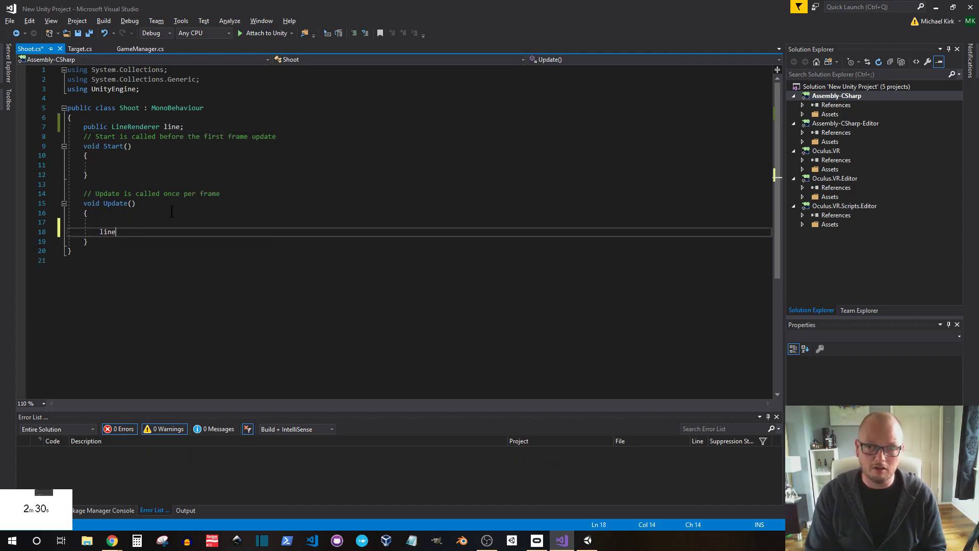
pyautogui.write('.set')
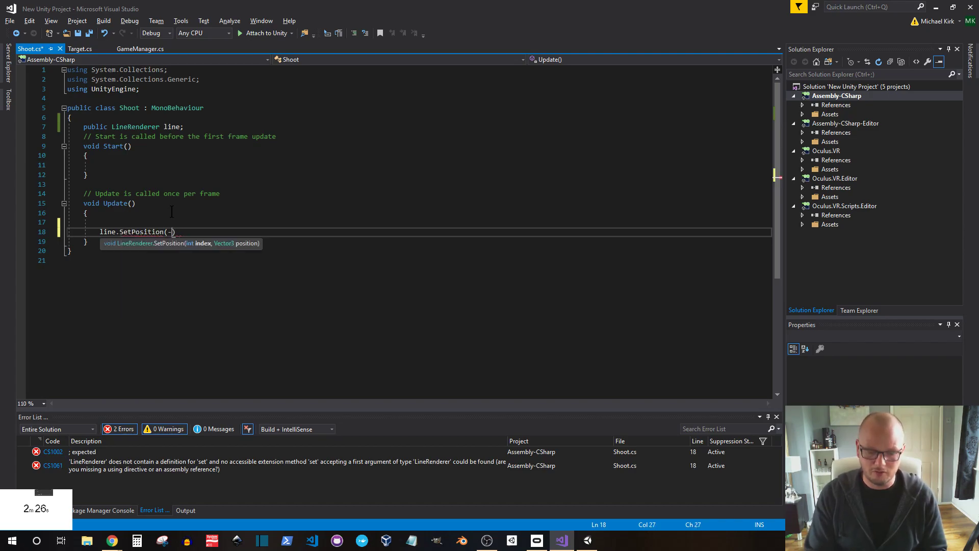
pyautogui.write('0,t')
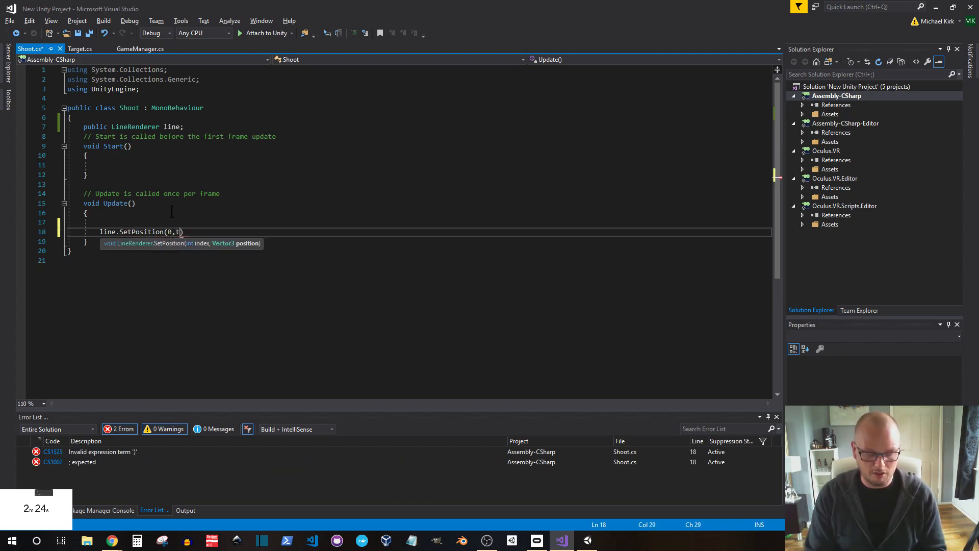
pyautogui.write('ransform.position')
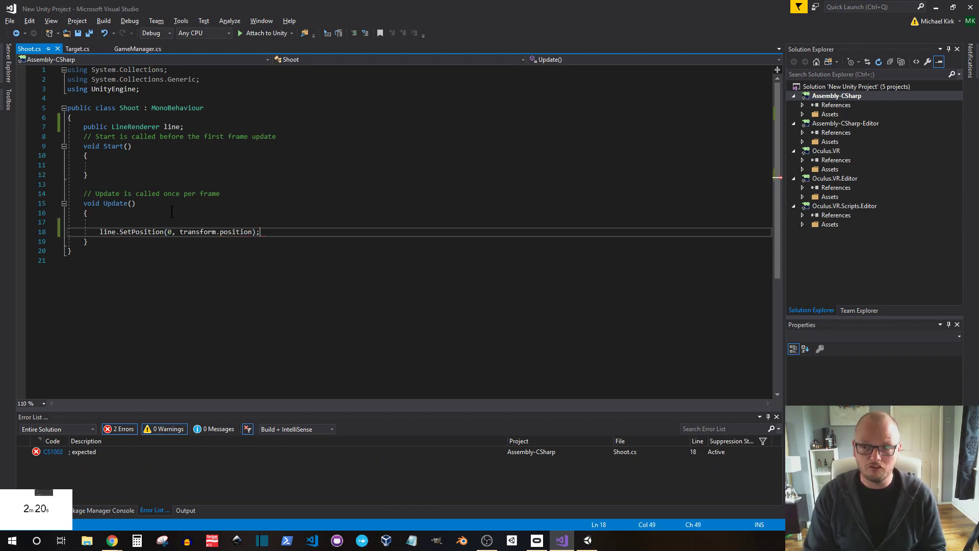
pyautogui.write('if(!)')
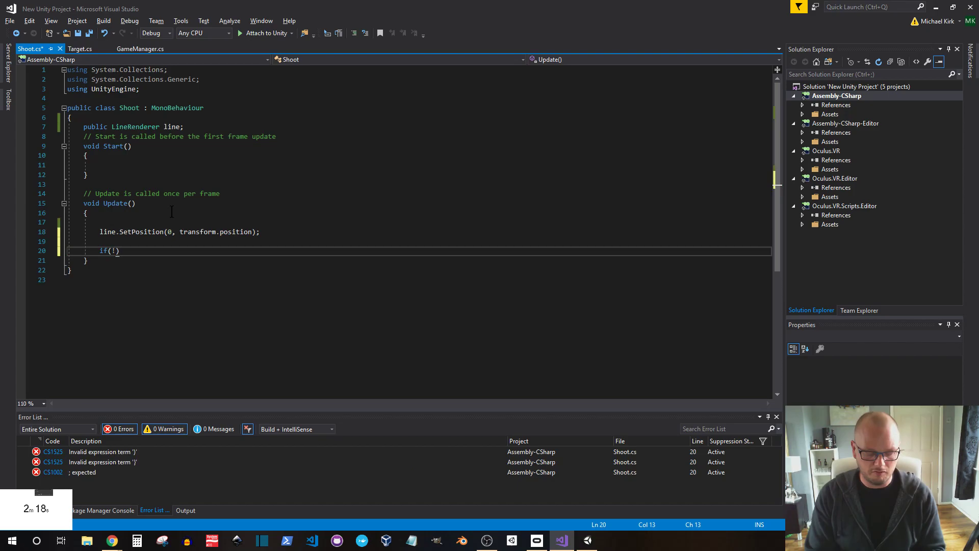
pyautogui.write('GameManager.game')
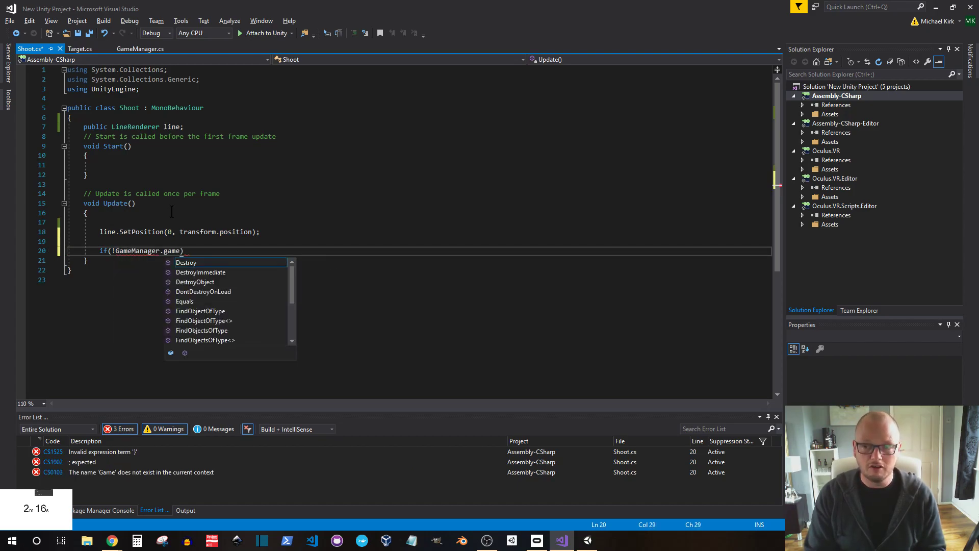
pyautogui.write('Instance.')
pyautogui.write('{ ')
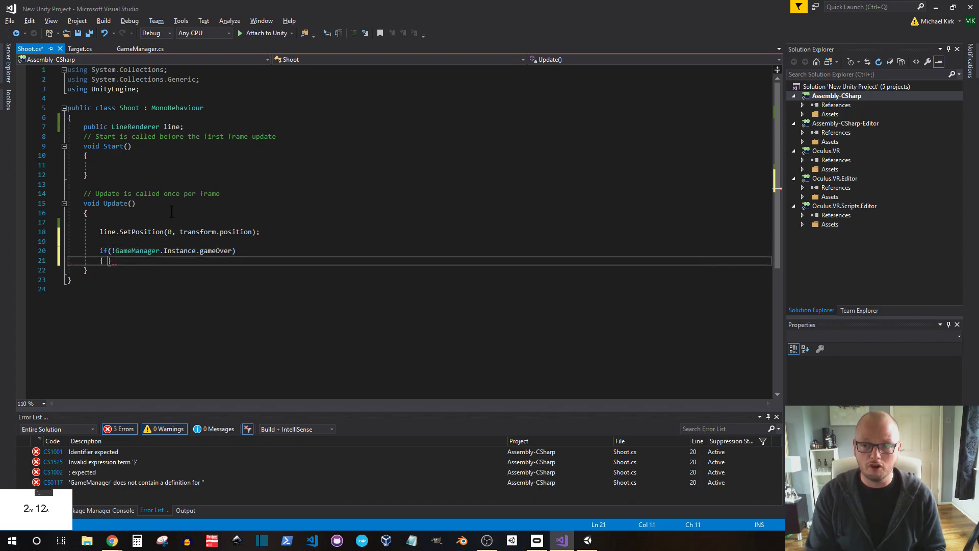
pyautogui.write('p')
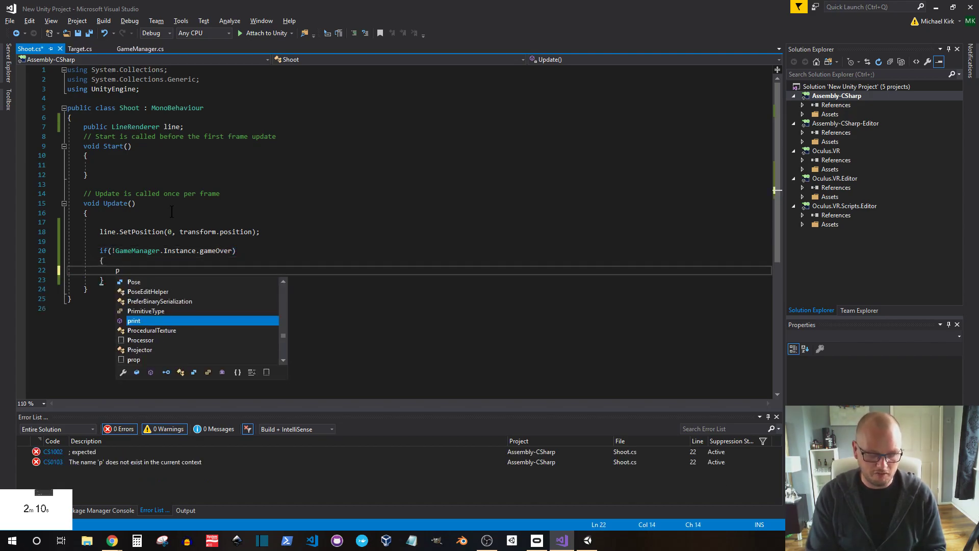
# Add RaycastHit hit and a 1000-unit forward Physics.Raycast that sets the line's end point
pyautogui.write('raycas')
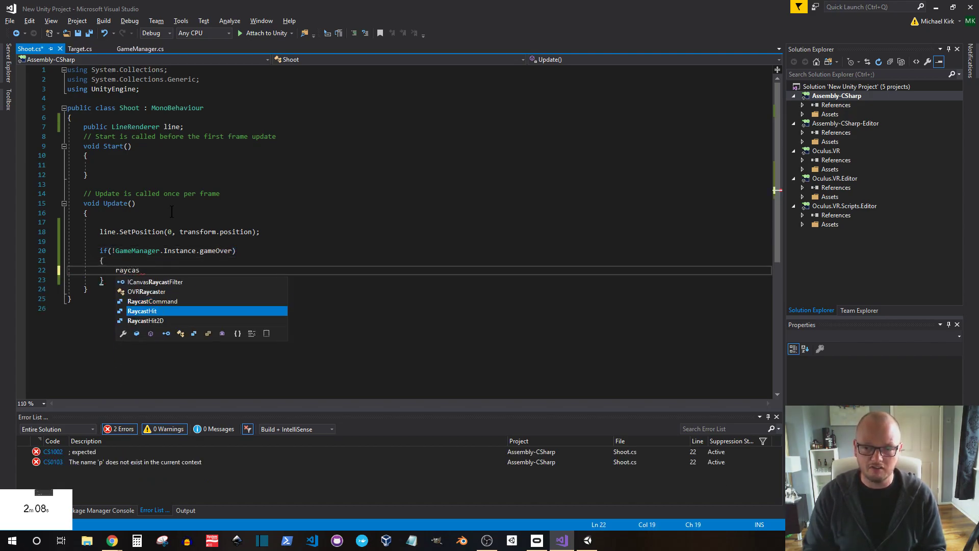
pyautogui.write('RaycastHit hit;')
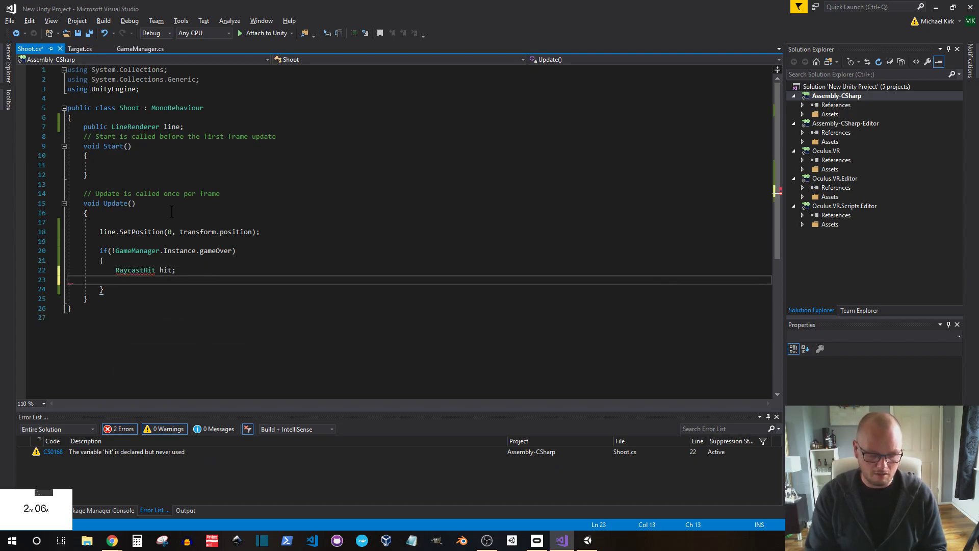
pyautogui.write('if(phy')
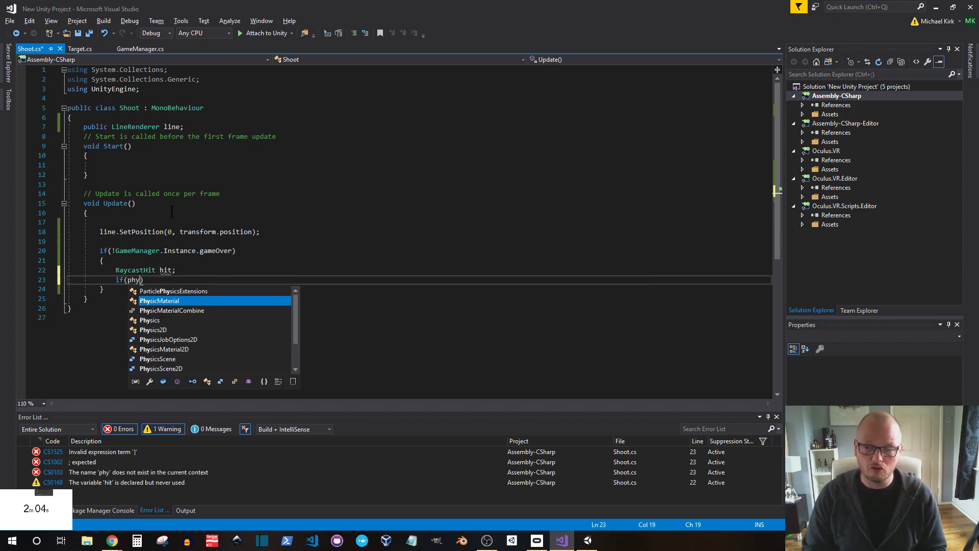
pyautogui.write('Physics.Raycast')
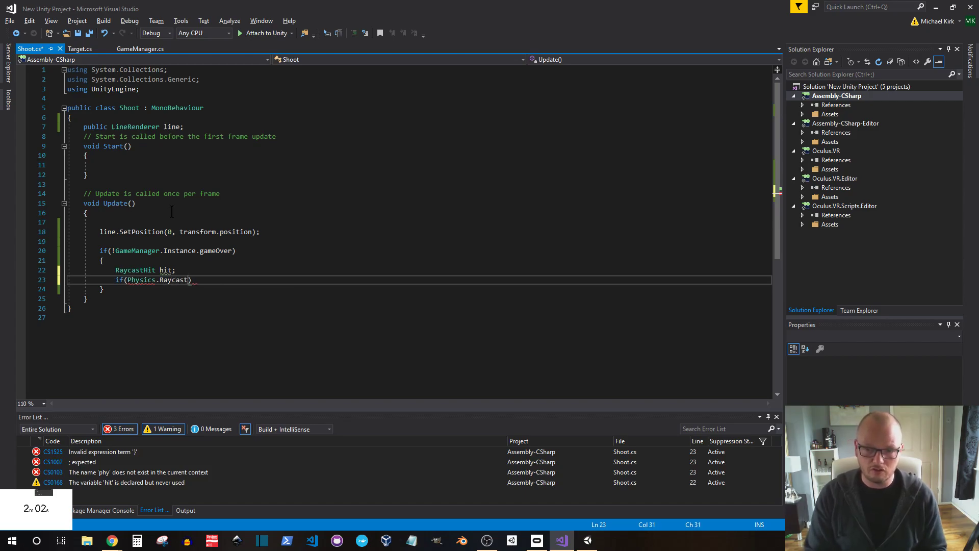
pyautogui.write('transform.')
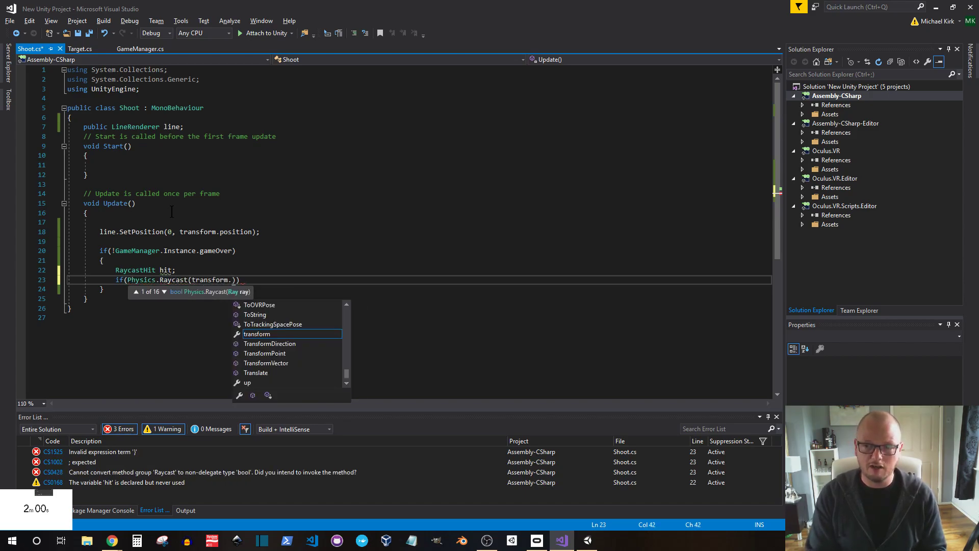
pyautogui.write('position,transform.forward,out')
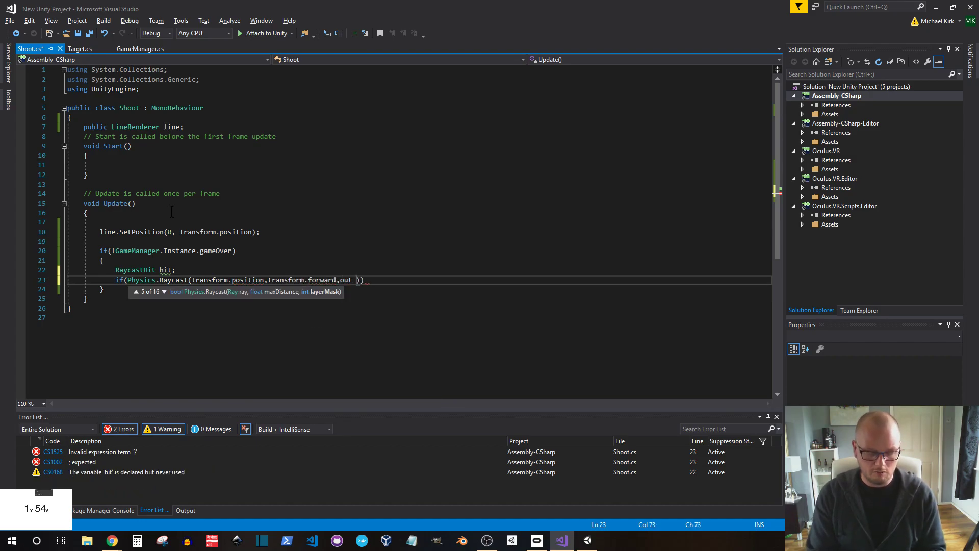
pyautogui.write('hit,')
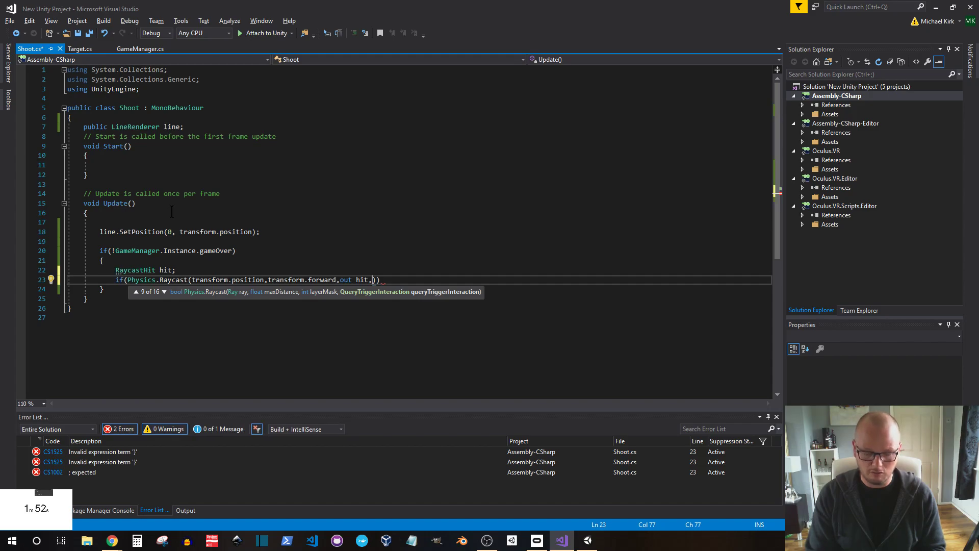
pyautogui.write('1000)')
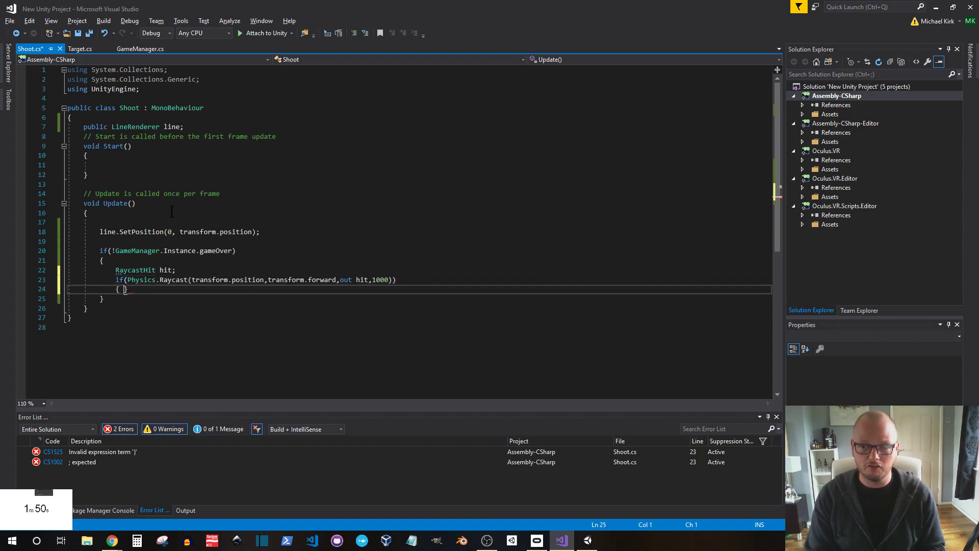
pyautogui.write('line.setPosition(1, hit.point);')
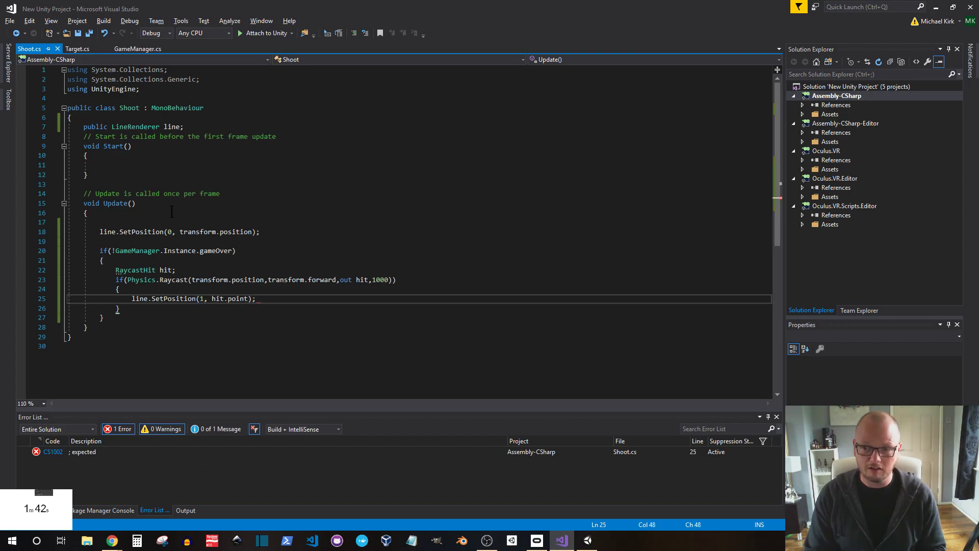
# Add a check that the right index trigger exceeds 0.5f inside the raycast block
pyautogui.write('if(')
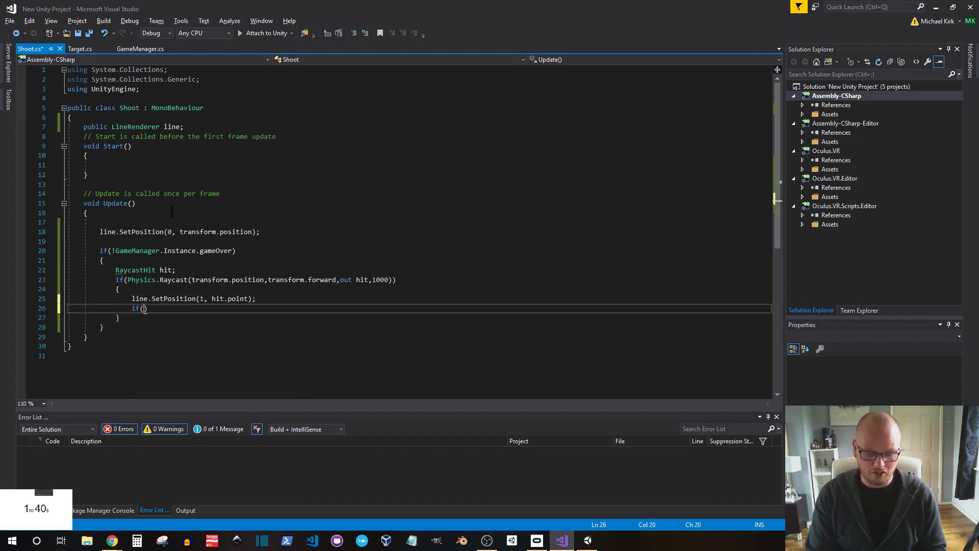
pyautogui.write('ovr')
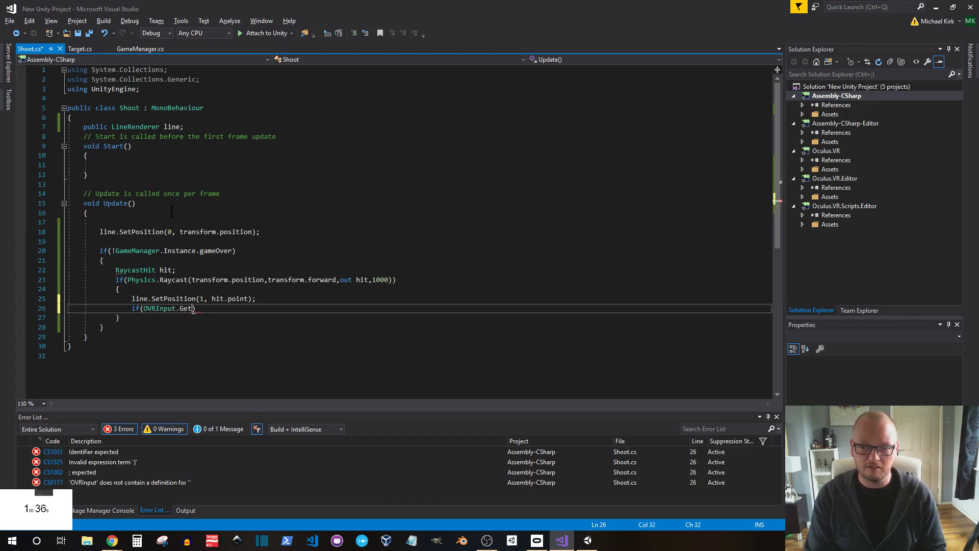
pyautogui.write('ovri')
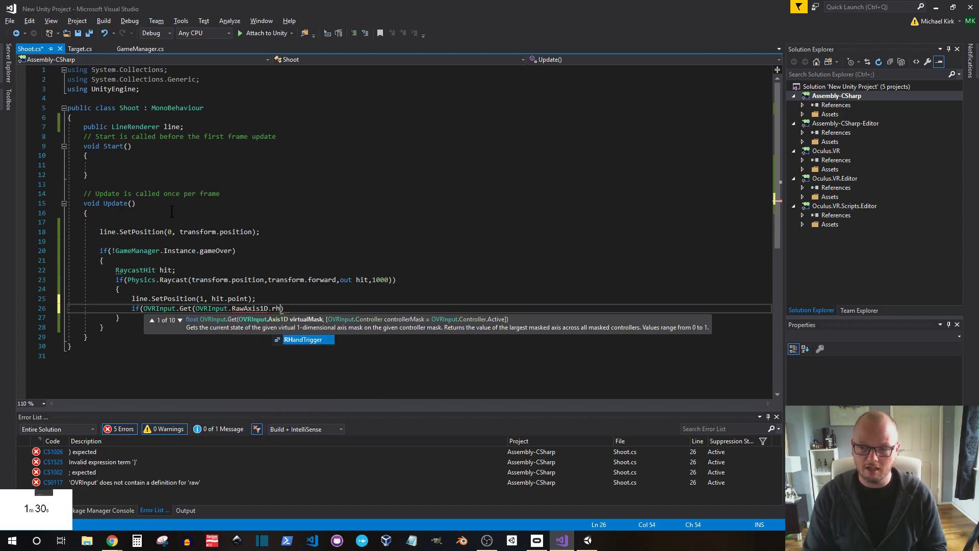
pyautogui.write('IndexTrigger')
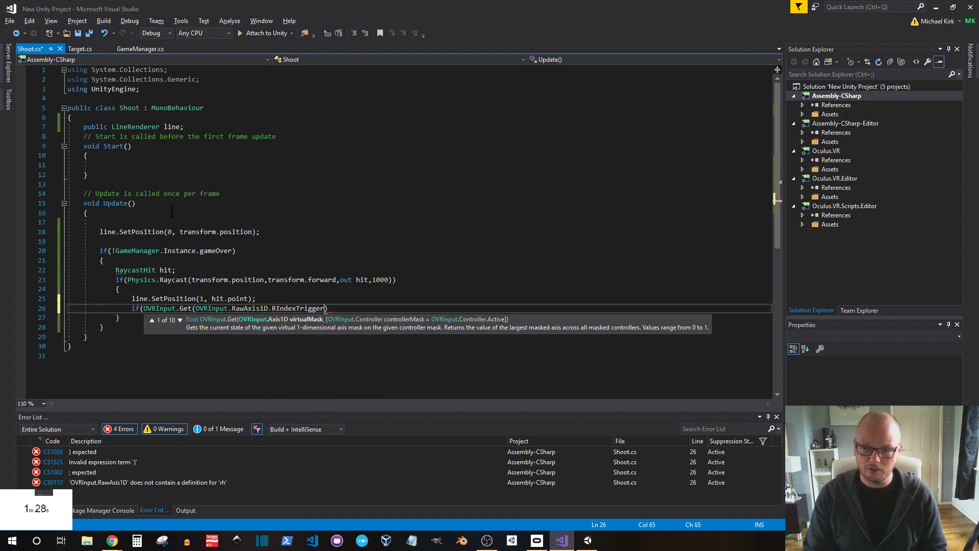
pyautogui.write('> ./')
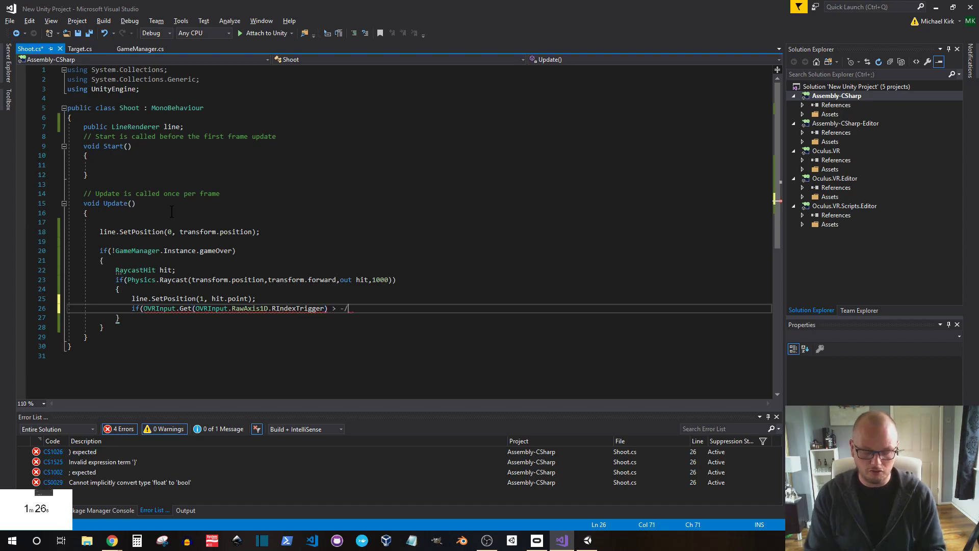
pyautogui.write('0.')
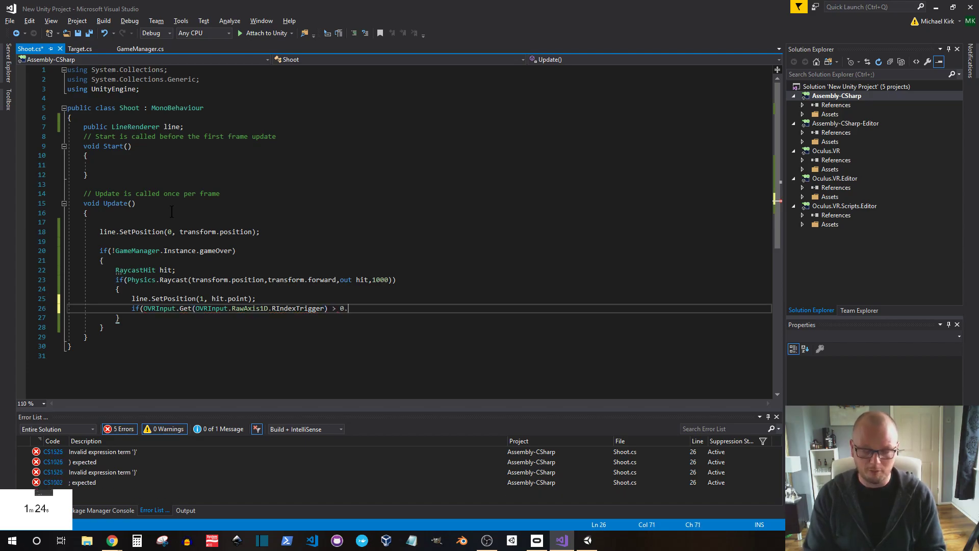
pyautogui.write('5f)')
pyautogui.write('if(')
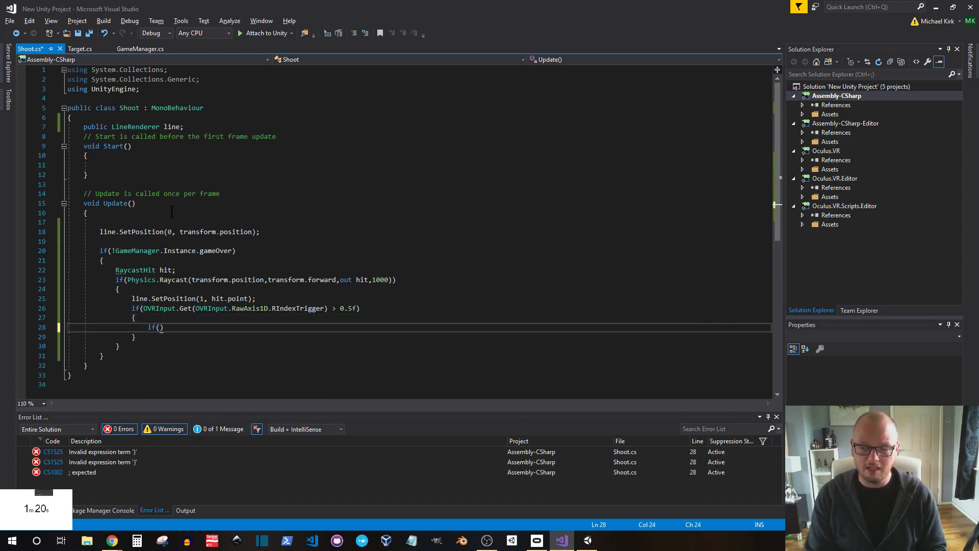
# When the hit collider is tagged Target, call its Target component's Hit()
pyautogui.write('hit.collider.CompareTag("Target')
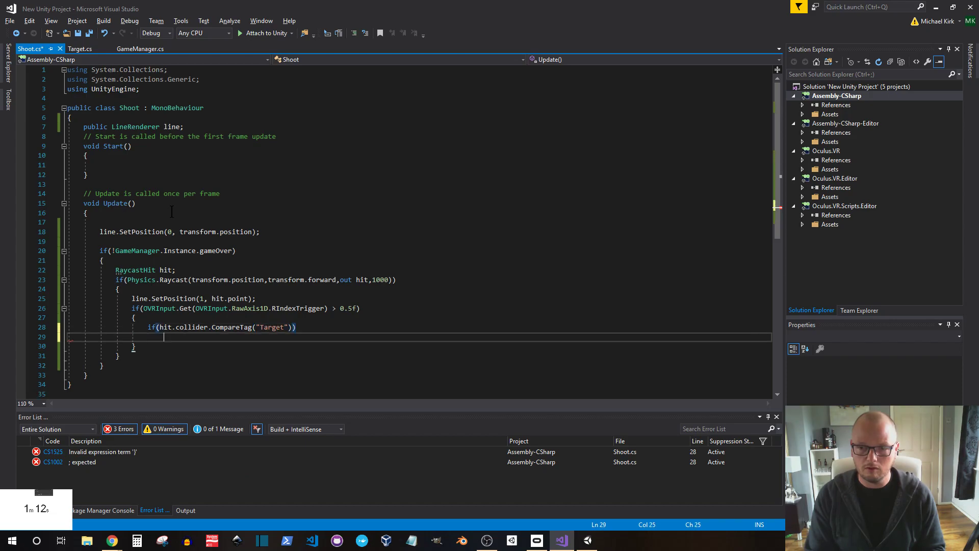
pyautogui.write('{')
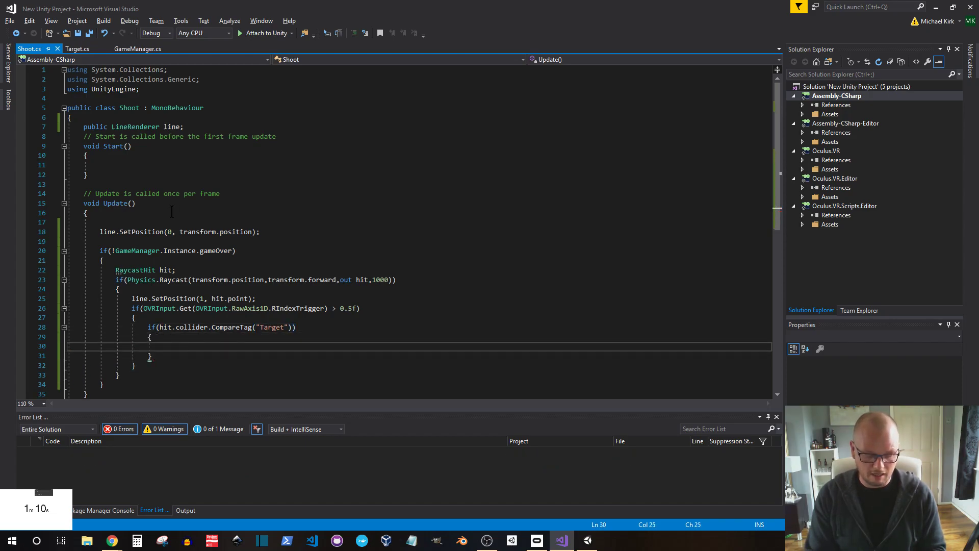
pyautogui.write('hit.')
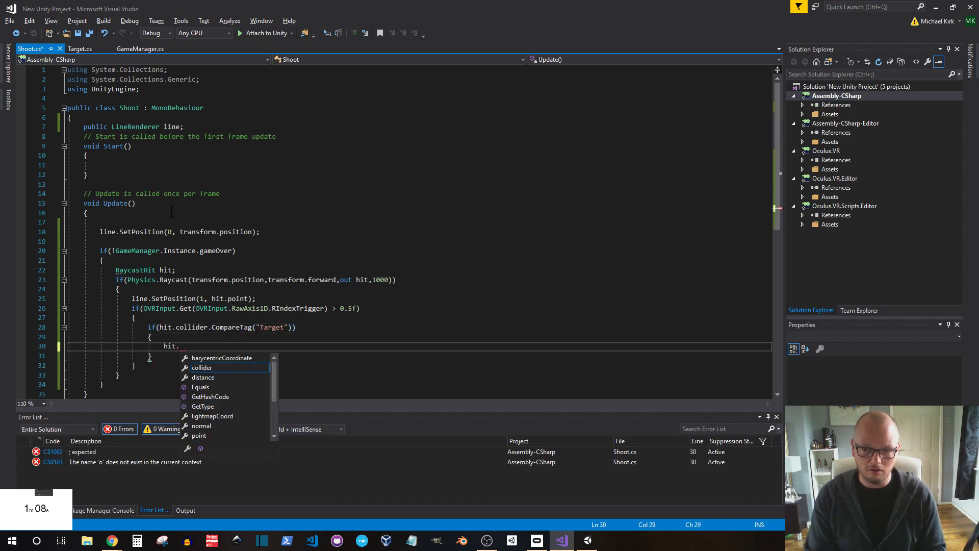
pyautogui.write('collider.gameObject.get')
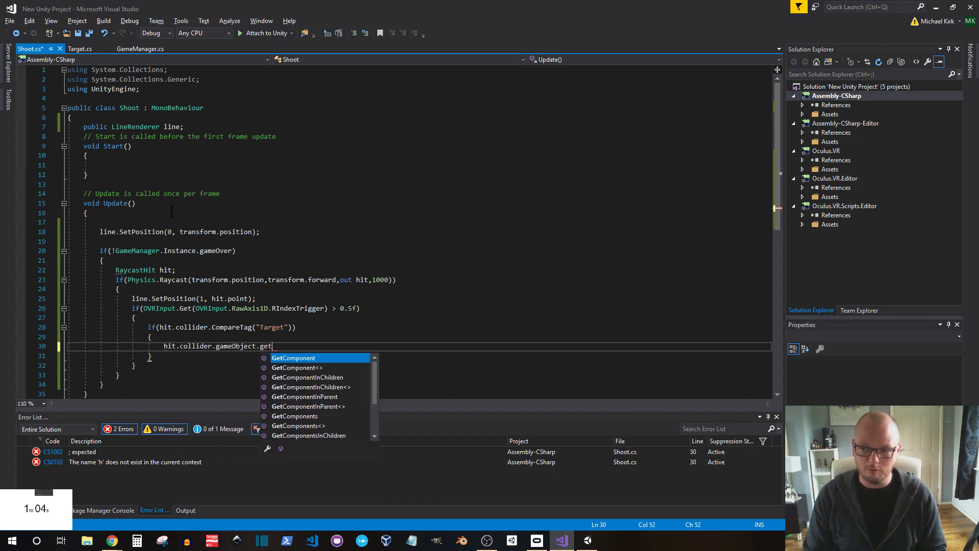
pyautogui.write('Component<Target')
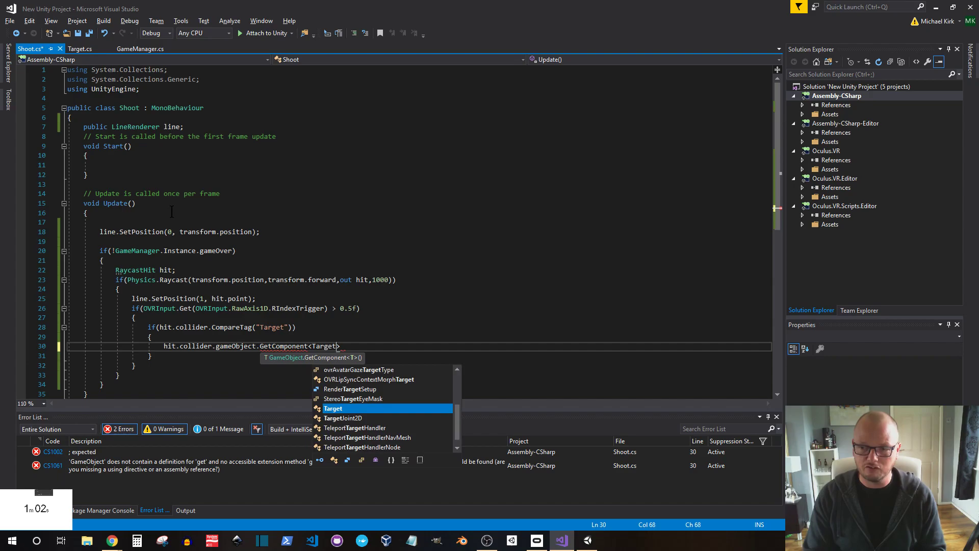
pyautogui.write('().')
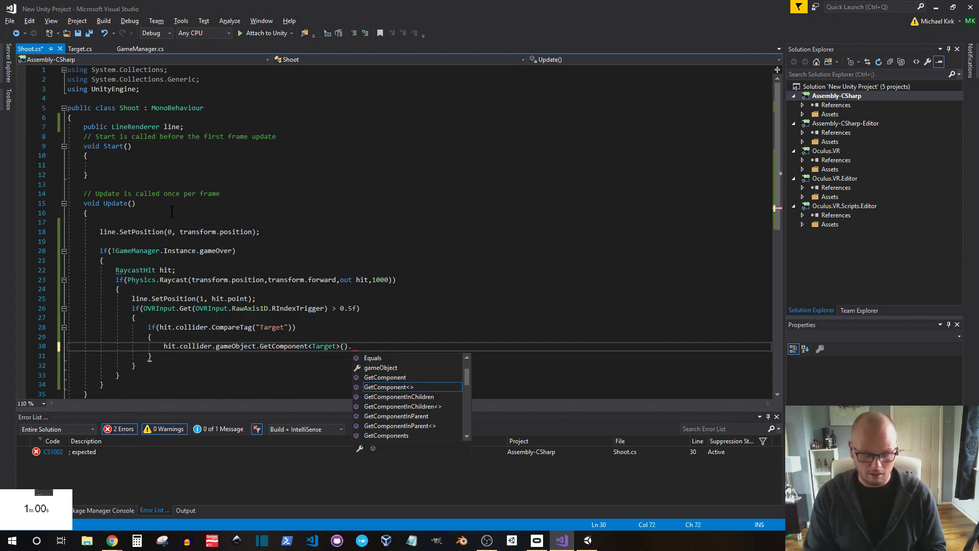
pyautogui.write('Hit();')
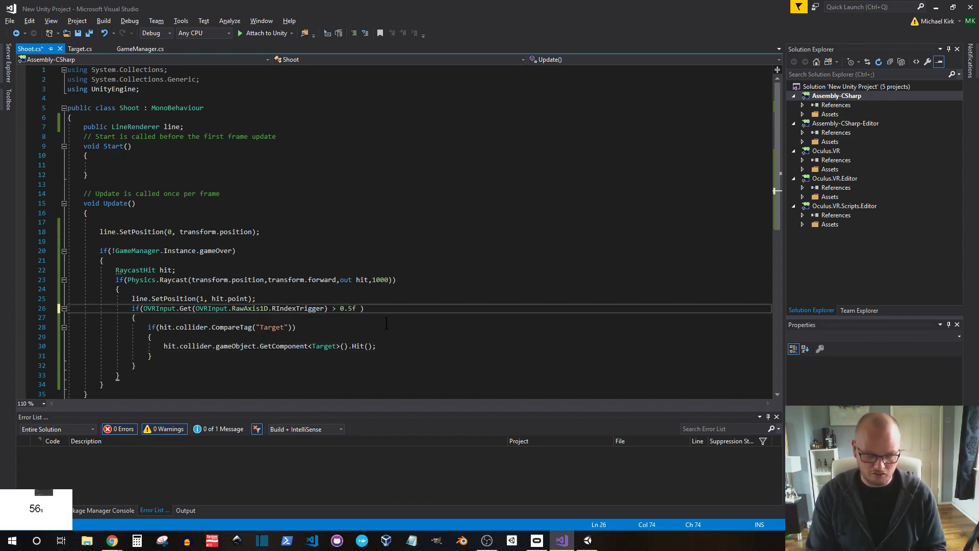
pyautogui.write('&&!shot')
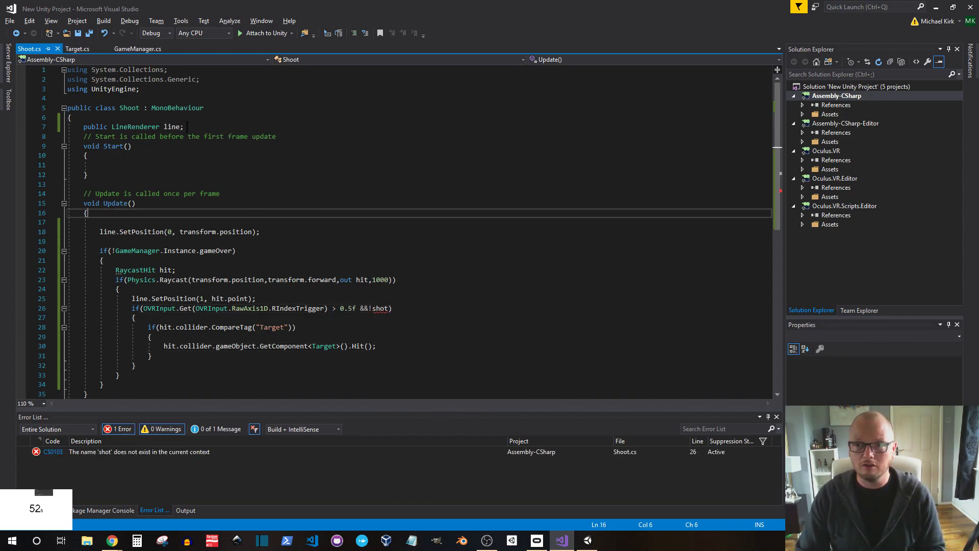
# Declare a public bool shot and set it to true when firing
pyautogui.write('public boo')
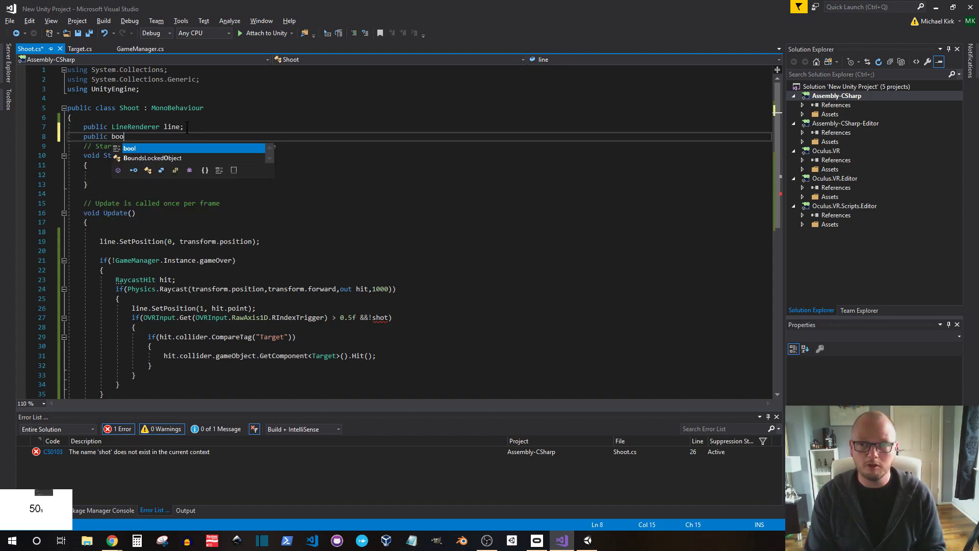
pyautogui.write('shot;')
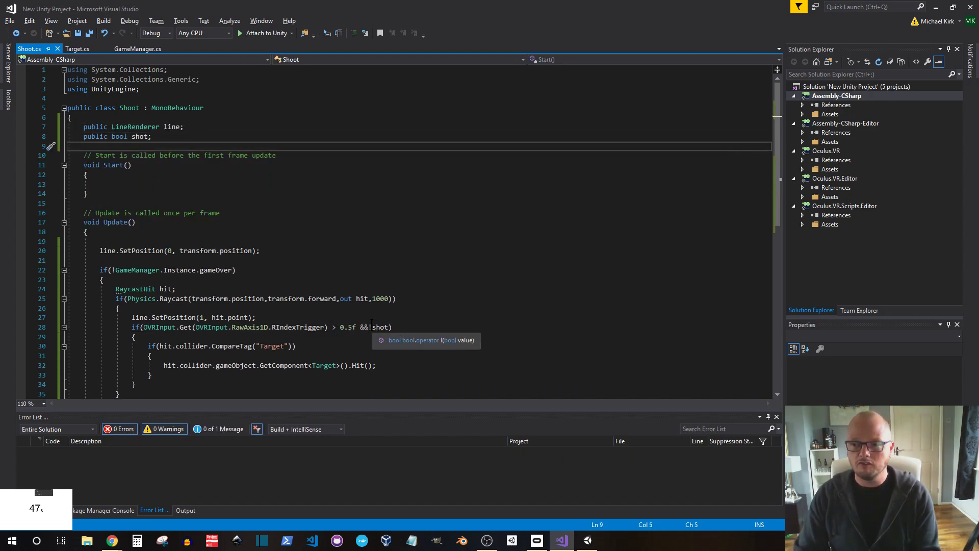
pyautogui.write('shot')
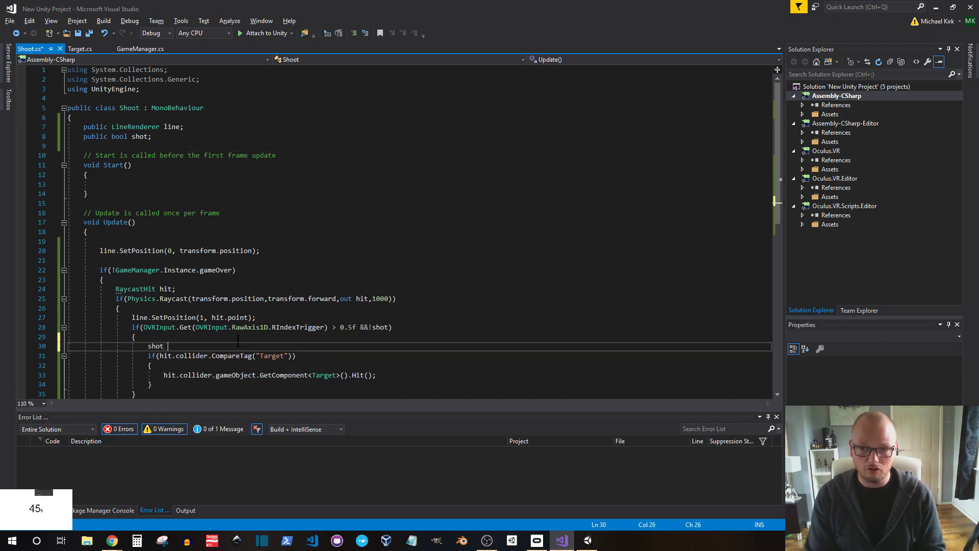
pyautogui.write('= true;')
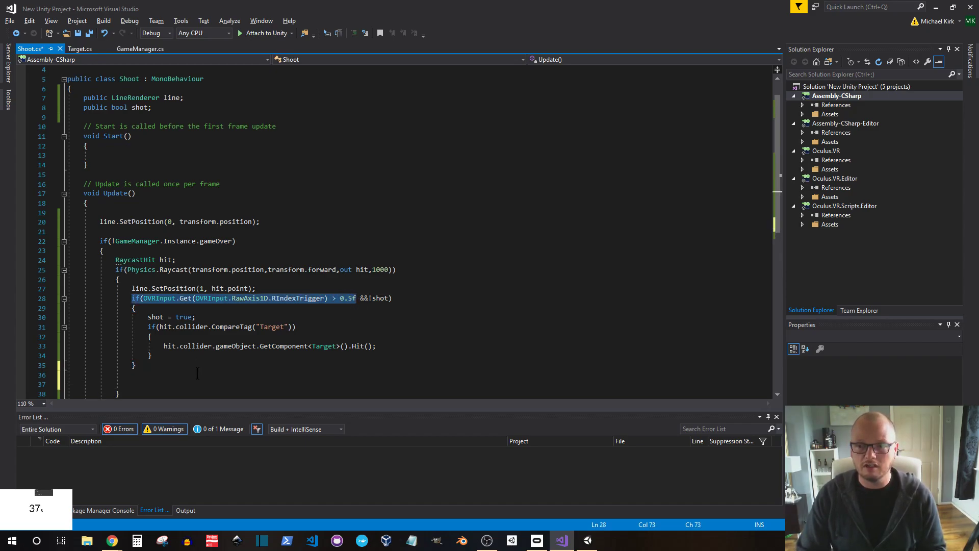
# Reset shot to false once the right index trigger drops to 0 or below
pyautogui.write('if(OVRInput.Get(OVRInput.RawAxis1D.RIndexTrigger) > 0.5f')
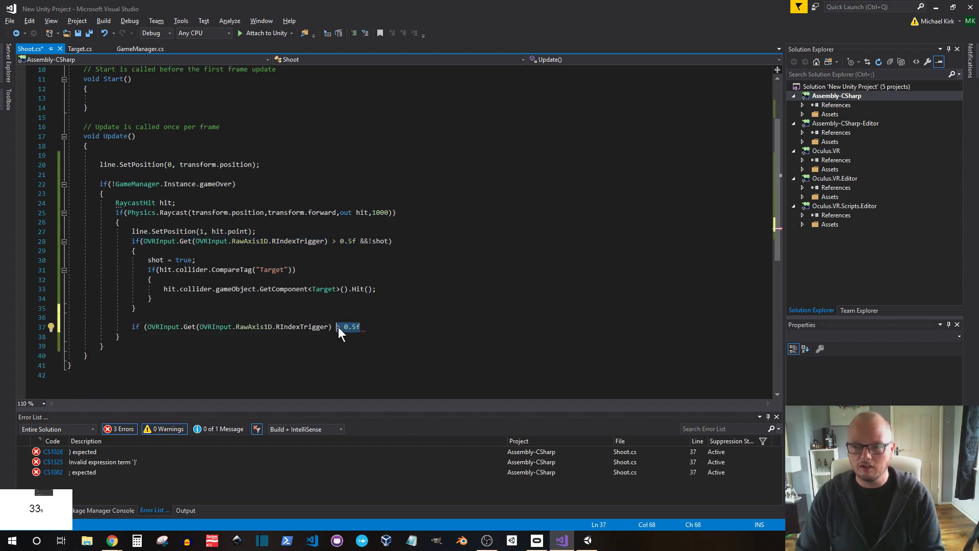
pyautogui.write('<=')
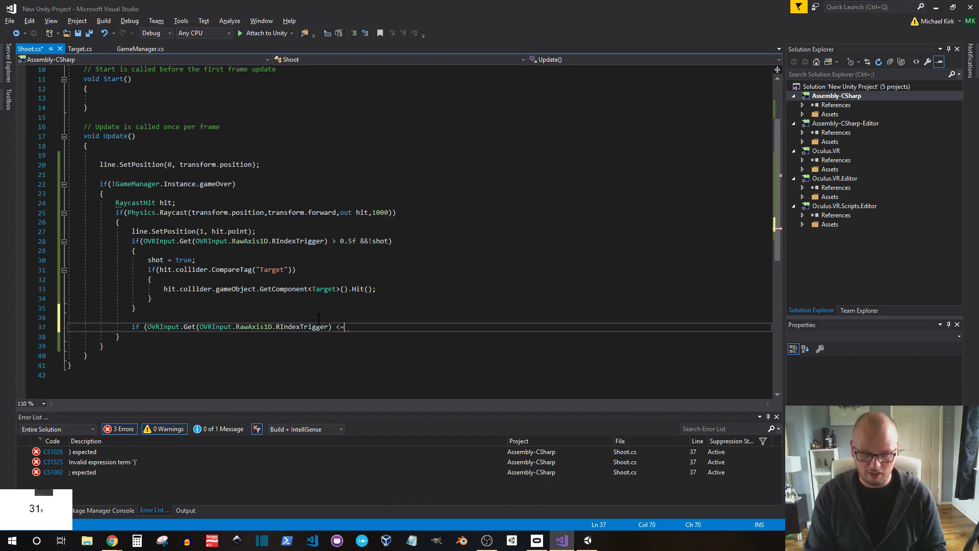
pyautogui.write('0) shot =')
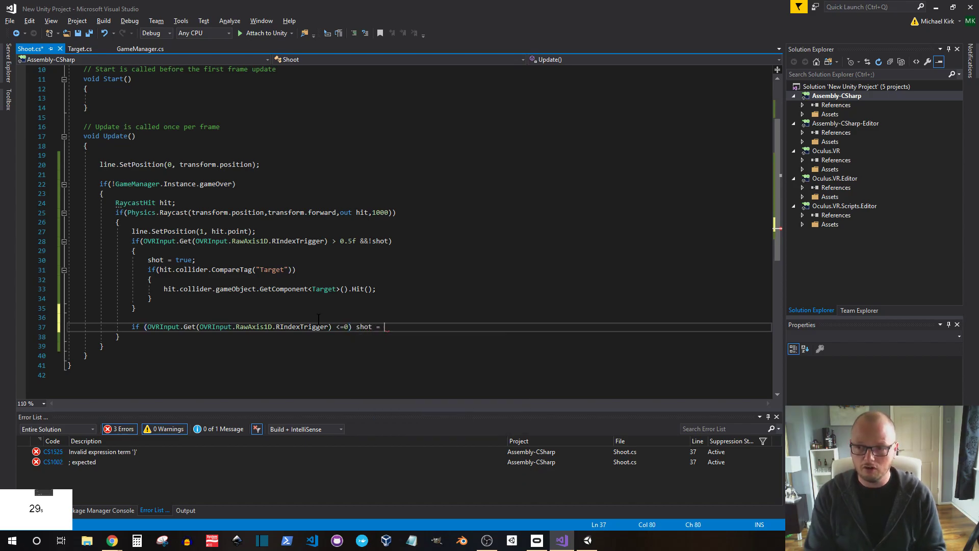
pyautogui.write('false;')
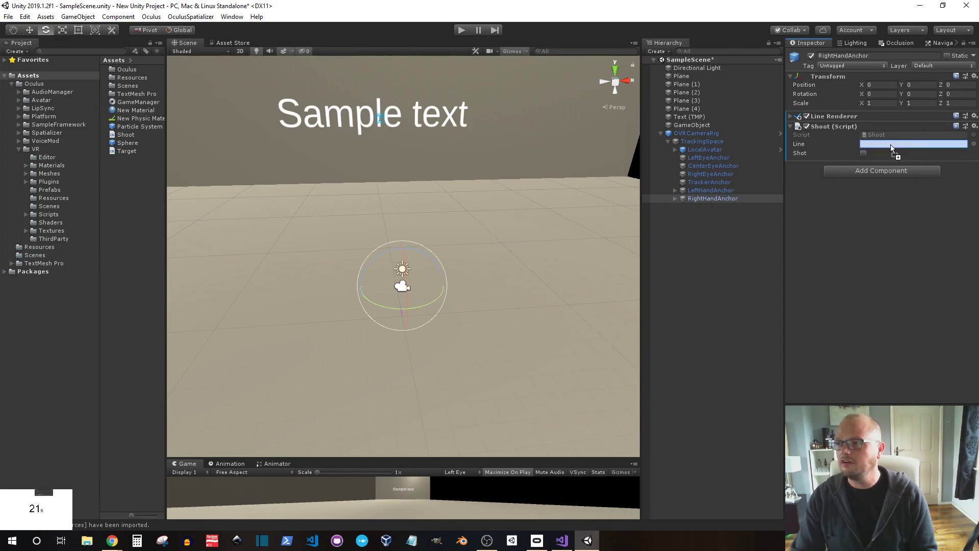
# Deselect RightHandAnchor by clicking empty space in the Hierarchy
pyautogui.click(914, 144)
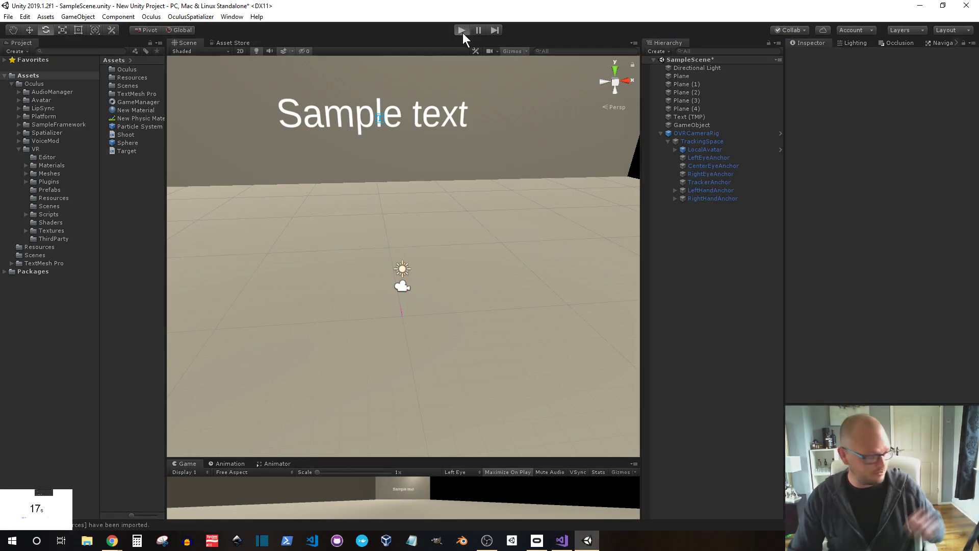
# Enter play mode to test shooting at the targets
pyautogui.click(462, 29)
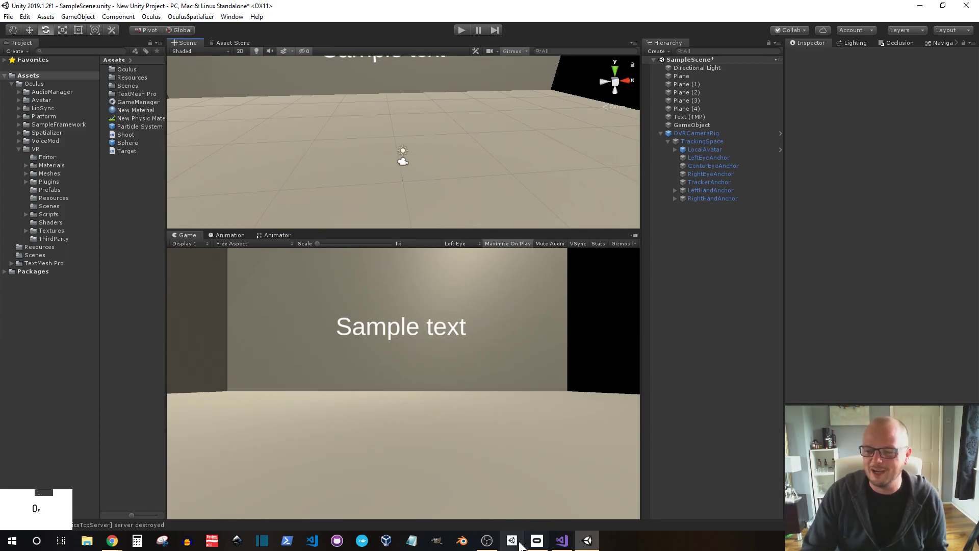
pyautogui.moveTo(511, 540)
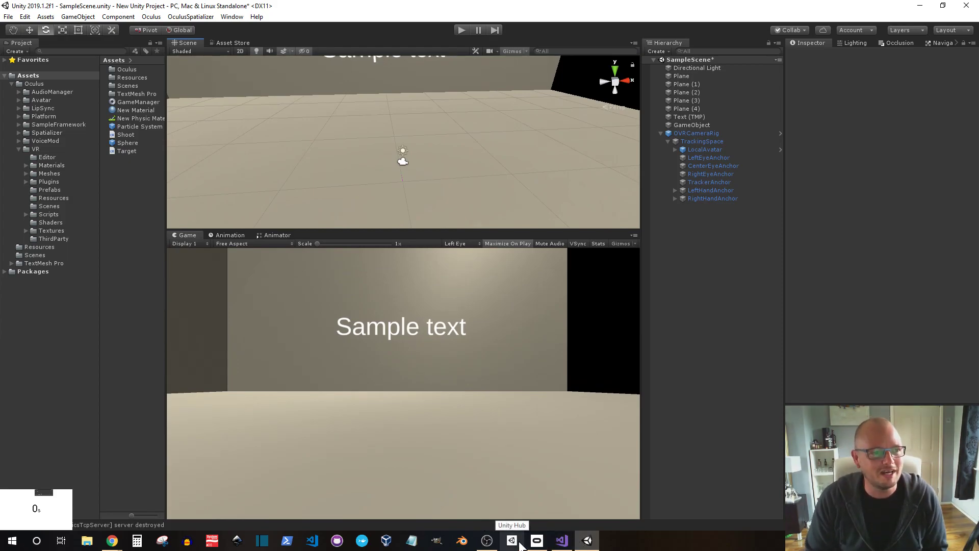